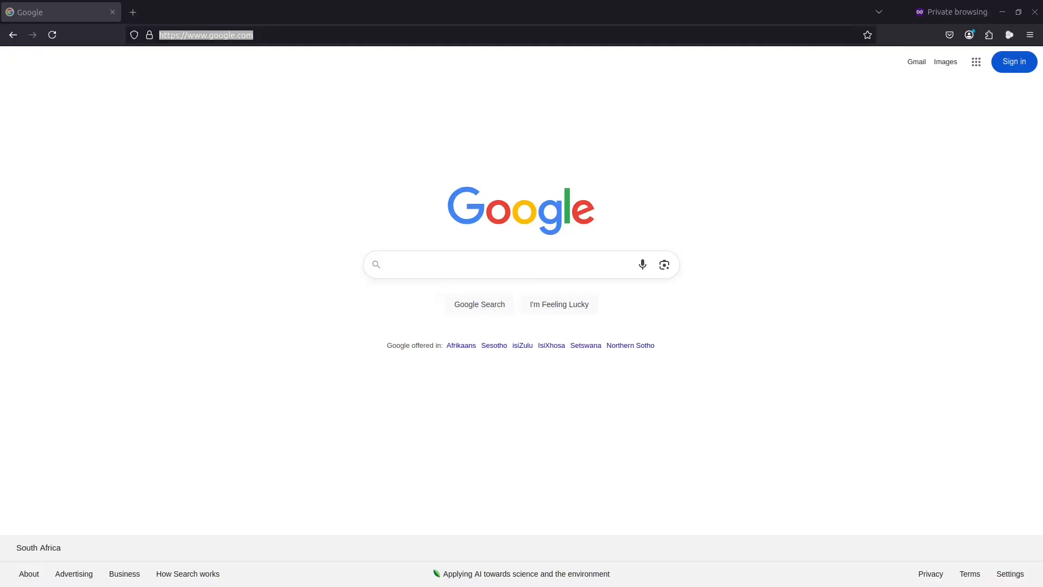
mouse_move(733, 428)
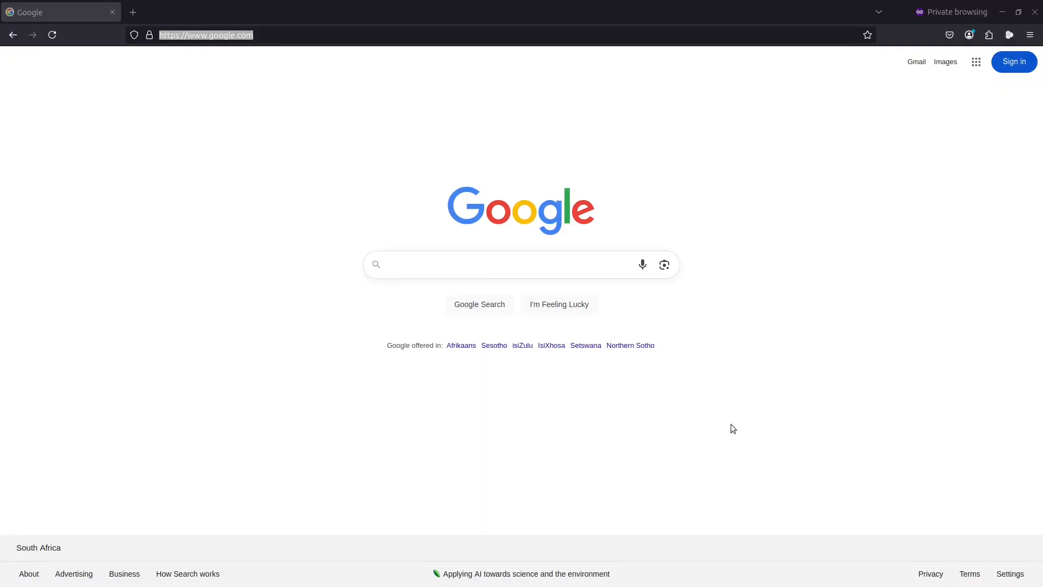
- Search Google for 'archlinux' from the Firefox search box
left_click(505, 264)
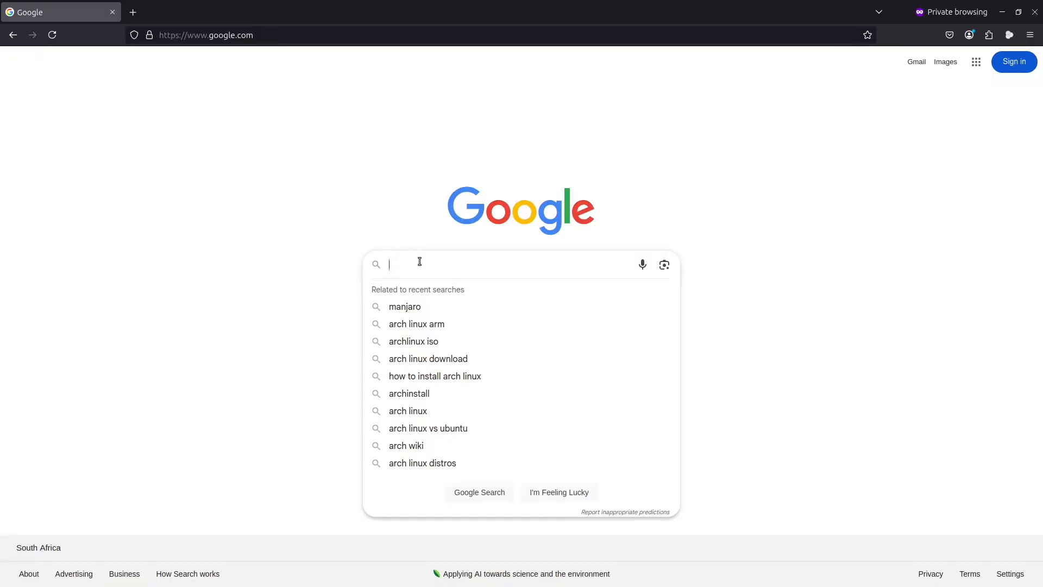
type("arch")
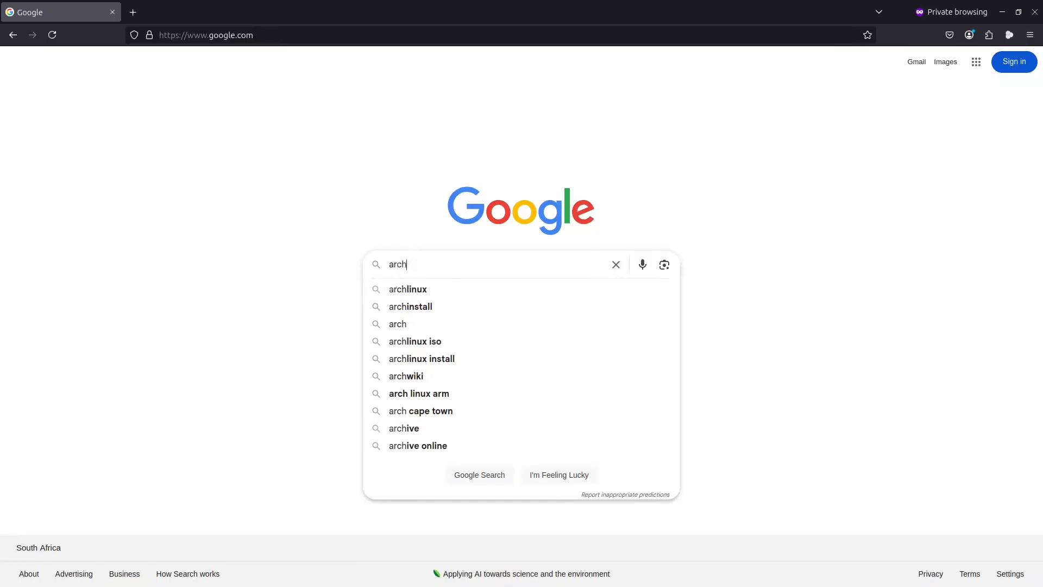
type("linux")
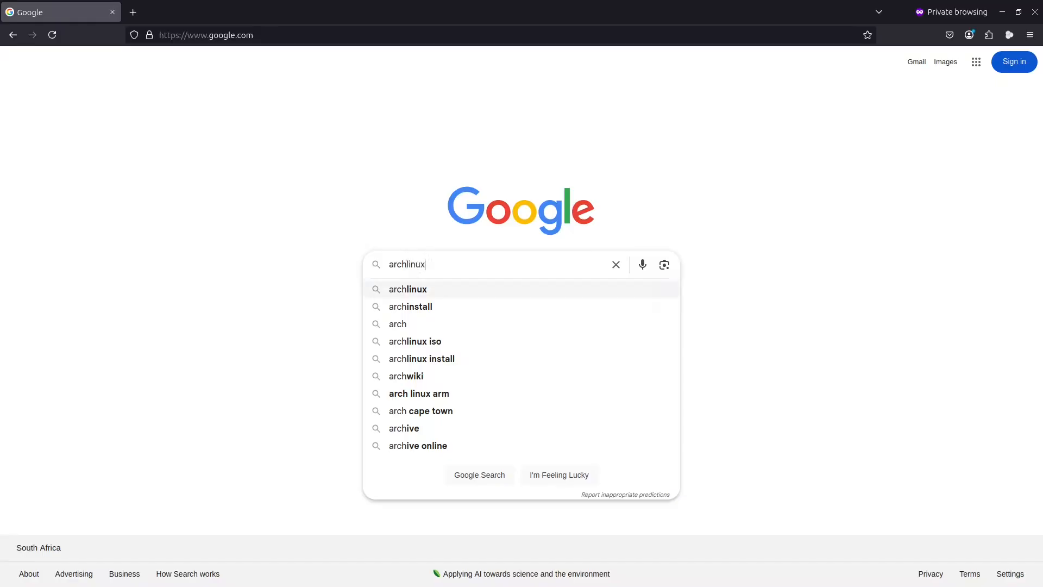
key("Return")
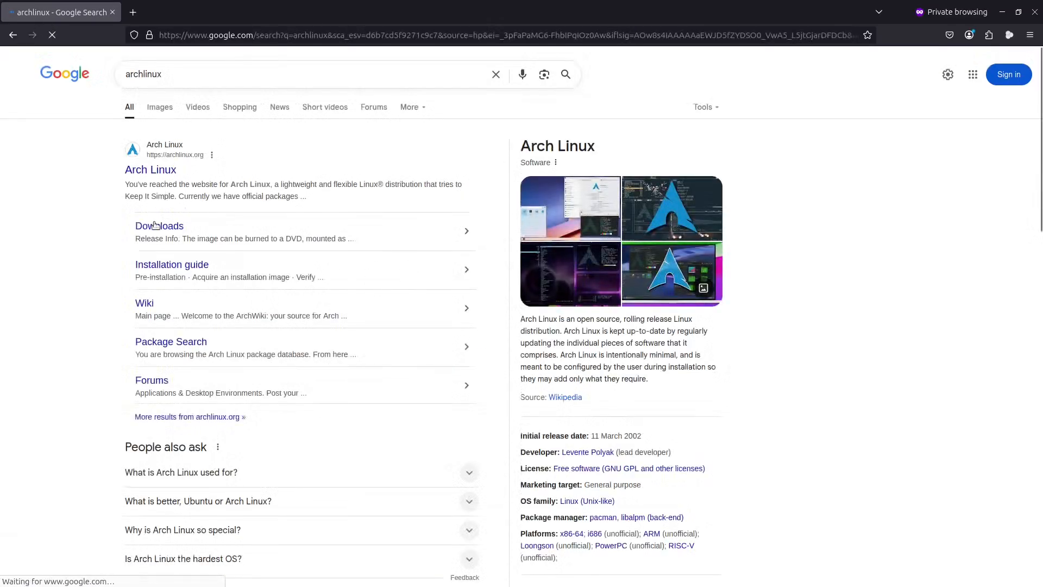
- Reach the Arch Linux Downloads HTTP mirrors, find 'south' and choose the cicku.me South Africa mirror
left_click(158, 226)
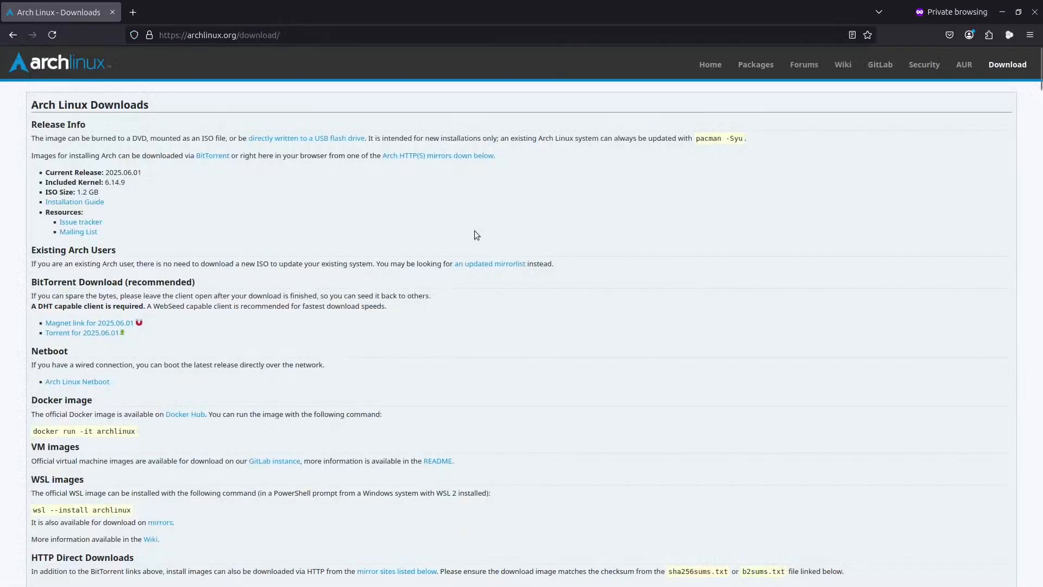
mouse_move(438, 156)
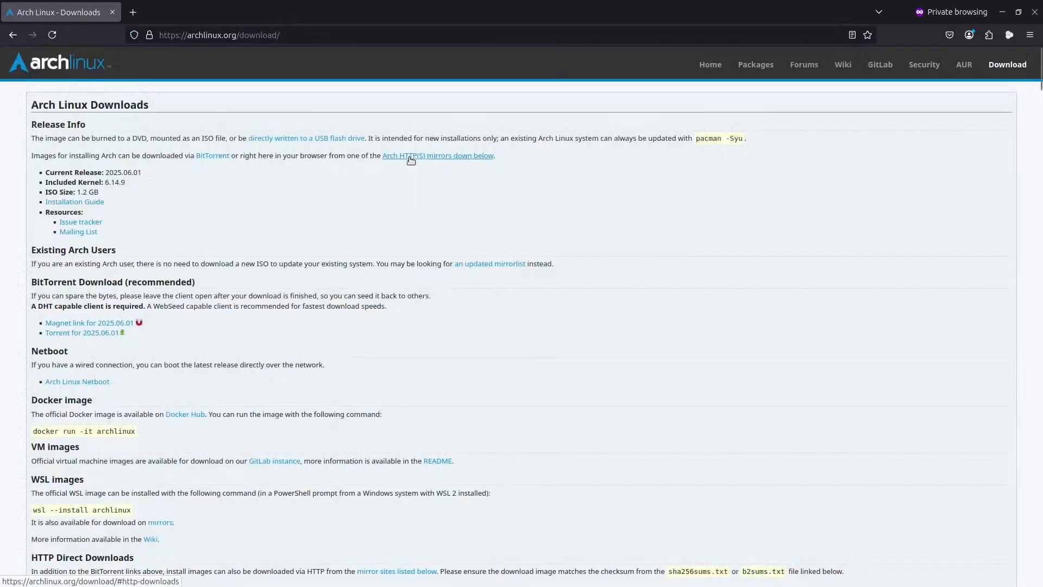
mouse_move(306, 138)
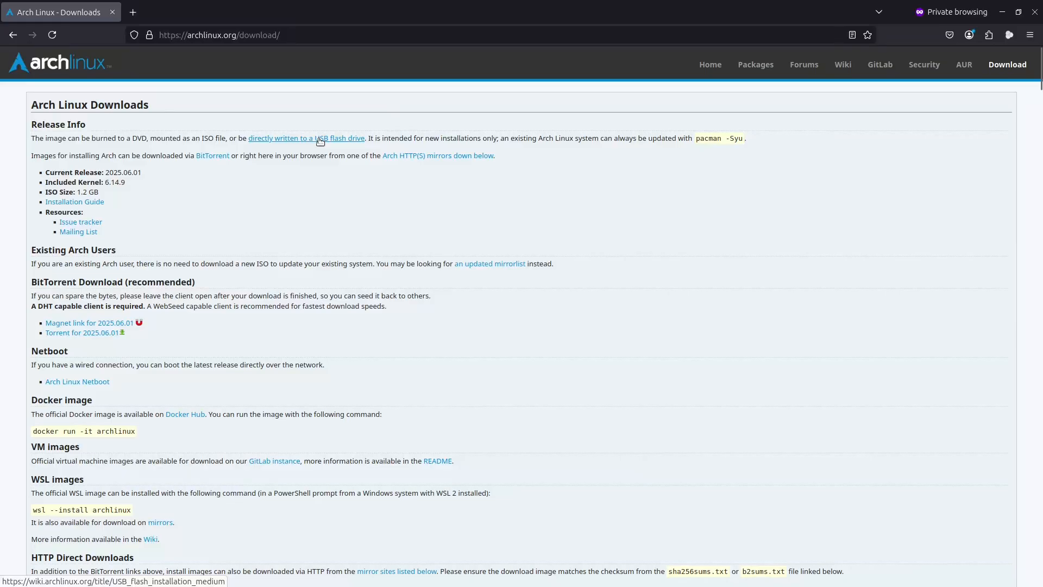
left_click(307, 138)
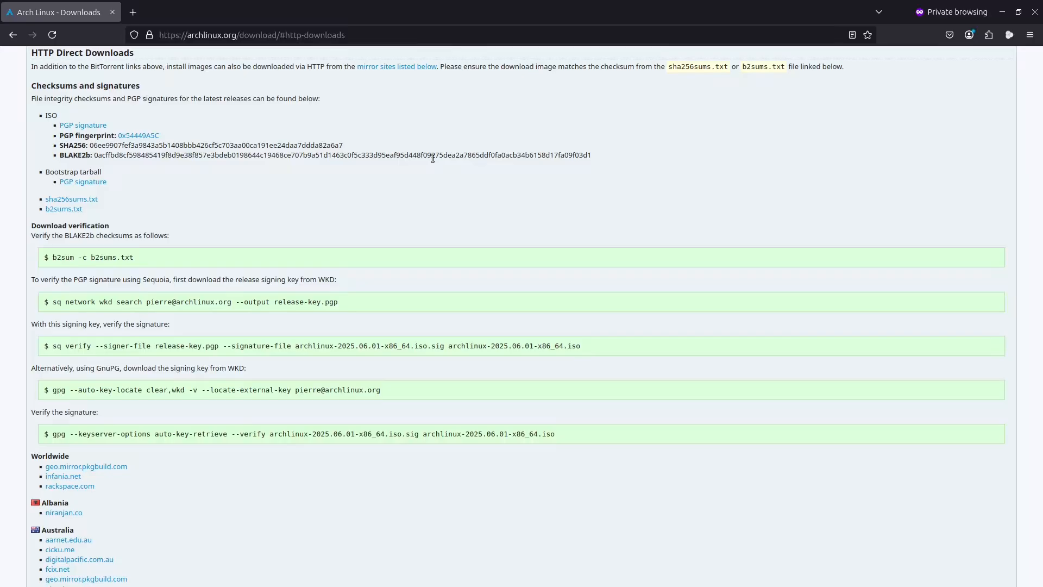
mouse_move(397, 66)
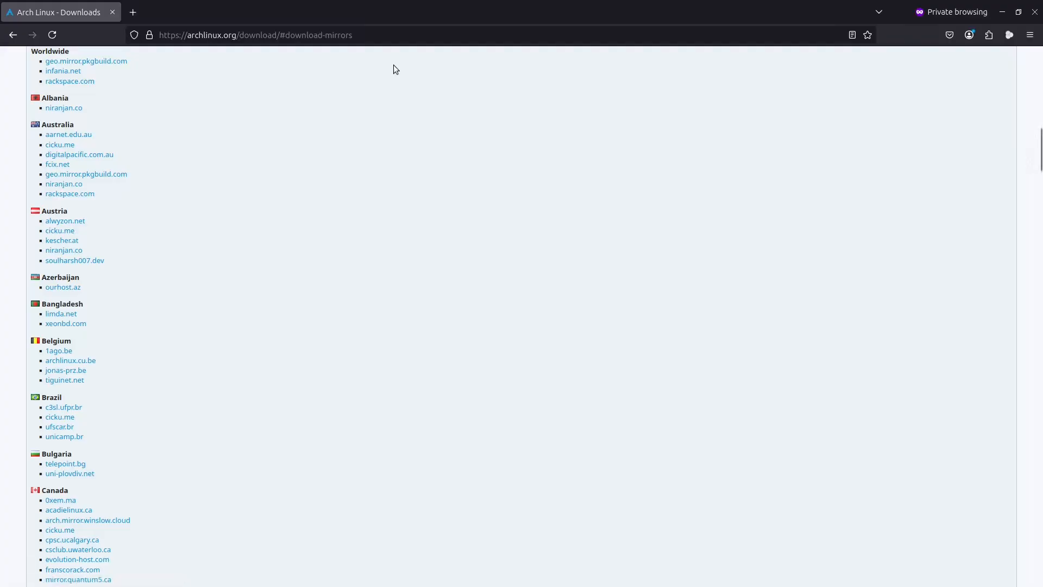
mouse_move(386, 258)
type("s")
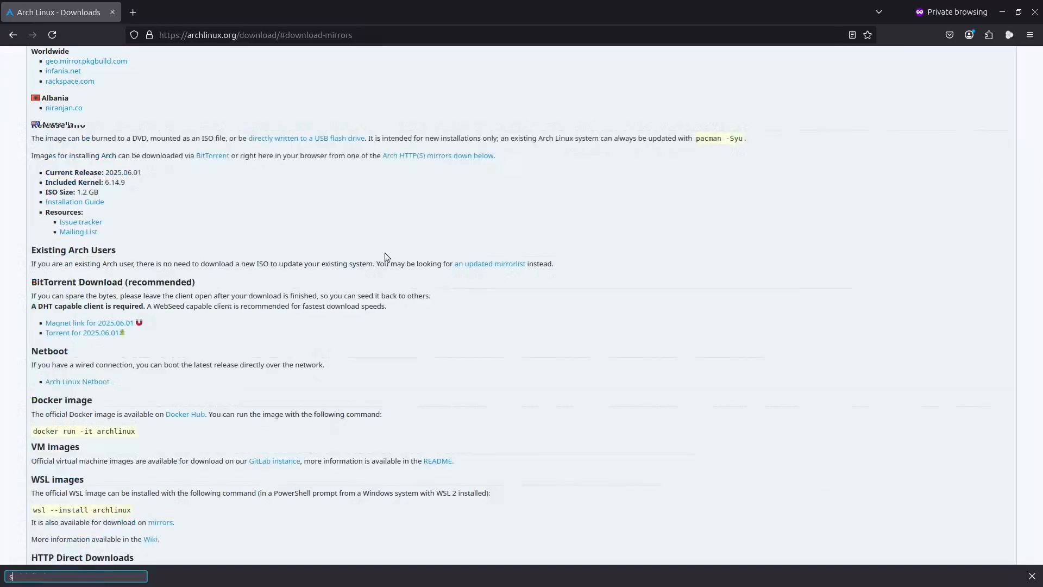
type("outh")
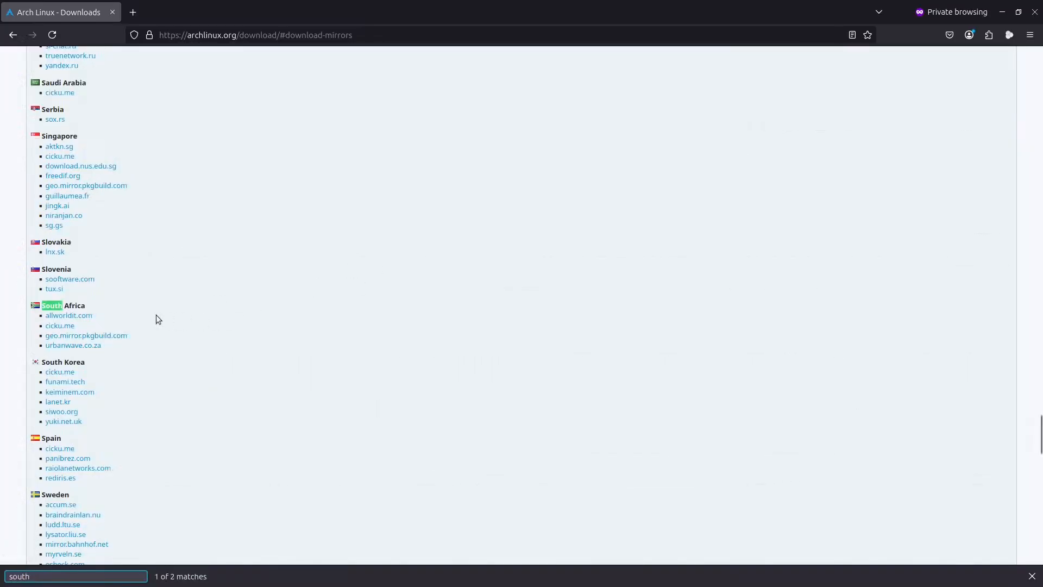
left_click(59, 325)
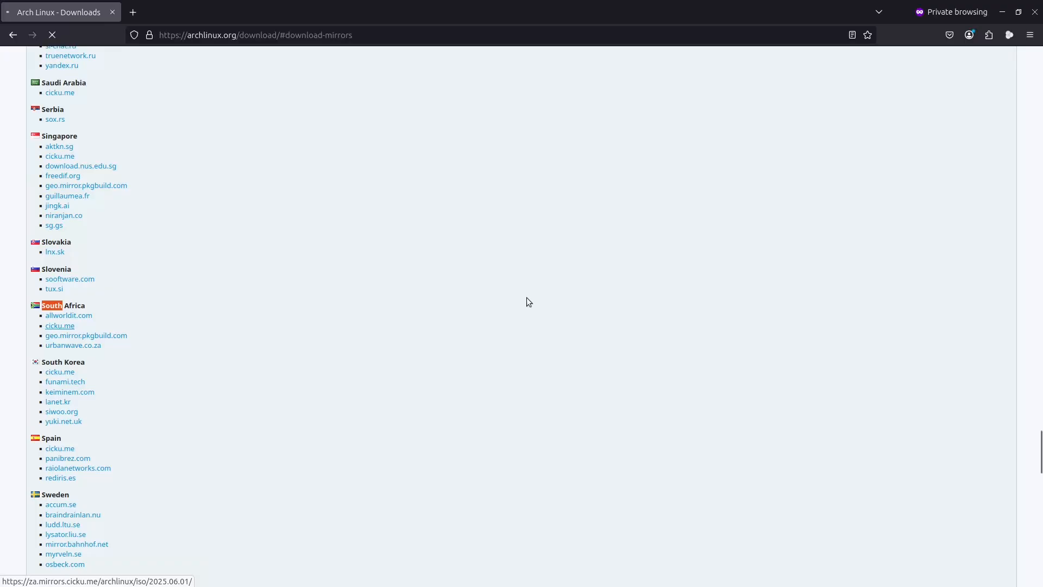
- Start downloading archlinux-2025.06.01-x86_64.iso from the cicku.me mirror listing
left_click(59, 325)
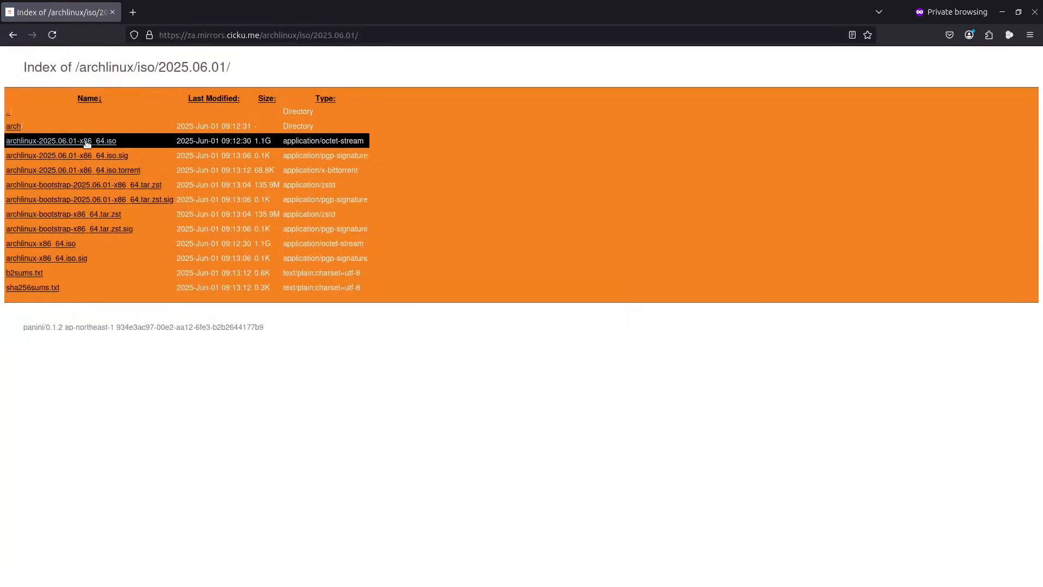
mouse_move(59, 140)
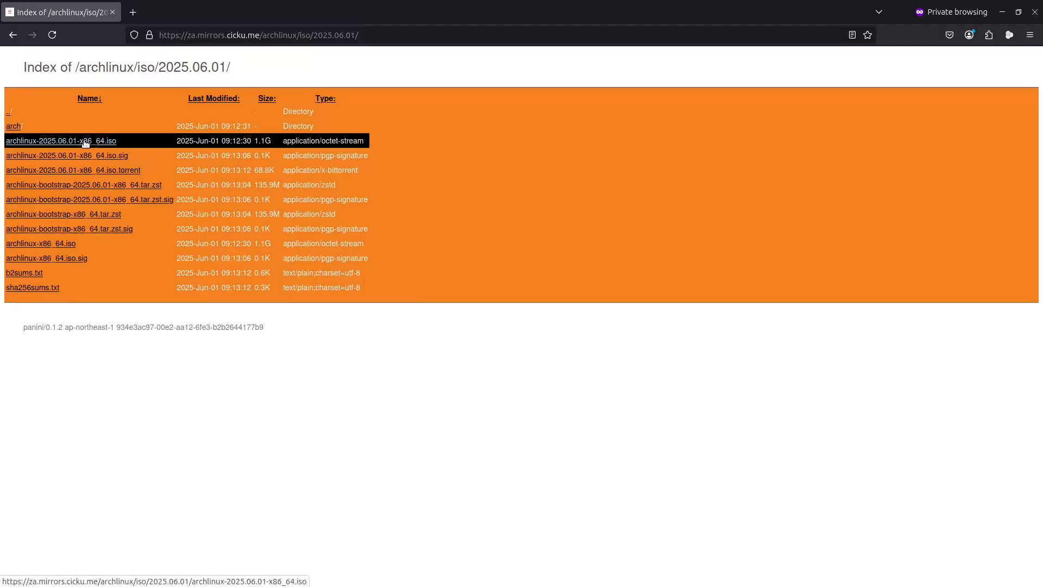
left_click(59, 140)
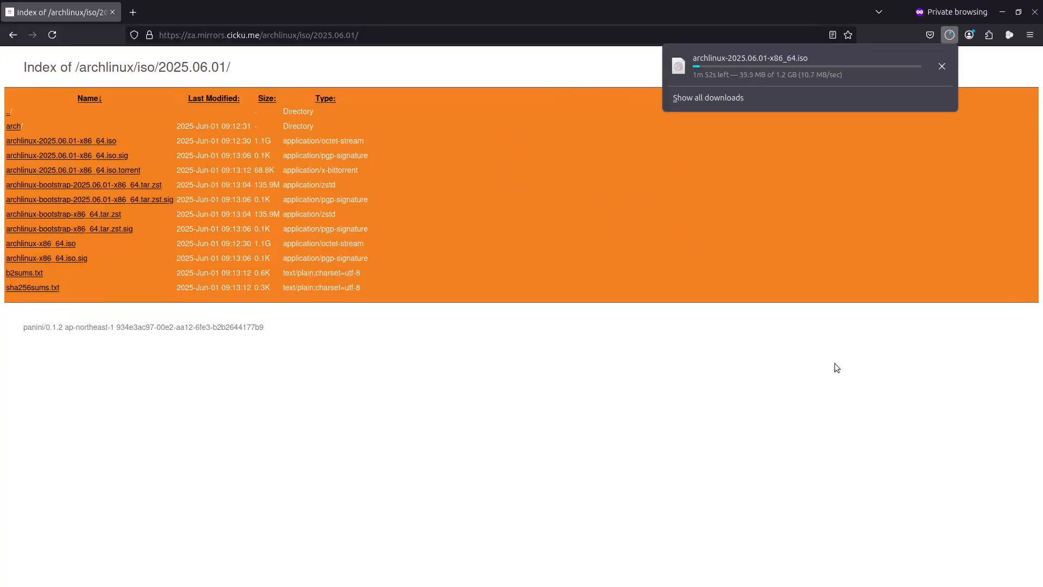
mouse_move(557, 265)
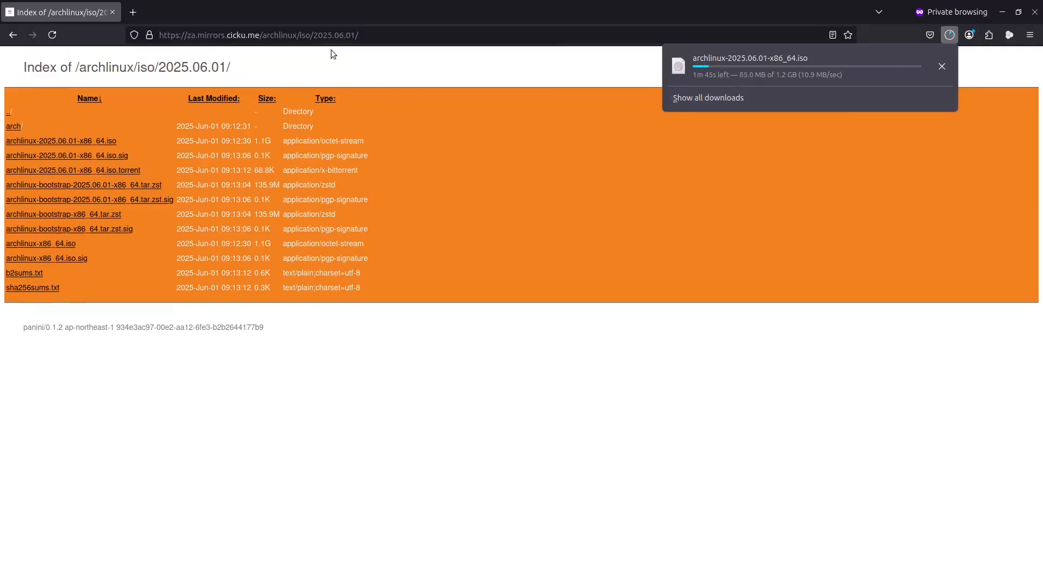
mouse_move(417, 244)
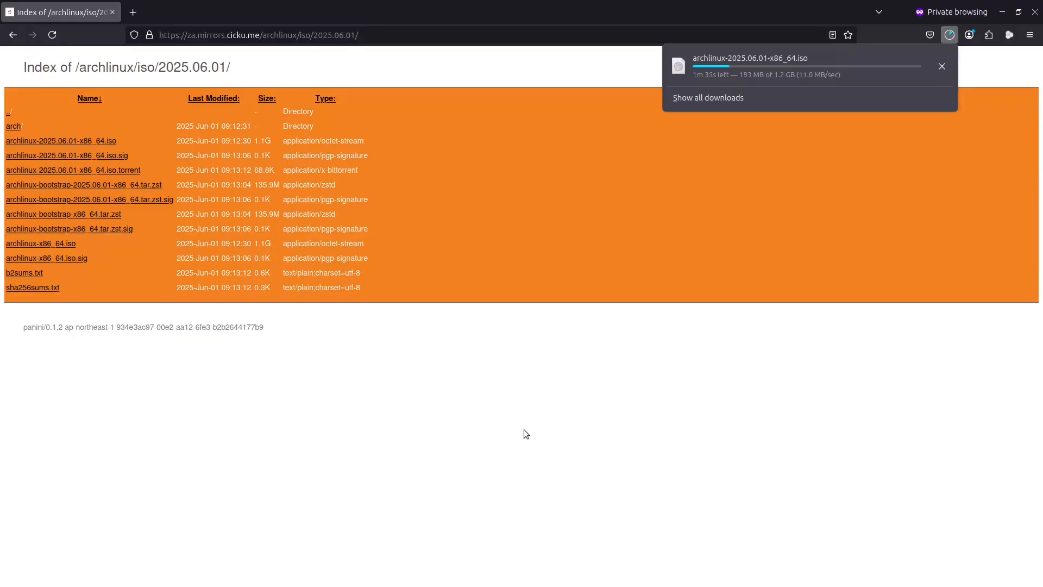
mouse_move(1022, 314)
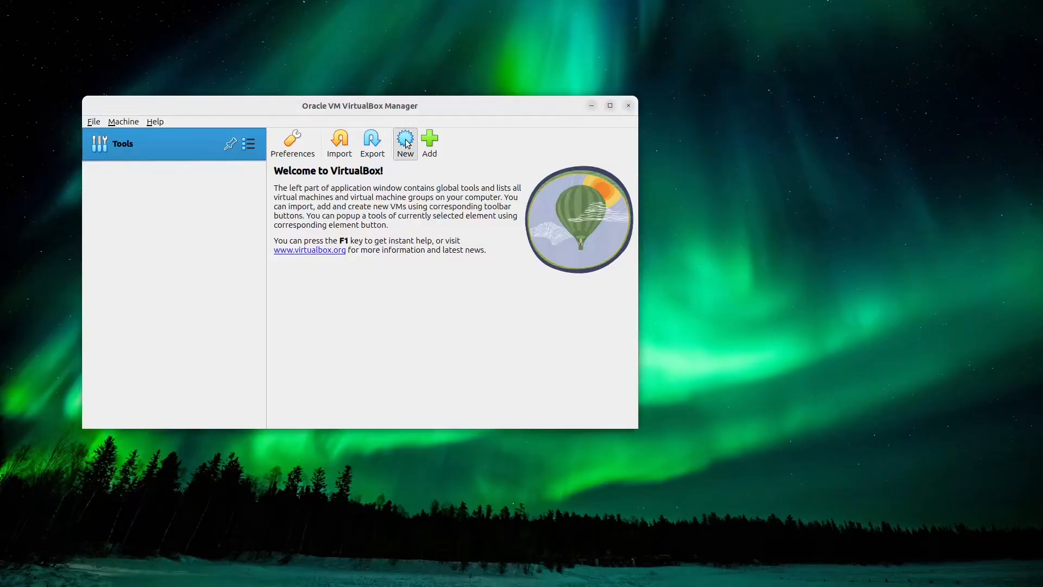
- Create a new VM named arch using the downloaded Arch Linux ISO and continue to hardware
left_click(404, 141)
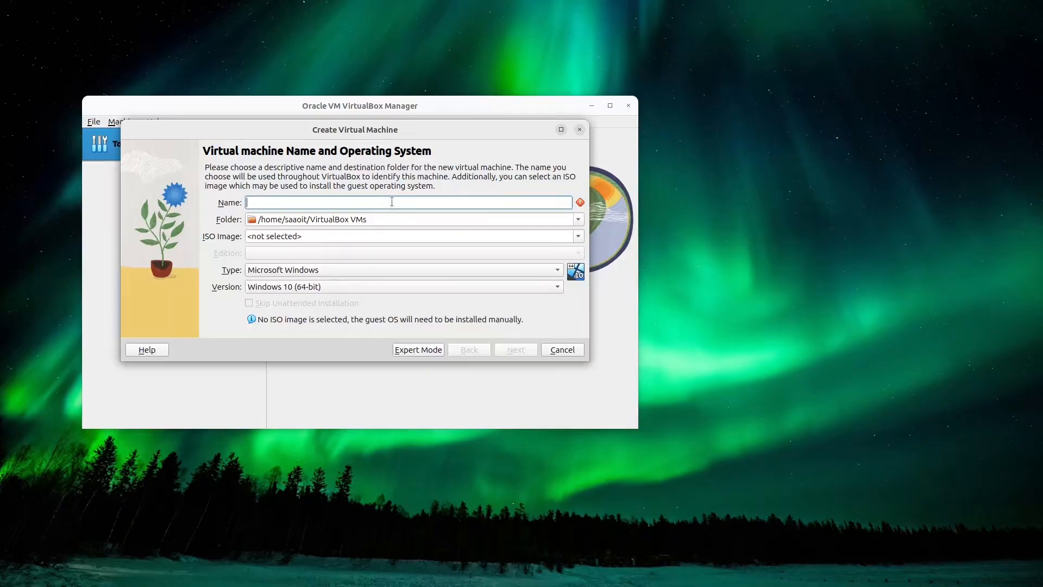
type("arch")
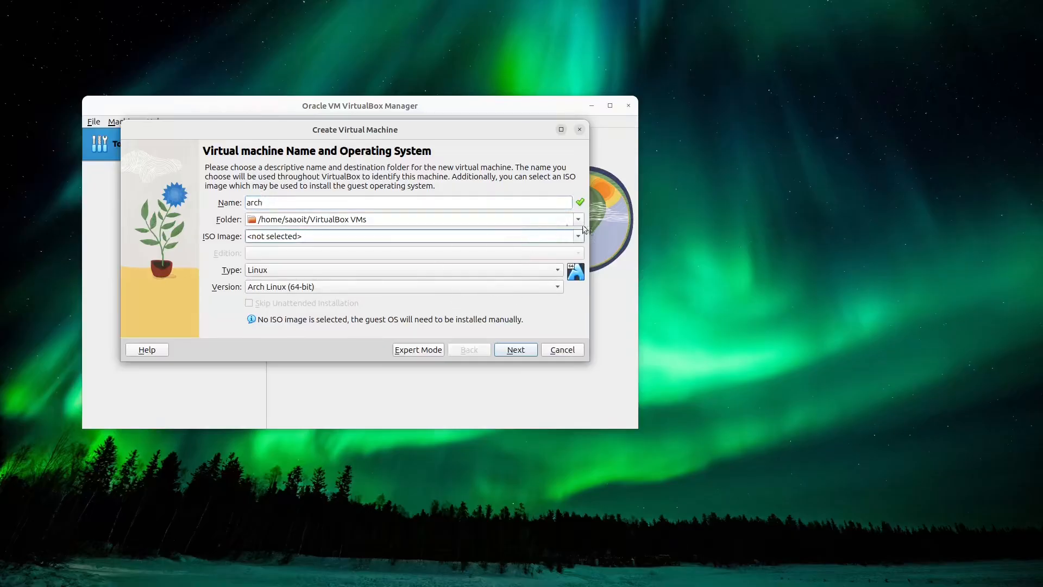
left_click(577, 235)
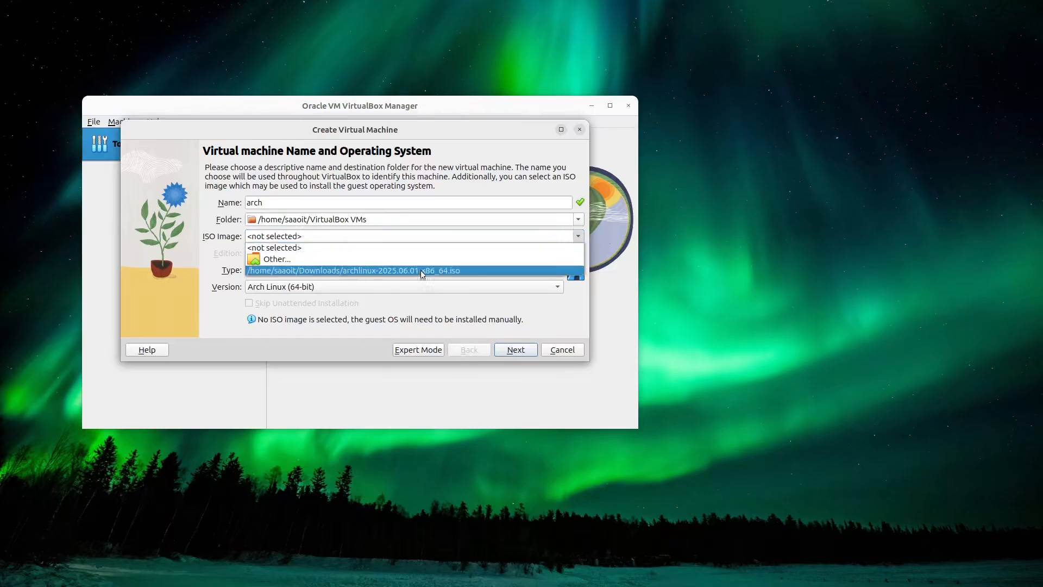
left_click(354, 271)
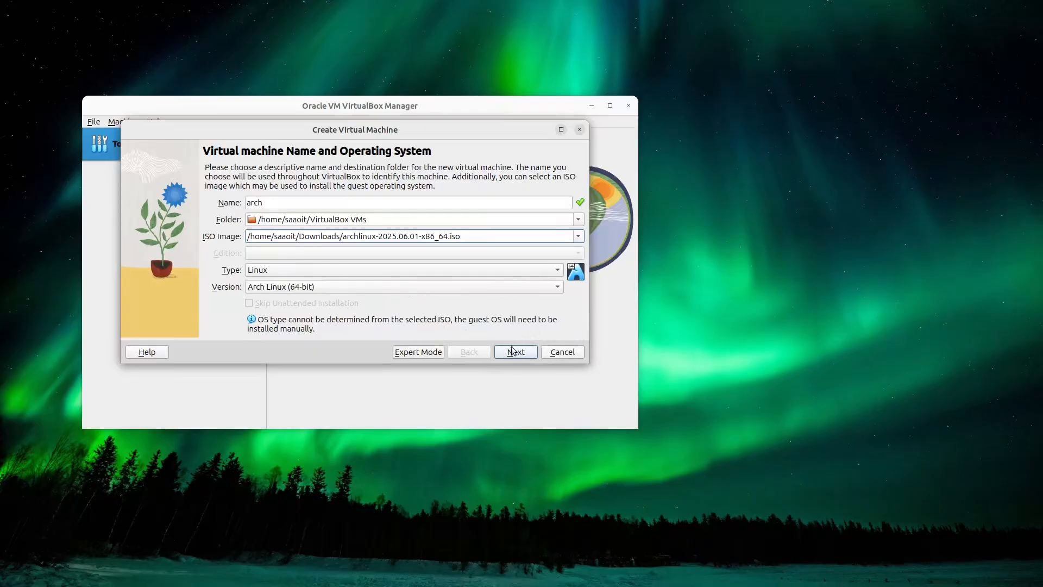
left_click(515, 351)
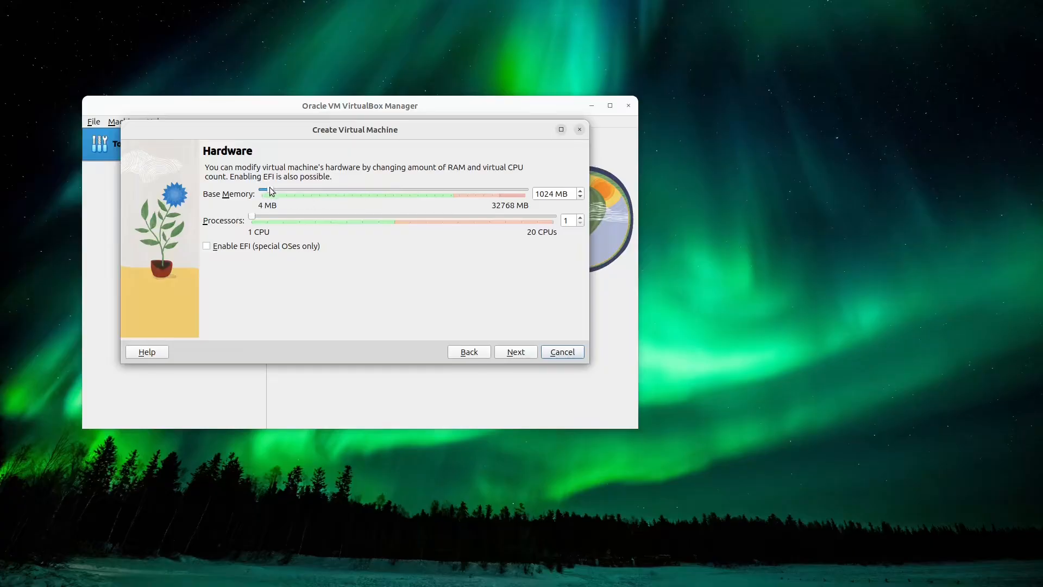
- Give the arch VM 4607 MB memory, 4 processors and a 30 GB disk, then finish creating it
left_click_drag(271, 193, 300, 193)
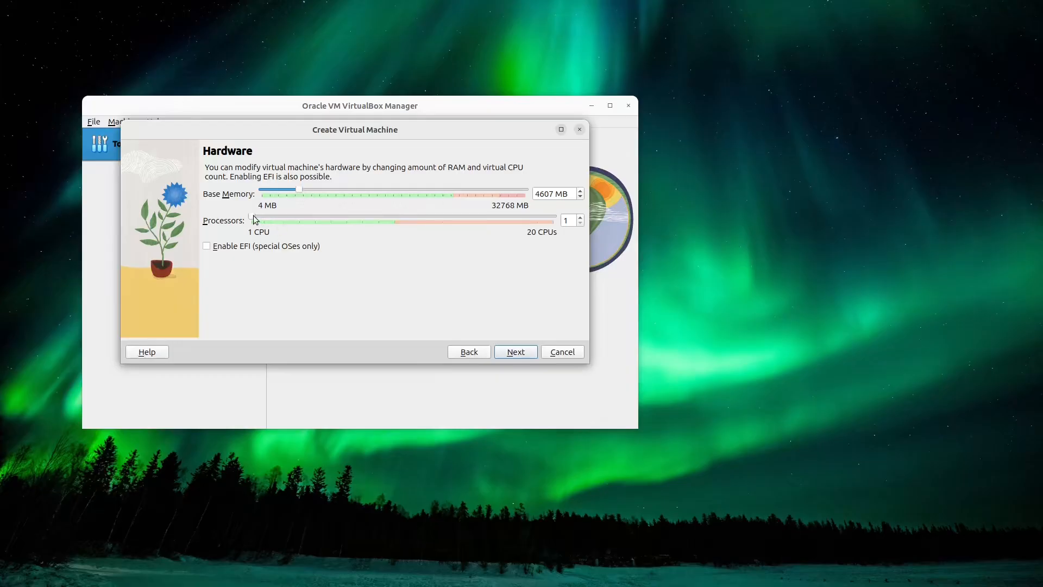
left_click(579, 218)
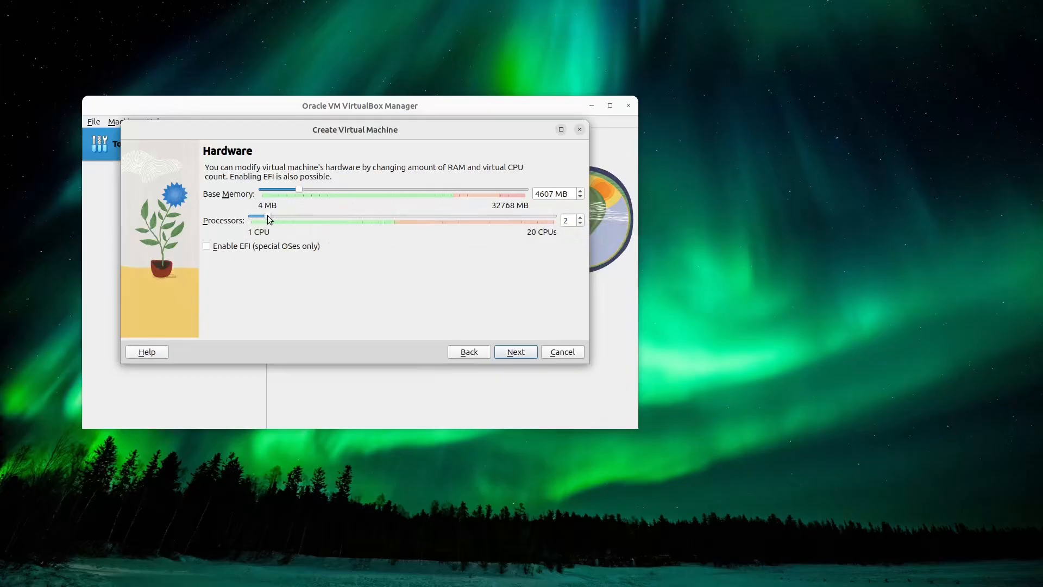
left_click_drag(251, 220, 298, 221)
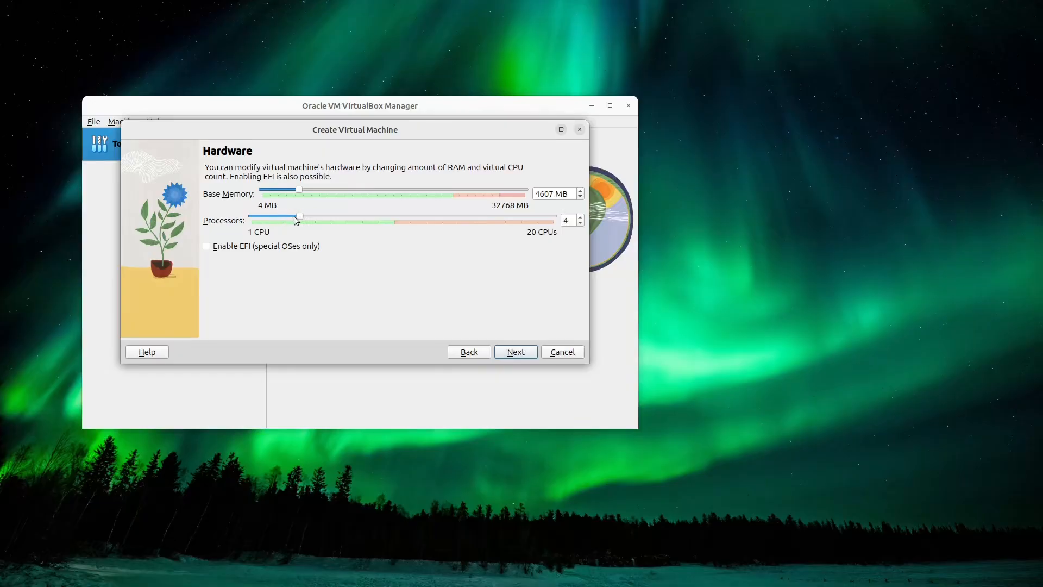
left_click(515, 351)
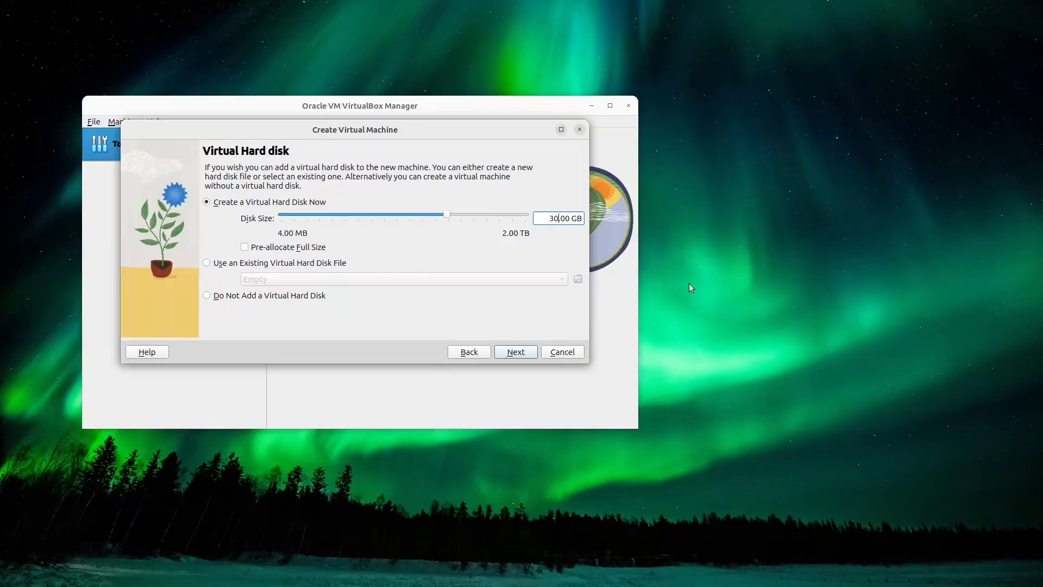
left_click(515, 351)
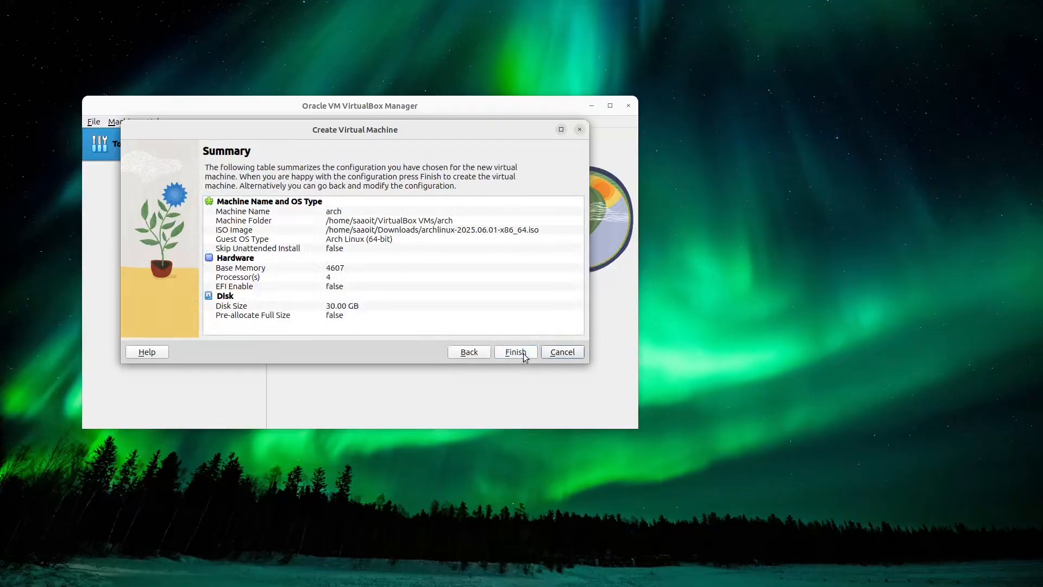
left_click(515, 351)
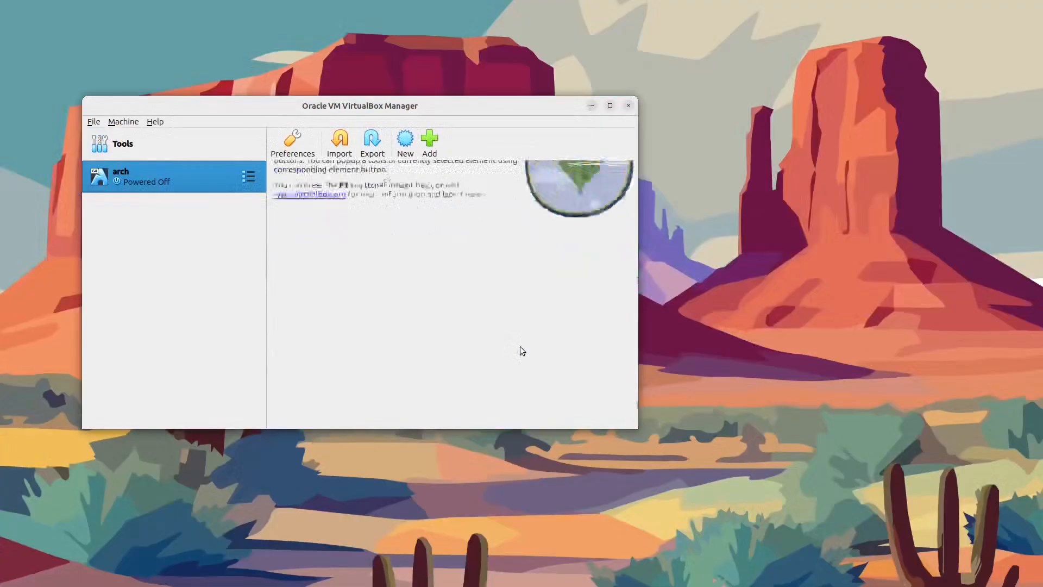
- Boot the arch VM, show its window and capture keyboard input inside it
left_click(173, 176)
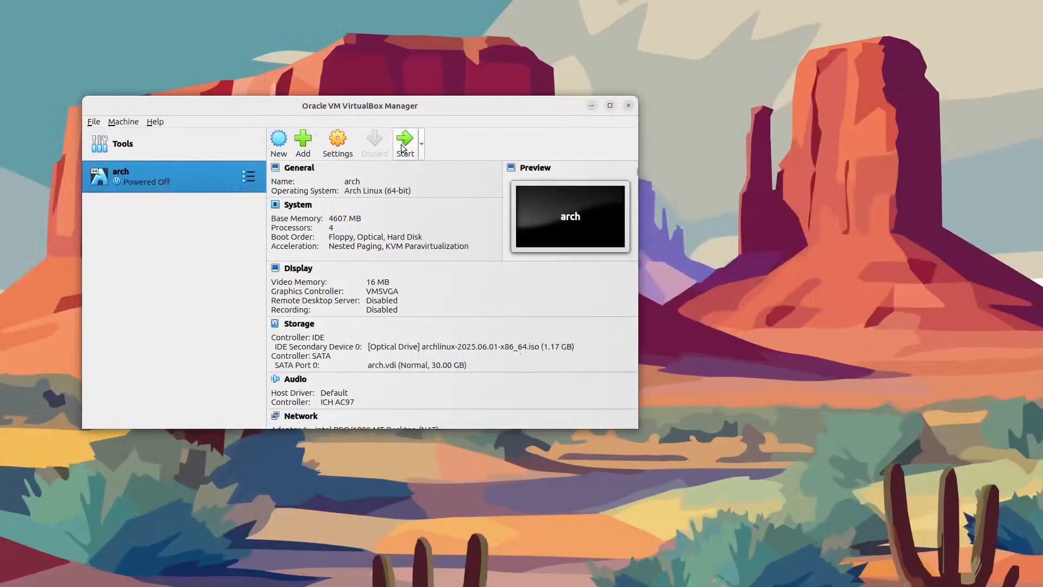
left_click(405, 141)
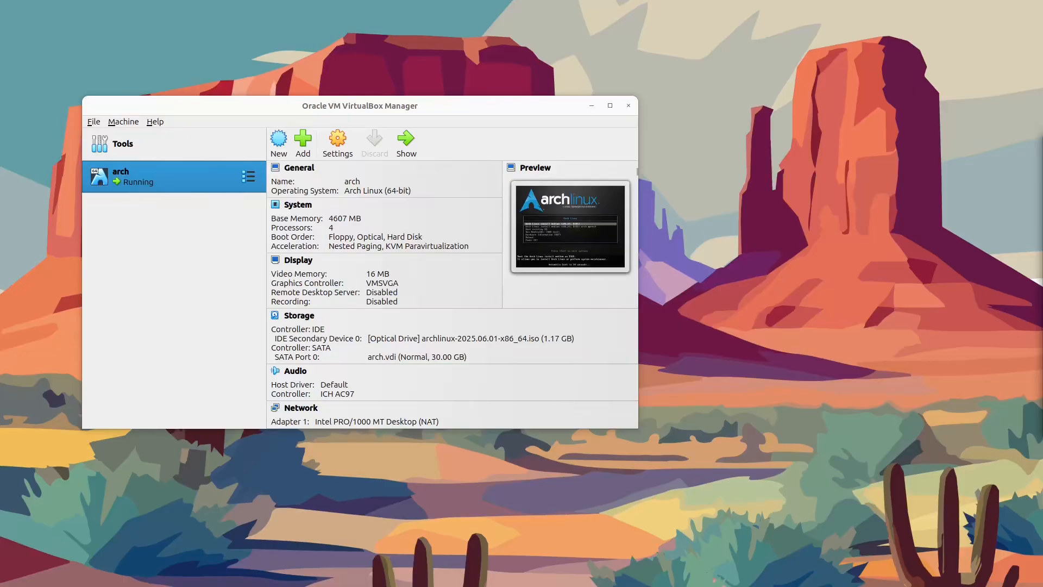
left_click(405, 143)
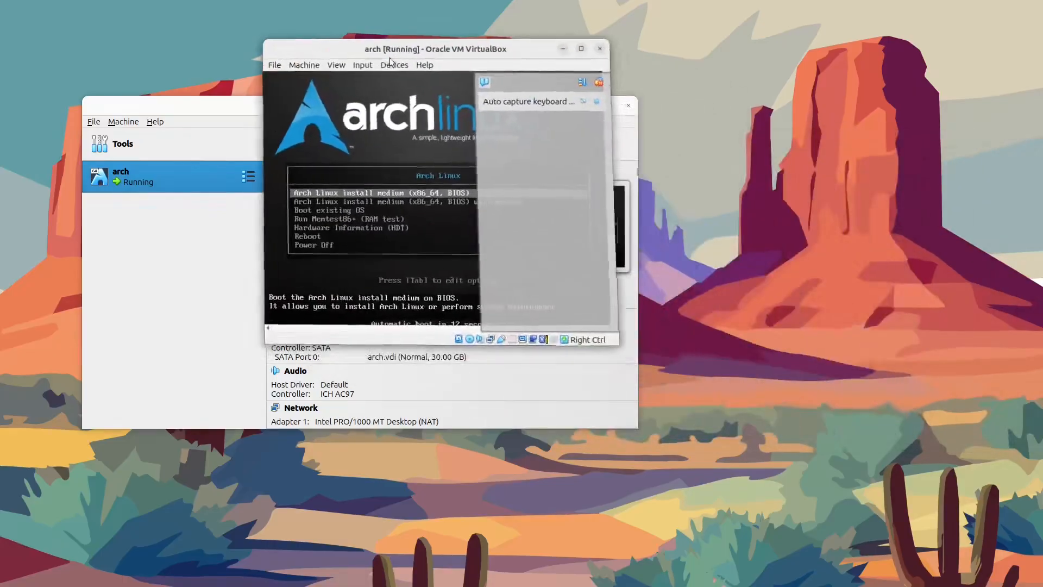
left_click(580, 49)
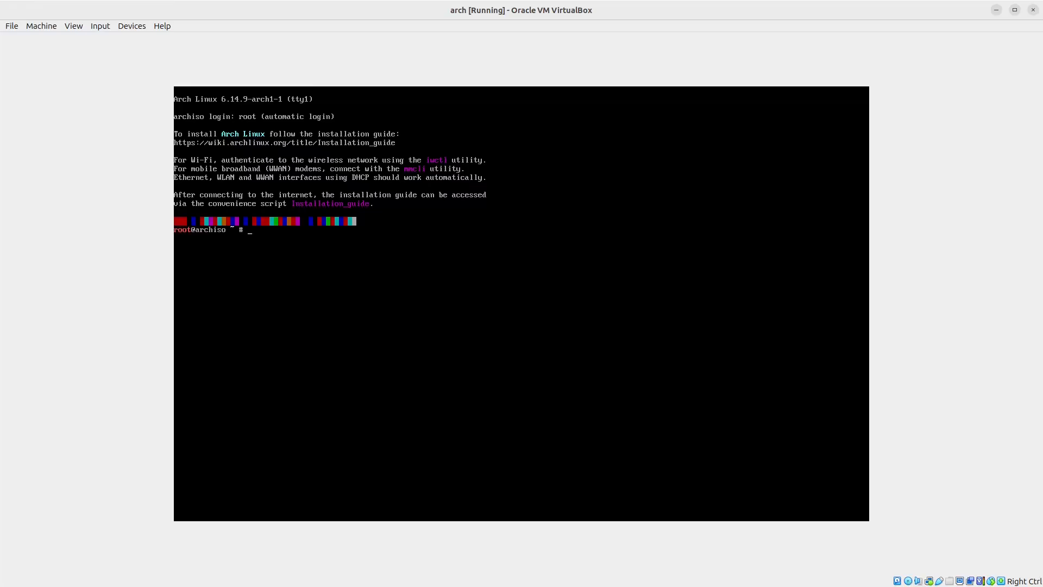
- Run archinstall from the root@archiso live prompt
type("arc")
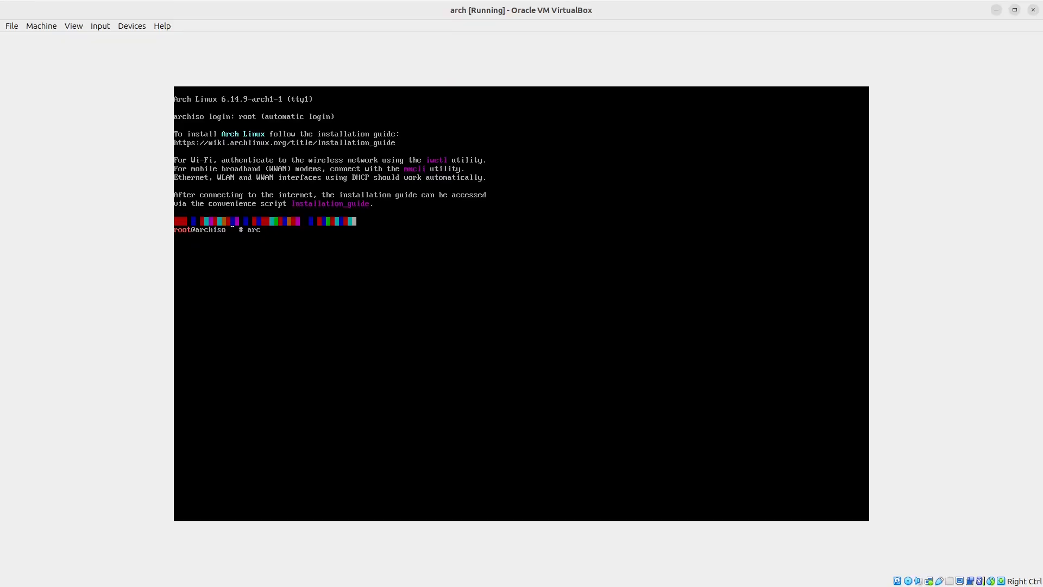
type("hinstal")
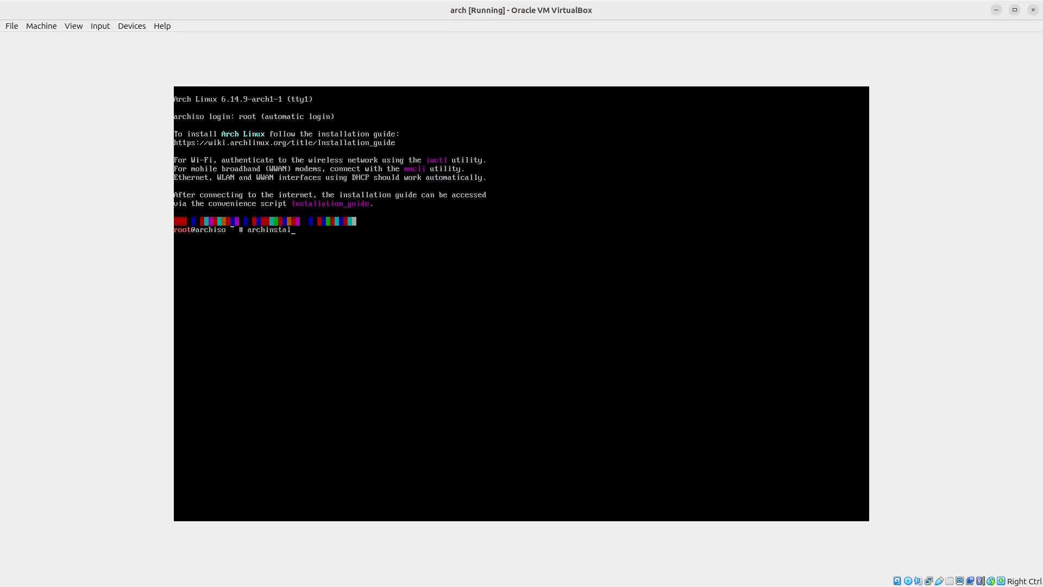
type("l")
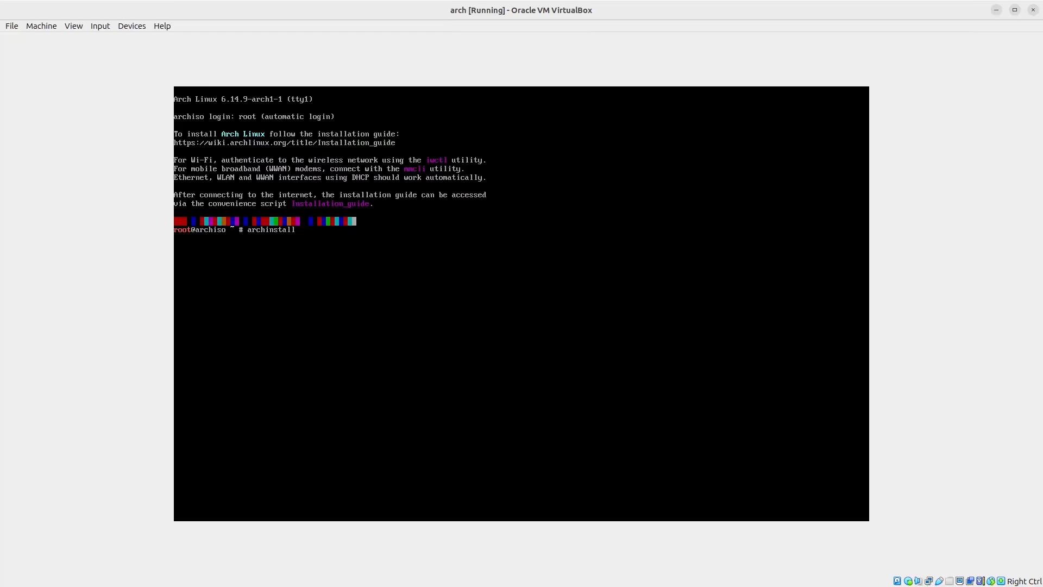
key("Return")
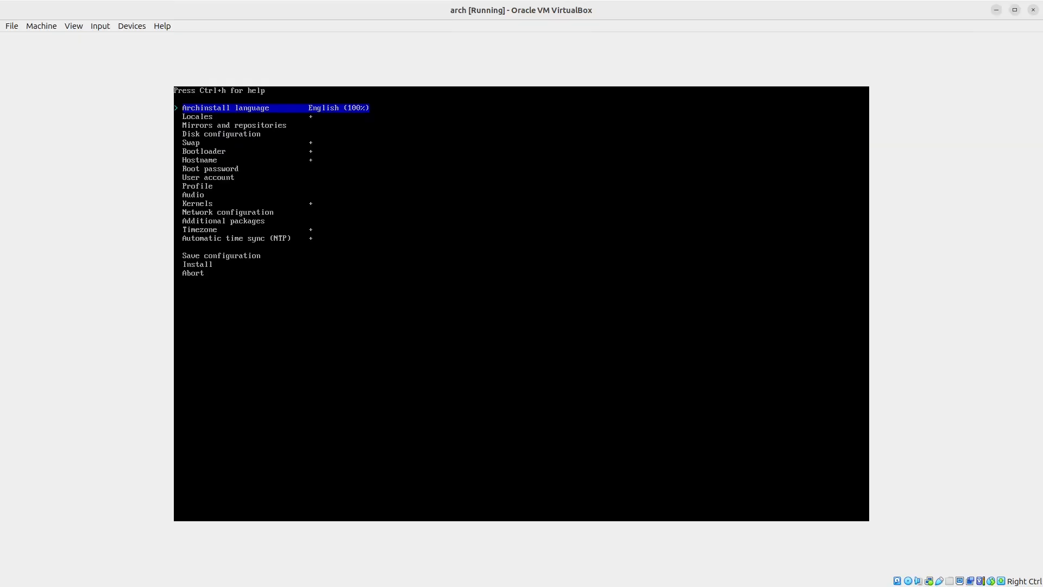
- Set archinstall's locale language to en_ZA under Locales and return to the main menu
key("Down")
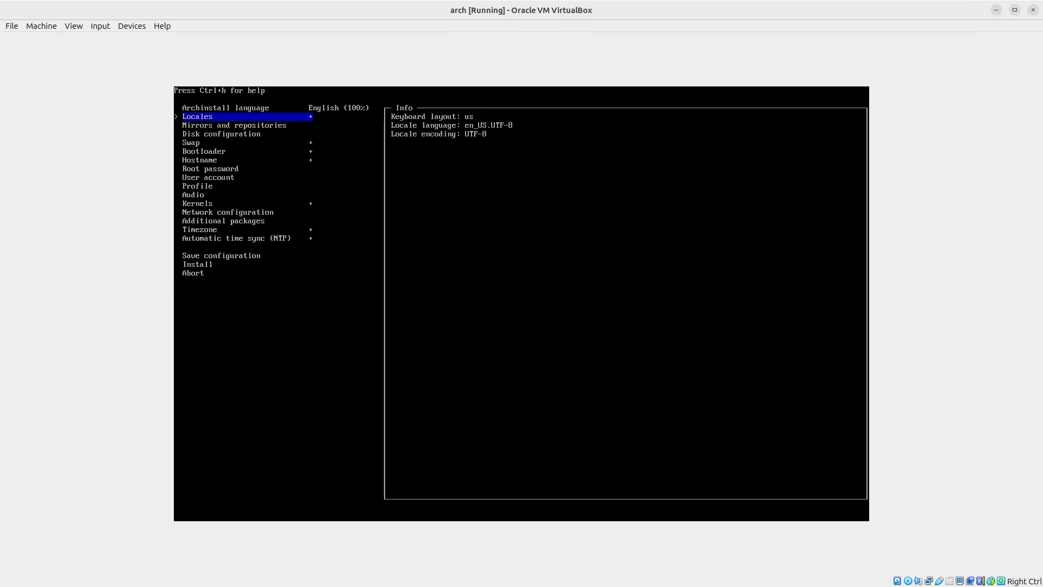
key("Return")
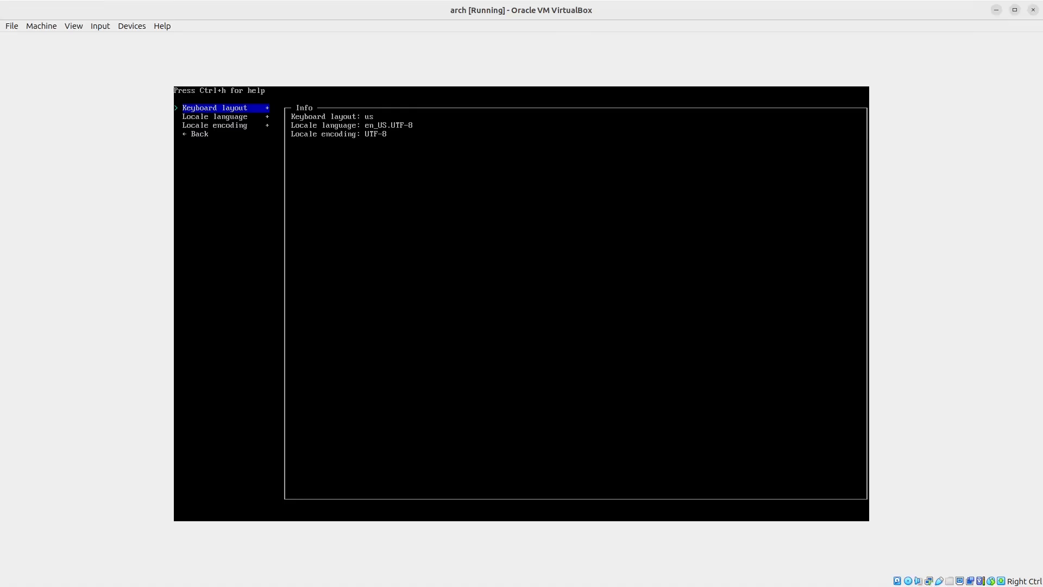
key("Down")
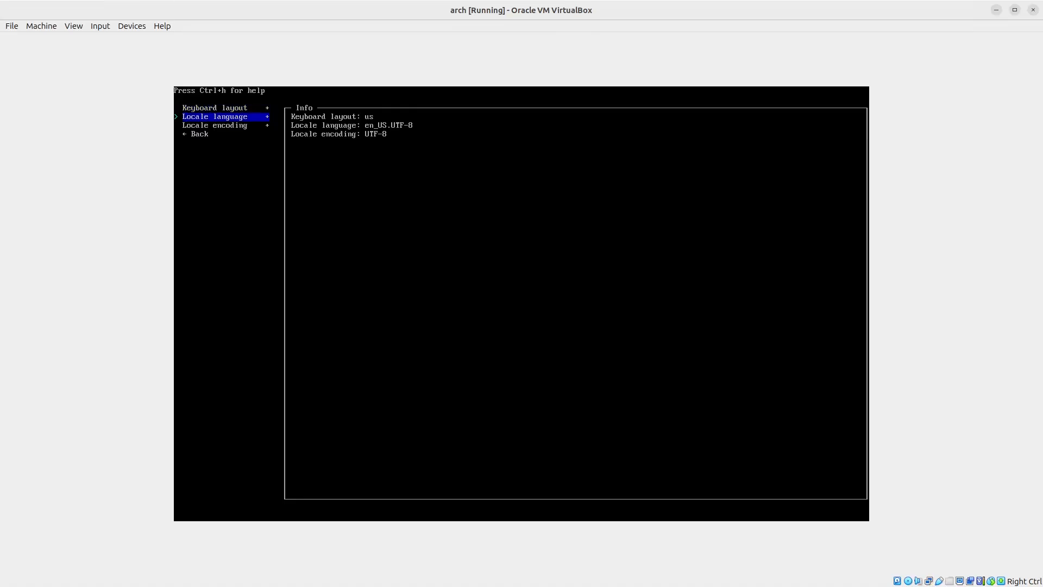
key("Return")
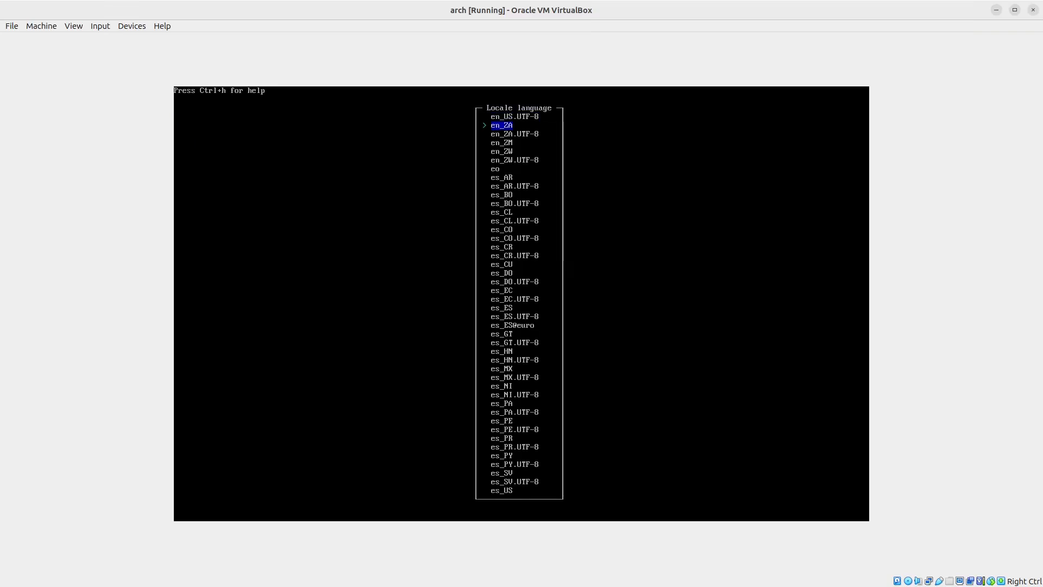
key("Return")
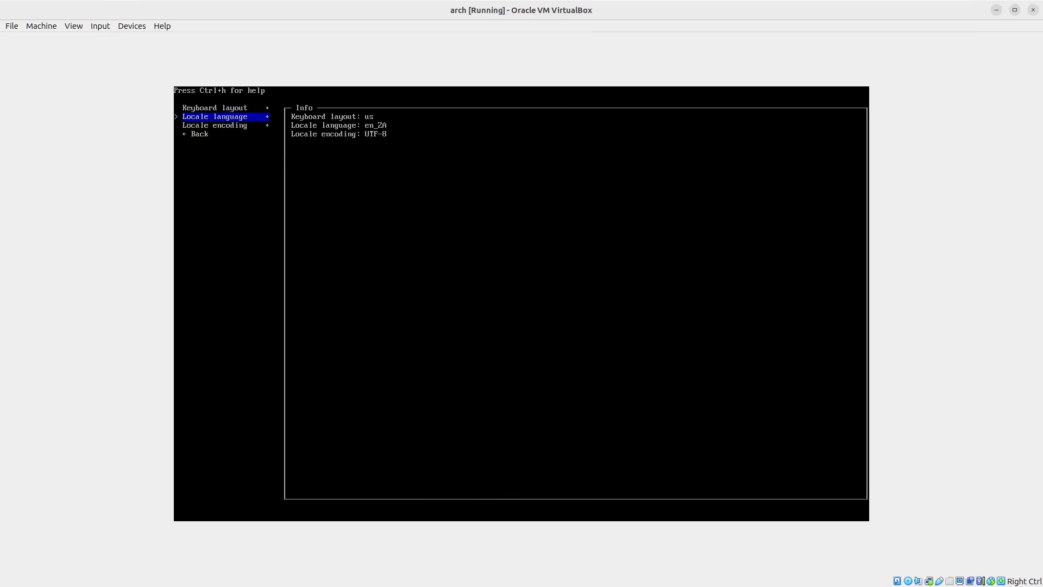
key("Escape")
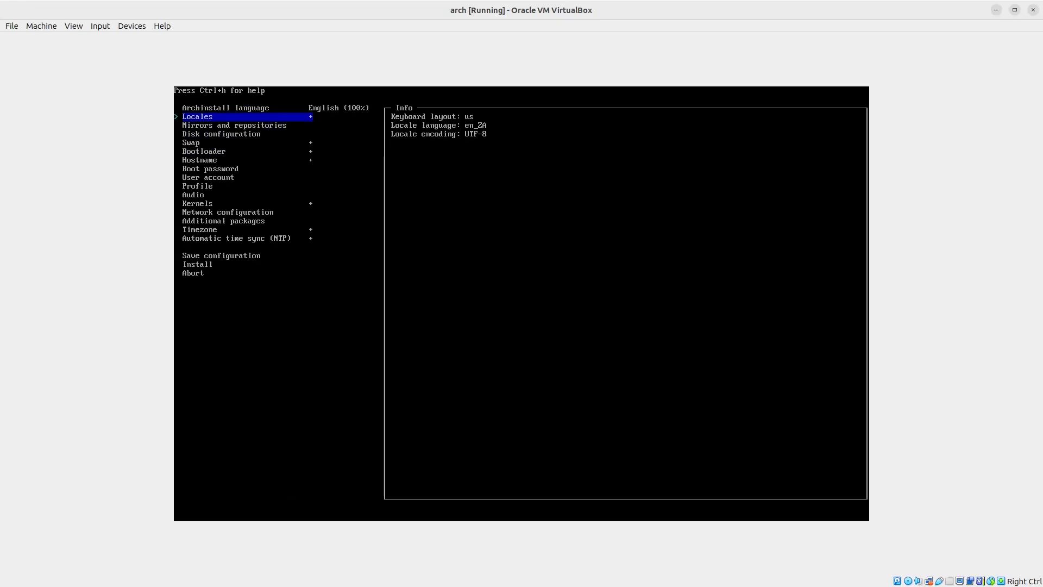
key("Return")
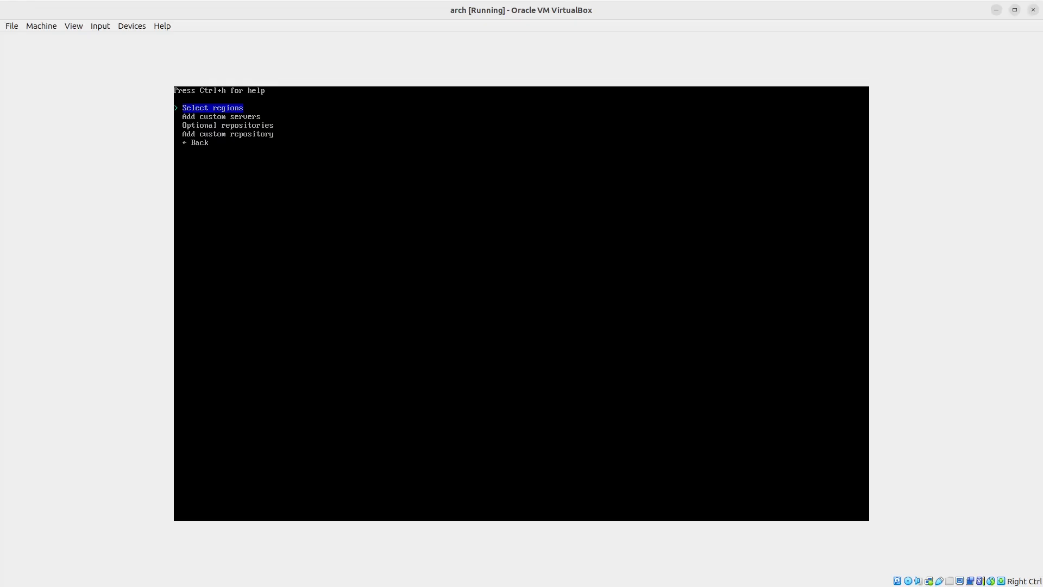
- Select South Africa as the mirror region, then move on to Disk configuration
key("Return")
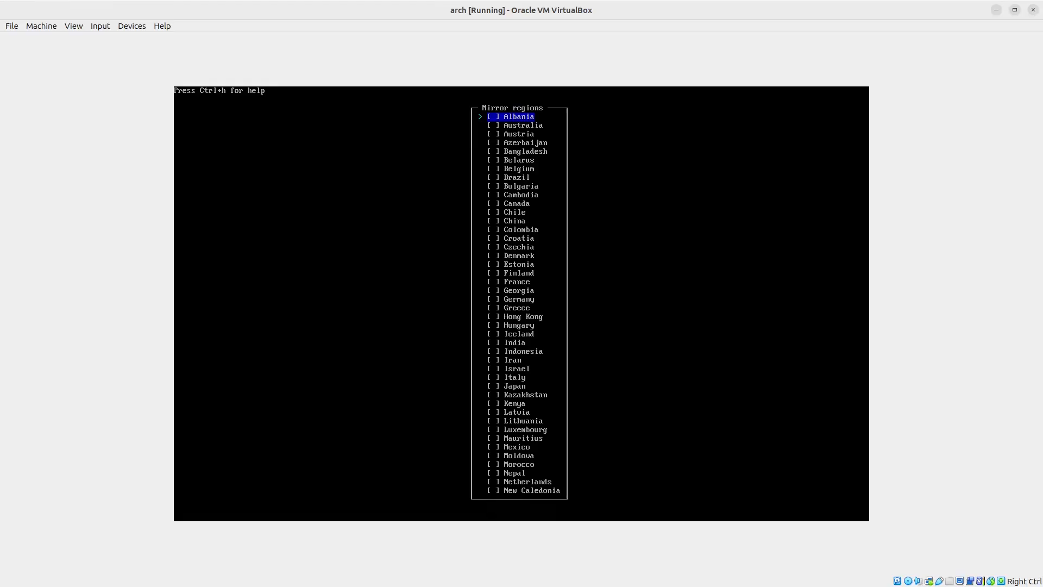
scroll("down", 3)
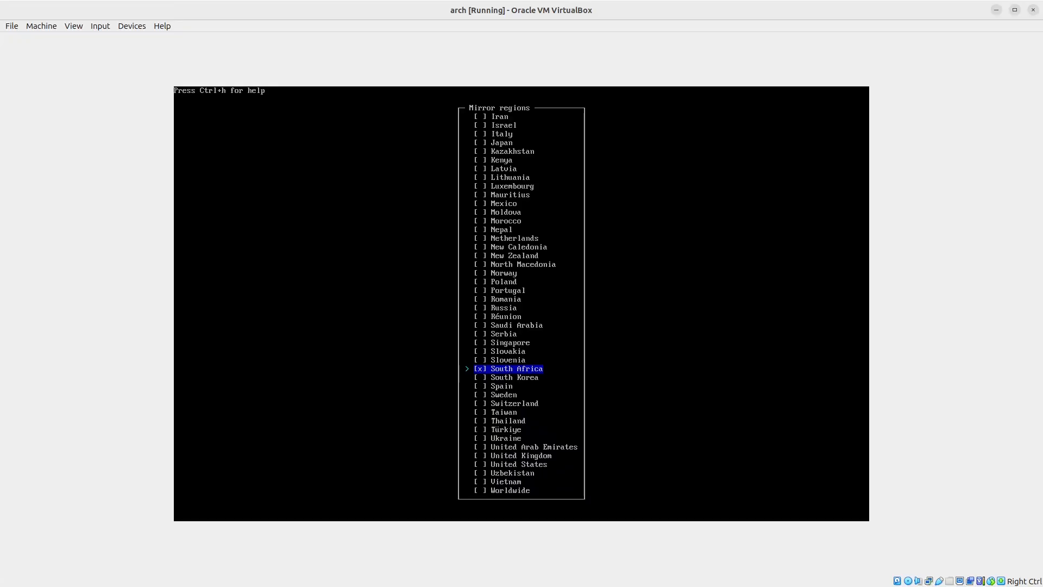
key("Return")
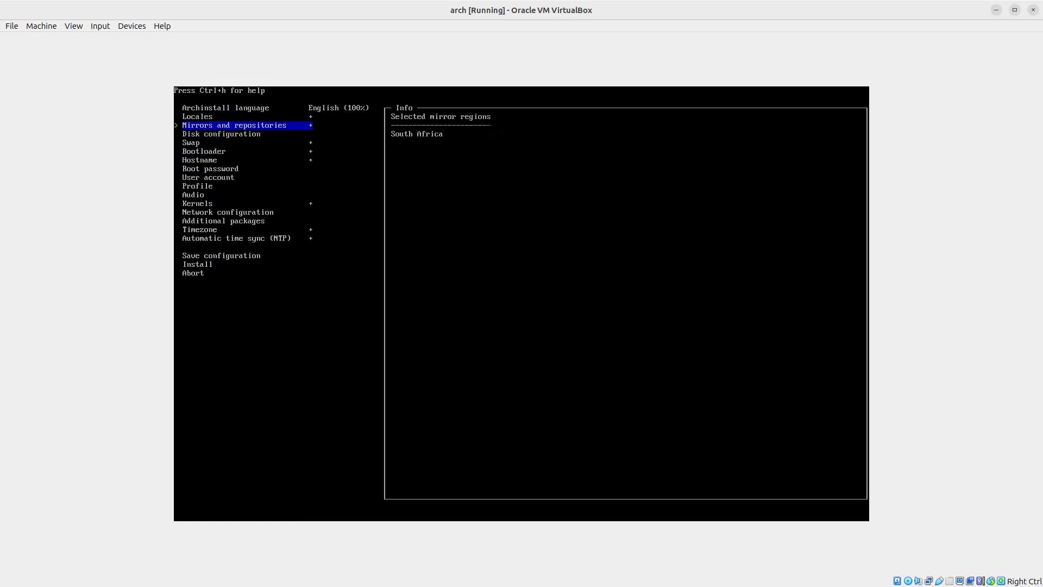
key("Return")
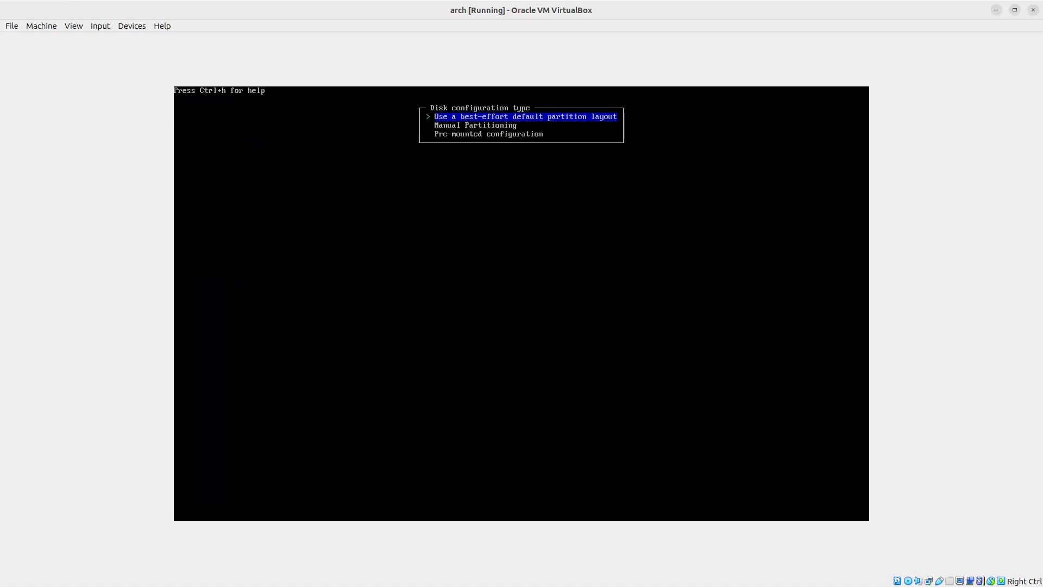
- Choose the best-effort default partition layout, answer BTRFS subvolumes and enable compression
key("Return")
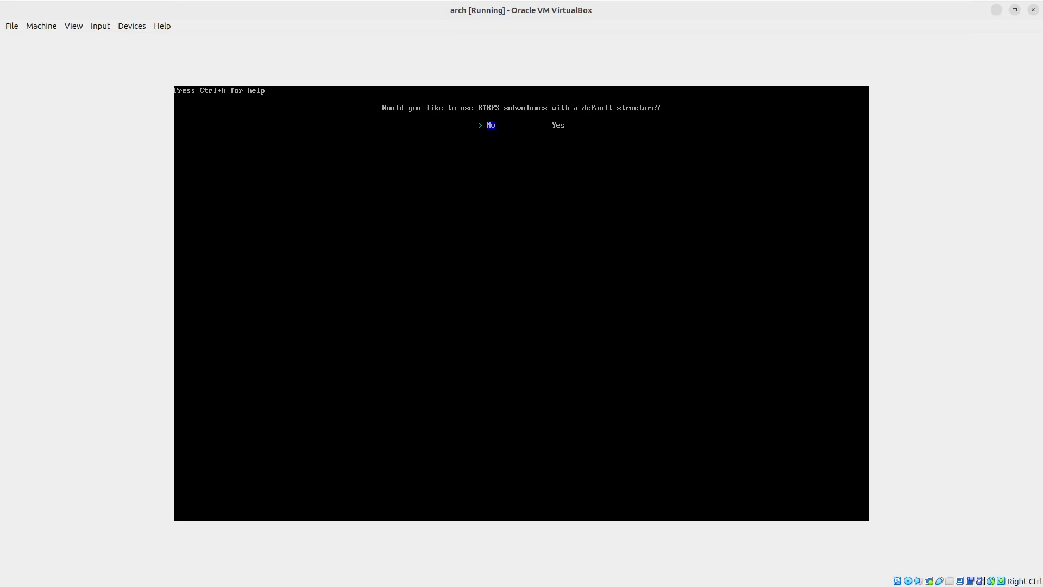
key("Return")
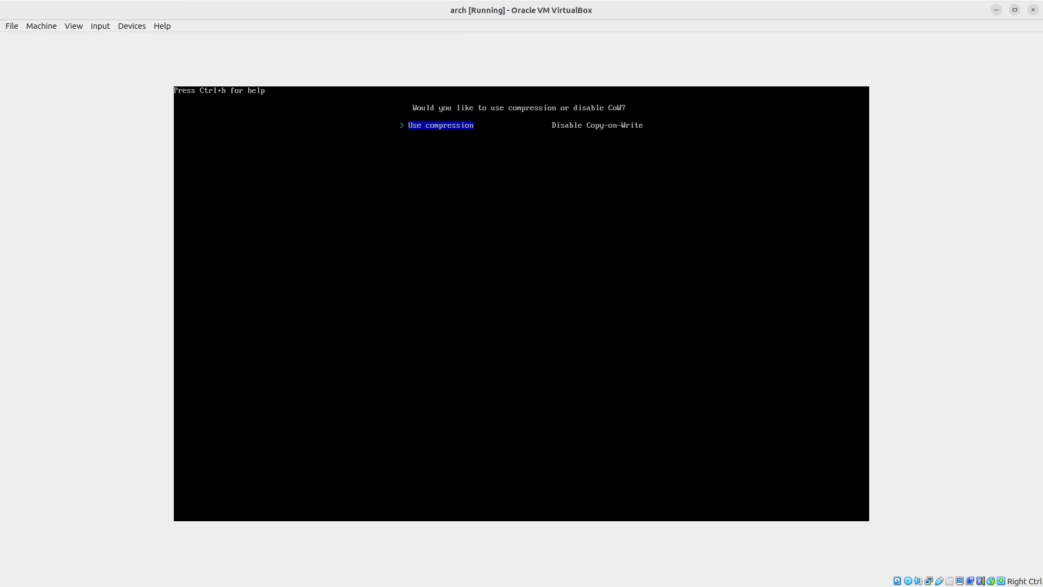
key("Return")
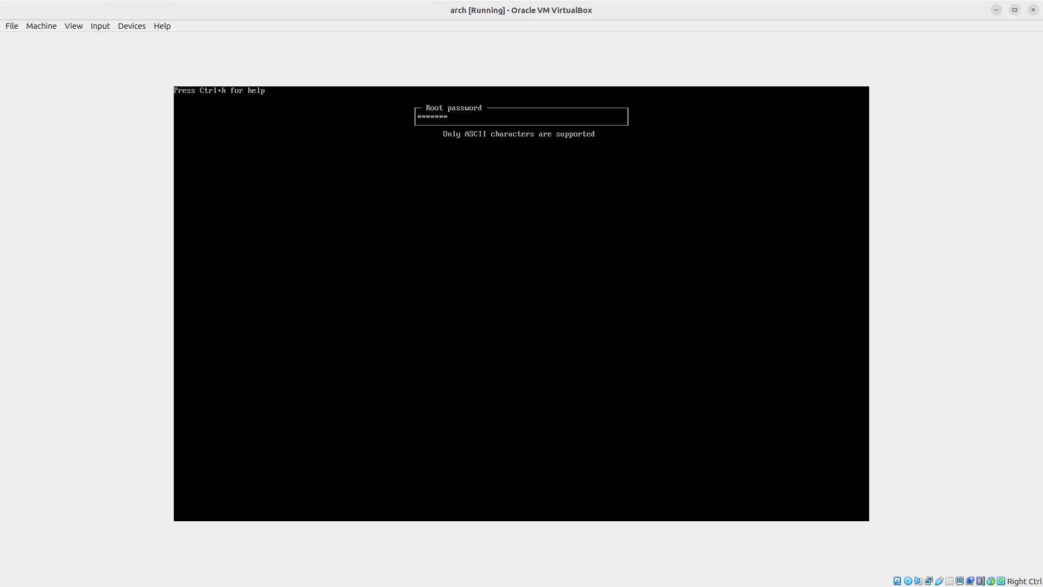
- Set and confirm the root password in archinstall
key("Return")
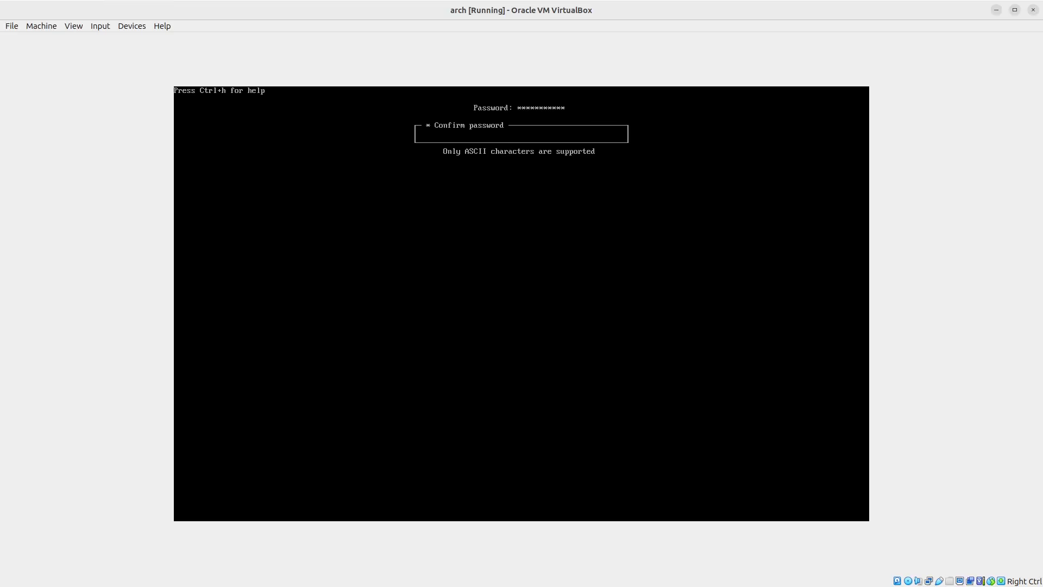
type("**")
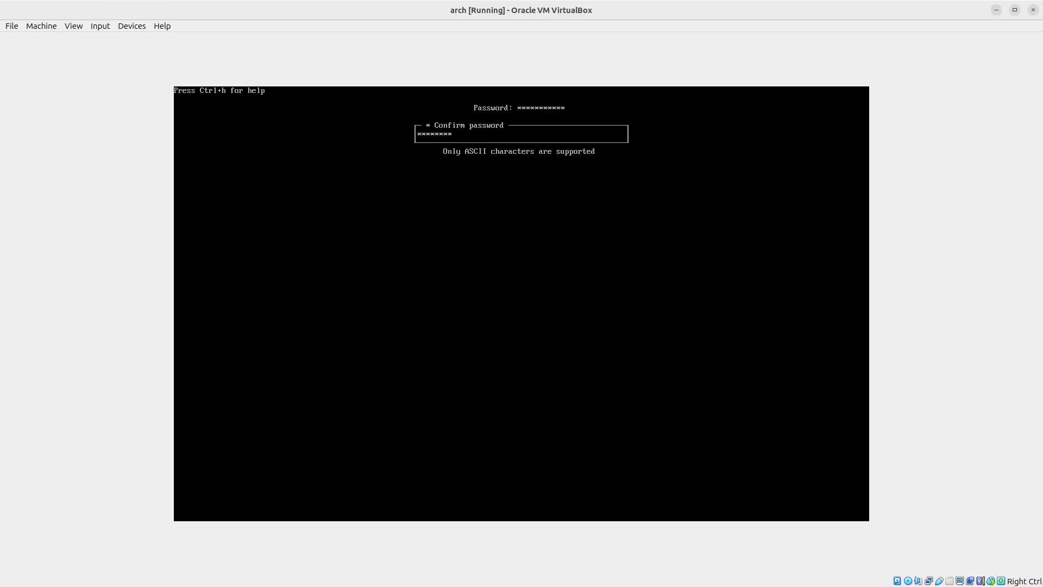
key("Return")
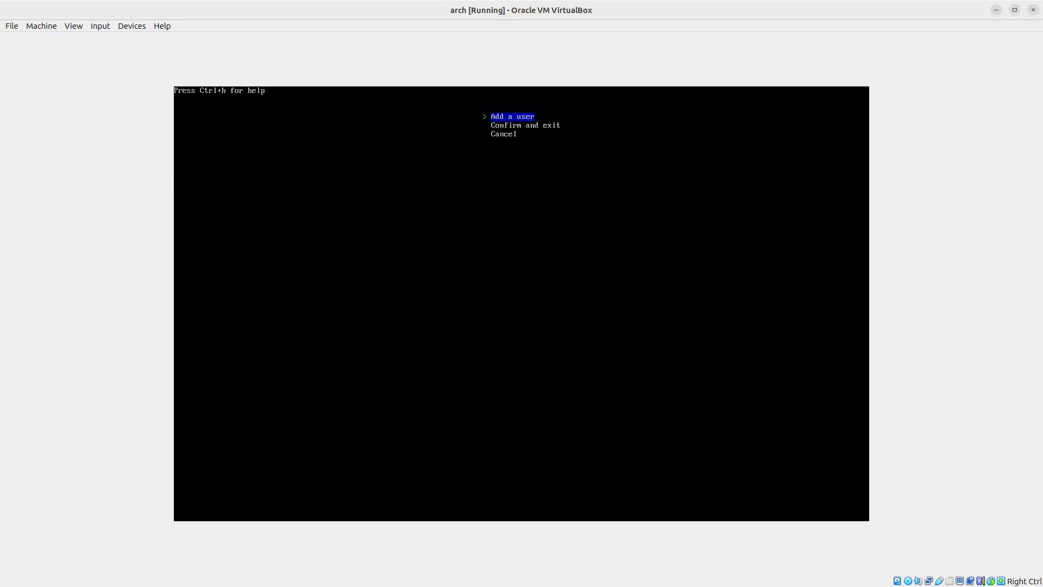
- Add user account user1 with a password and sudo rights, then confirm the user list
key("Return")
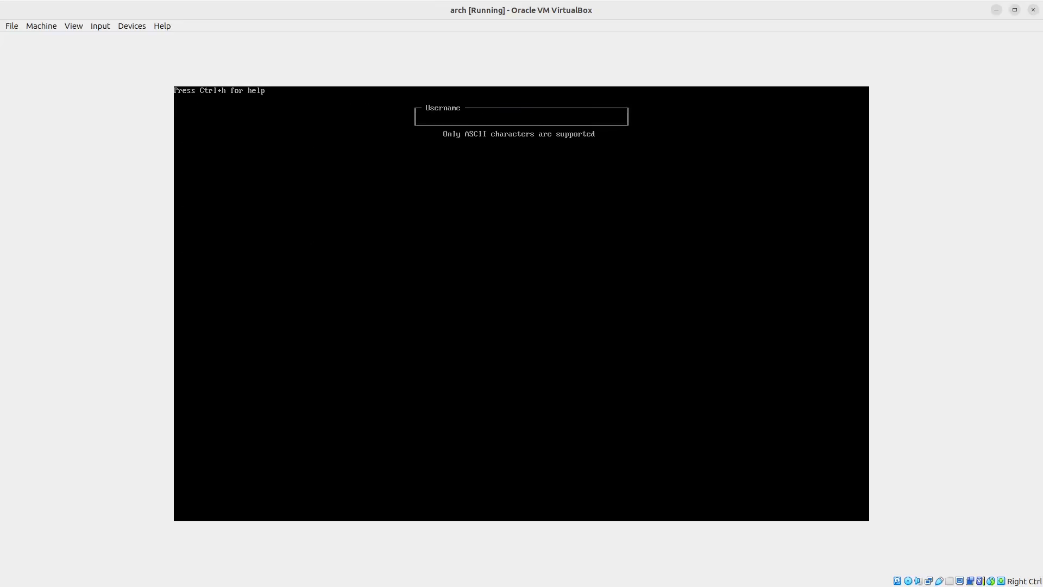
type("user")
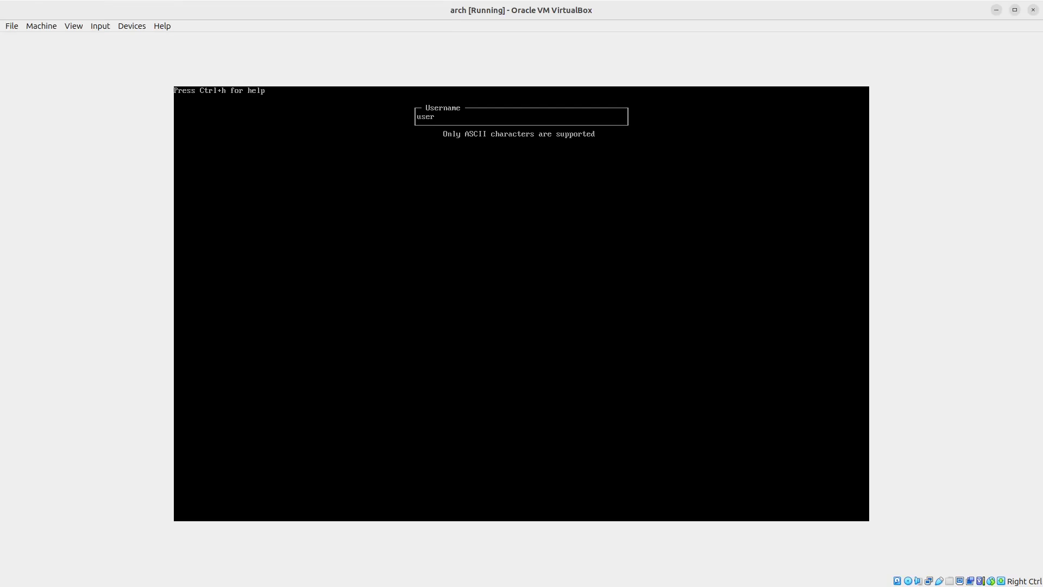
key("Return")
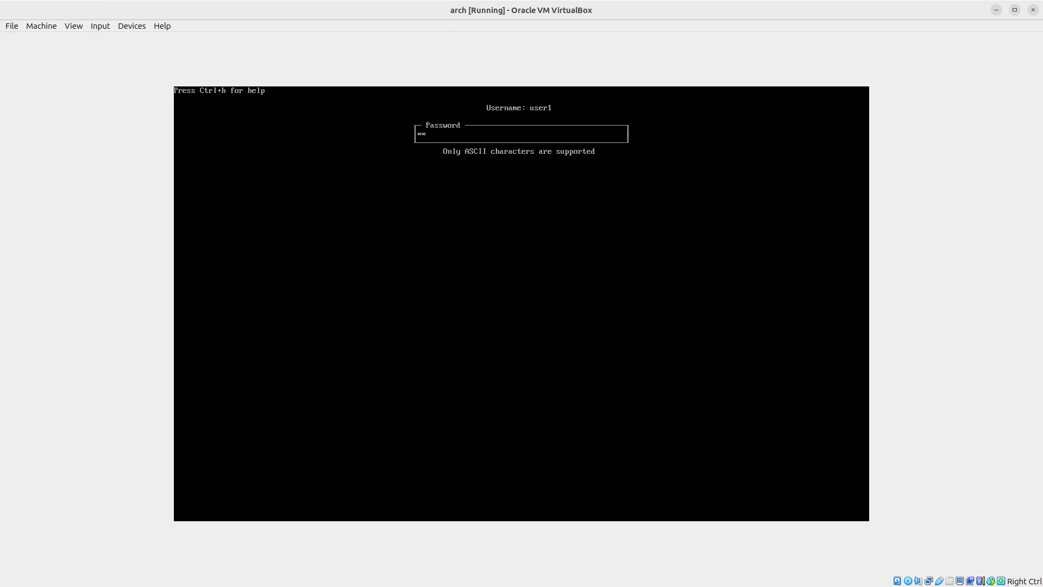
key("Return")
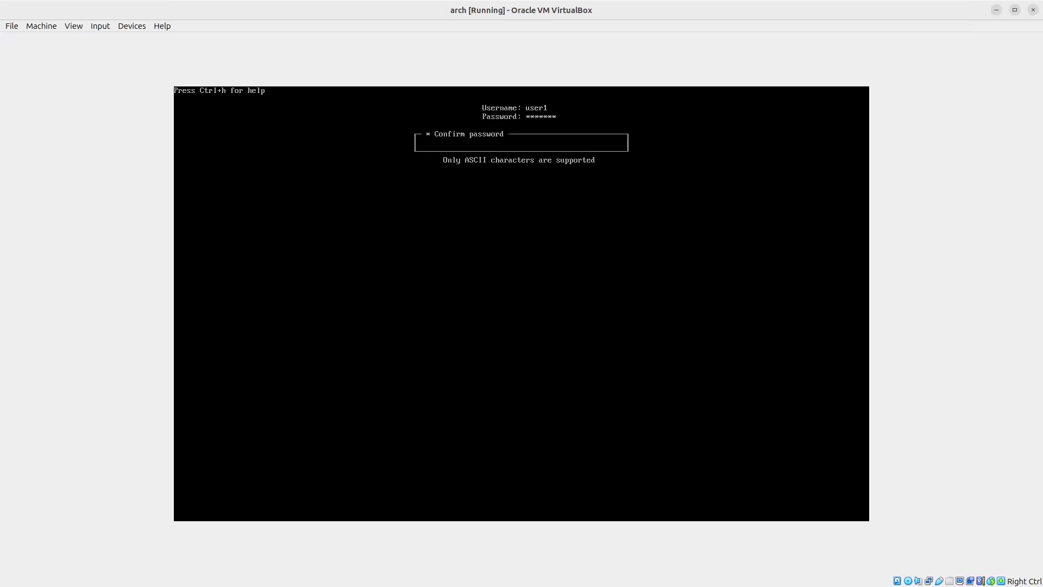
key("Return")
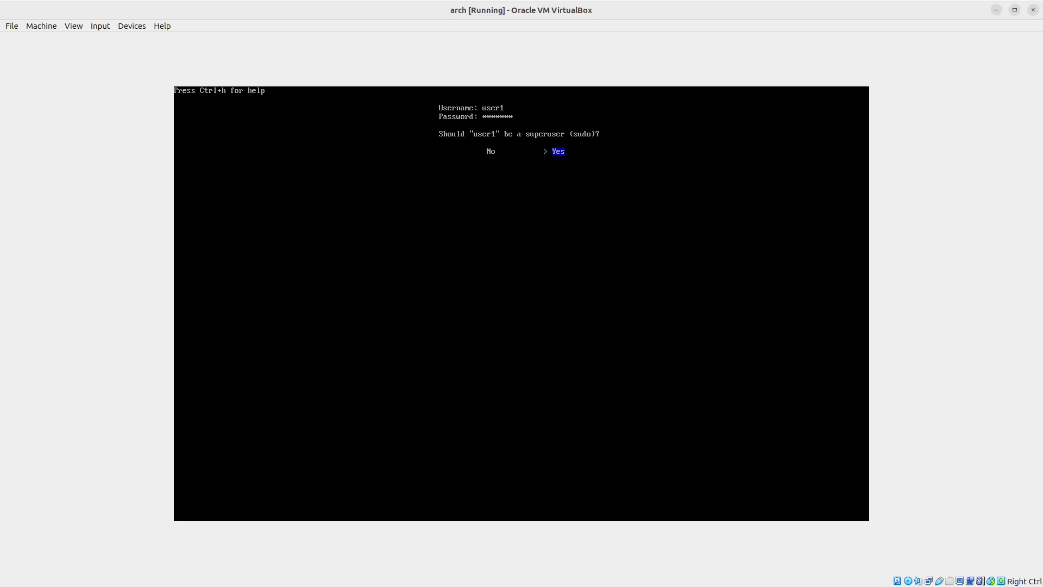
key("Return")
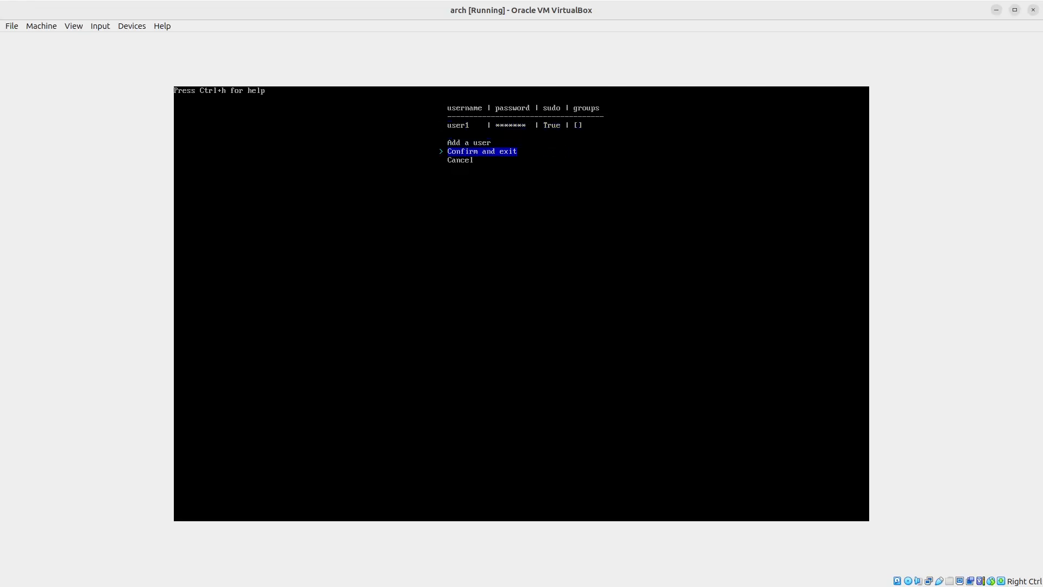
key("Return")
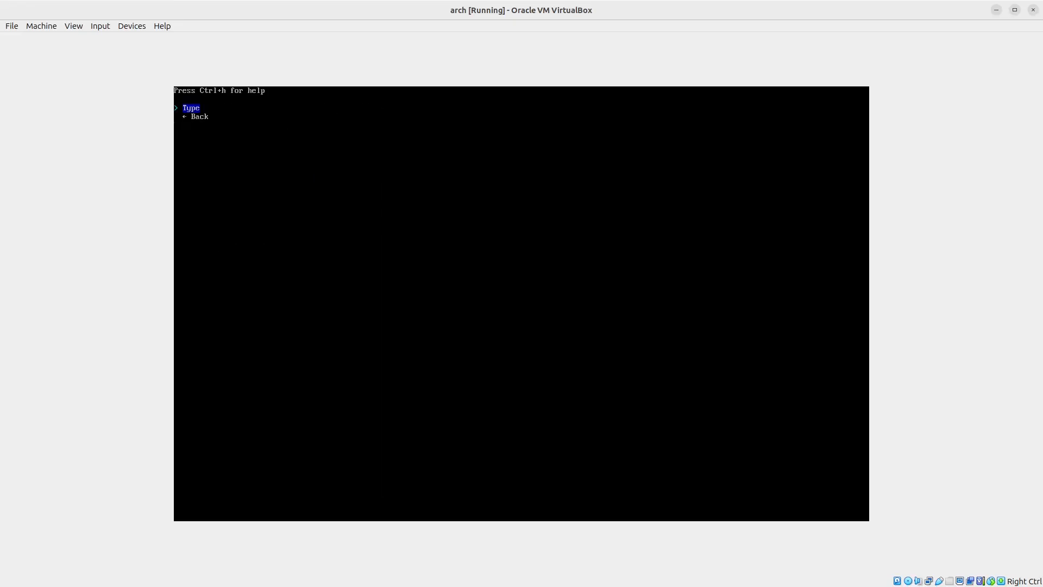
- Choose the Desktop profile with GNOME and KDE Plasma, open-source graphics drivers and gdm greeter
key("Return")
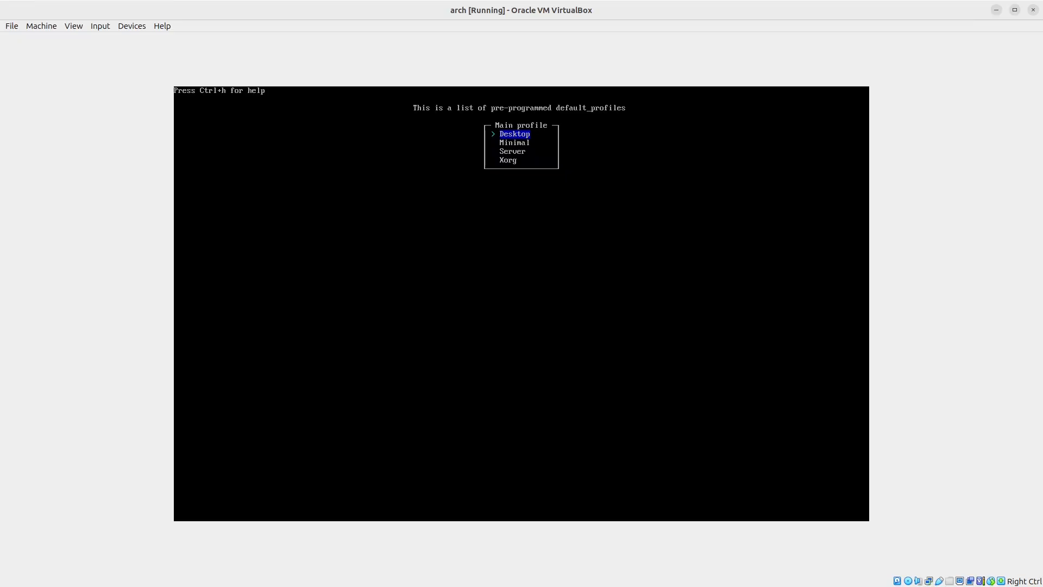
key("Return")
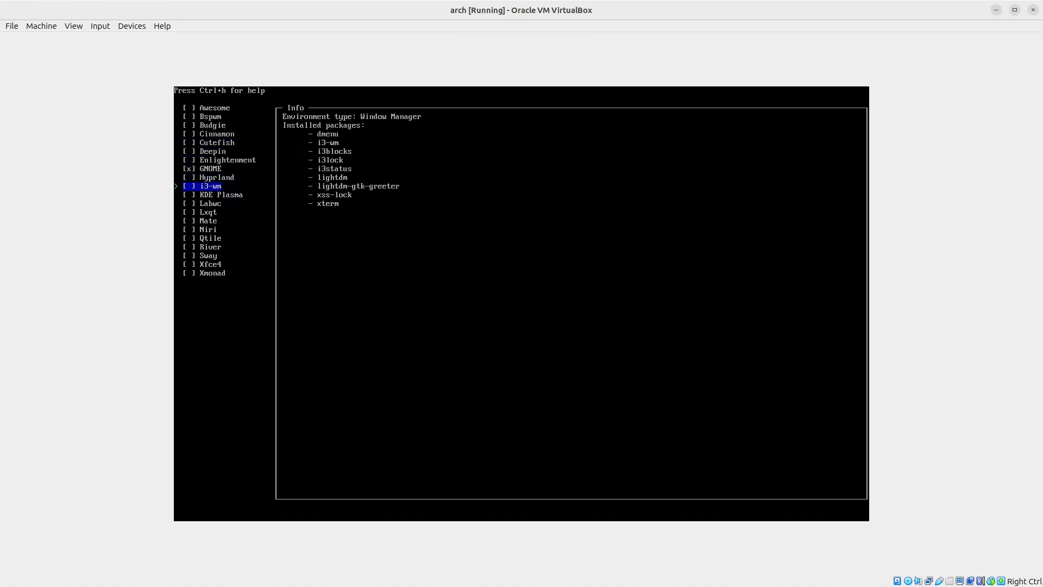
key("Down")
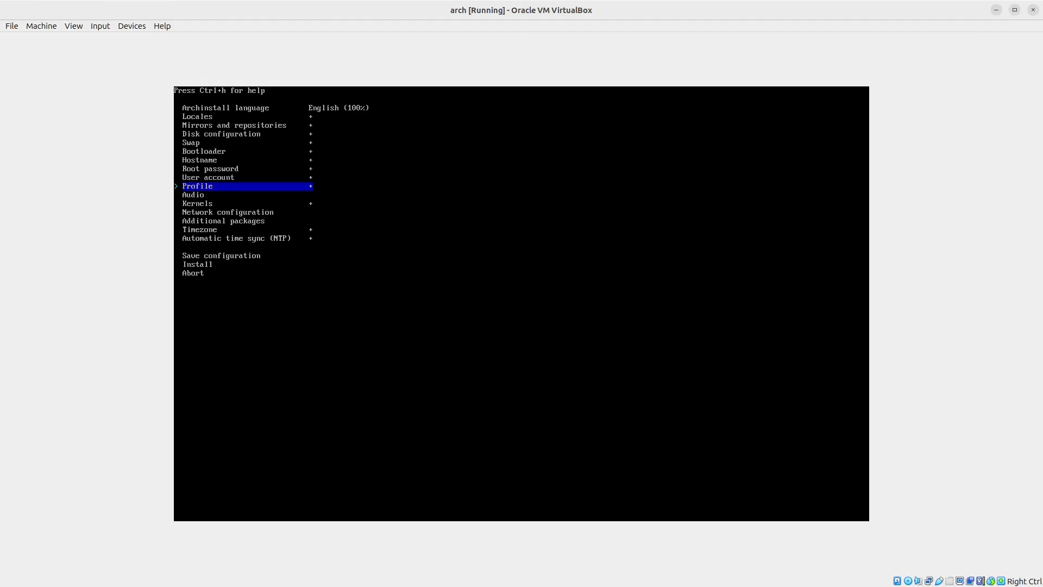
key("Return")
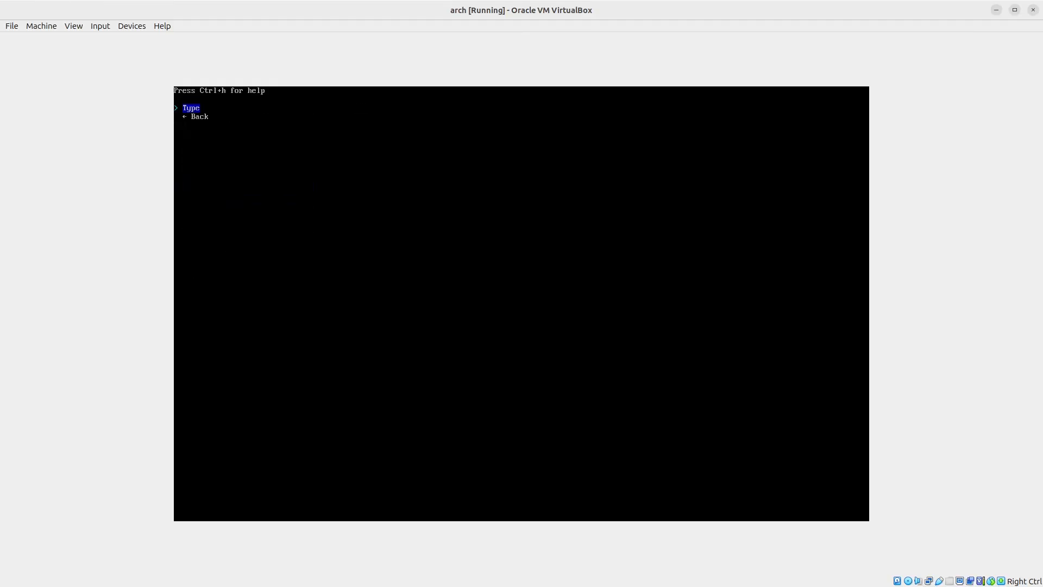
key("Return")
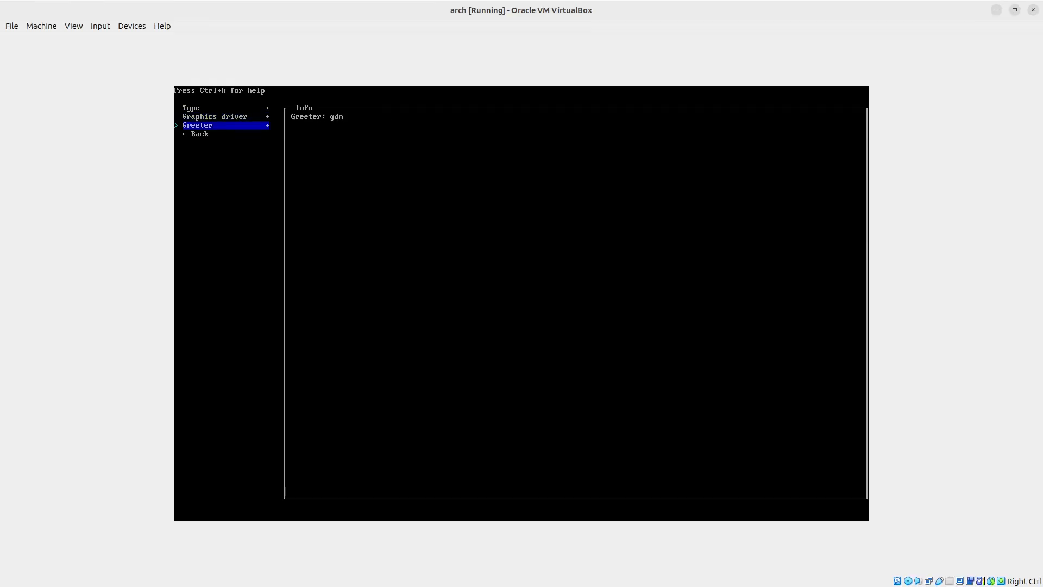
- Leave the profile settings and return to the main installer menu at Network configuration
key("Down")
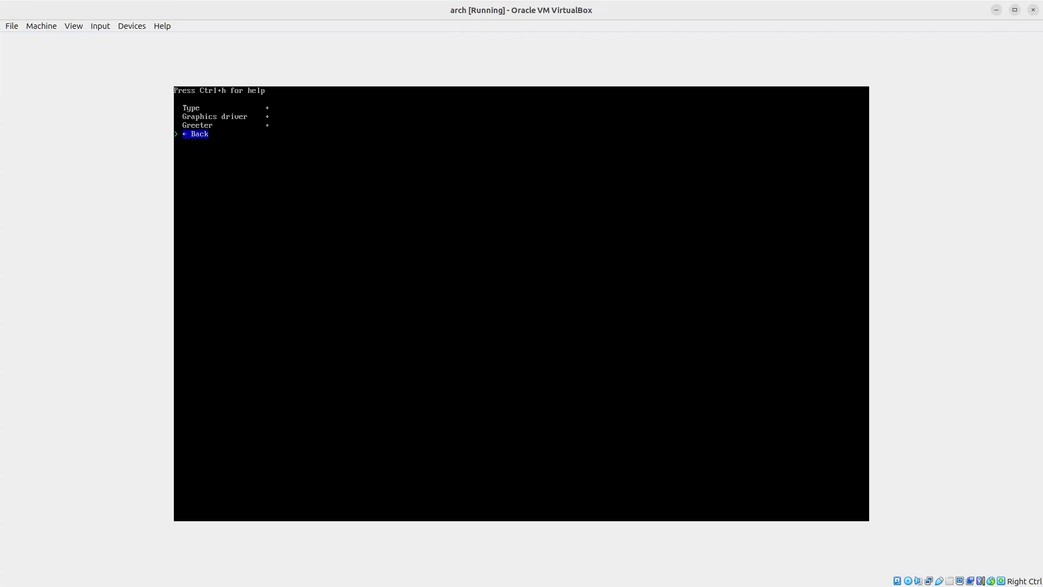
key("Return")
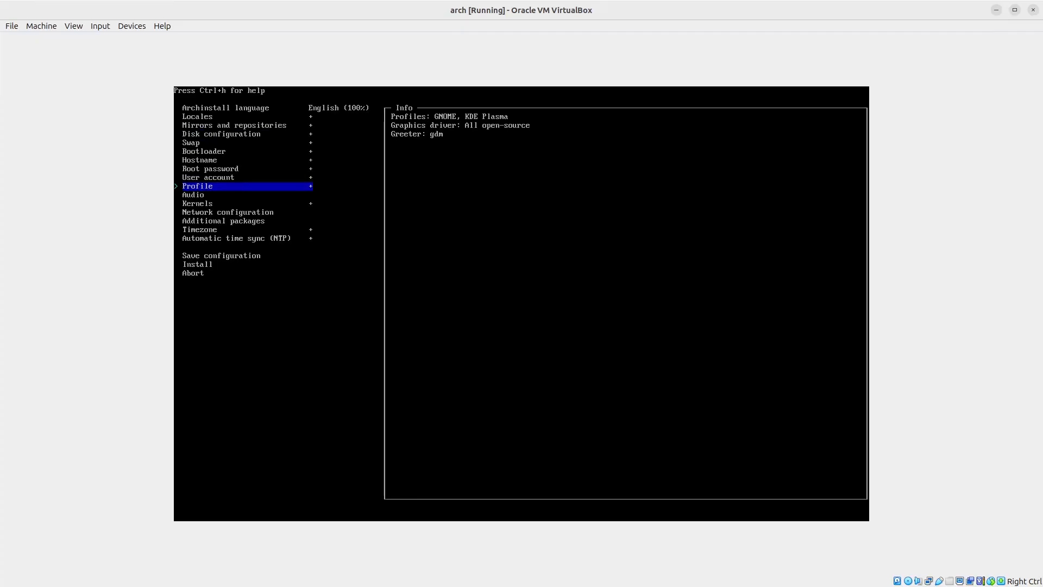
key("Down")
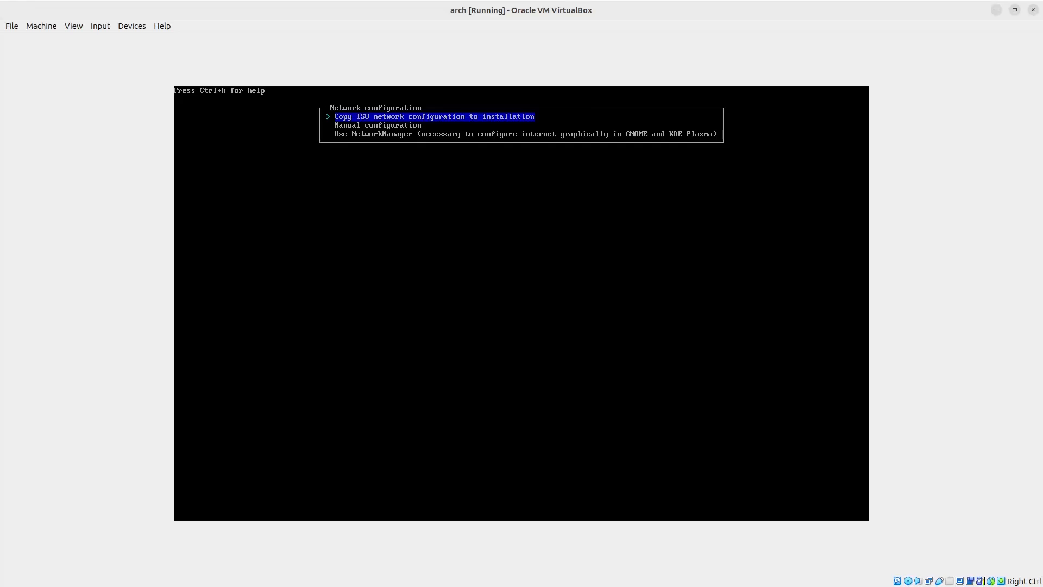
- Copy the ISO network configuration and set the timezone to Africa/Johannesburg
key("Return")
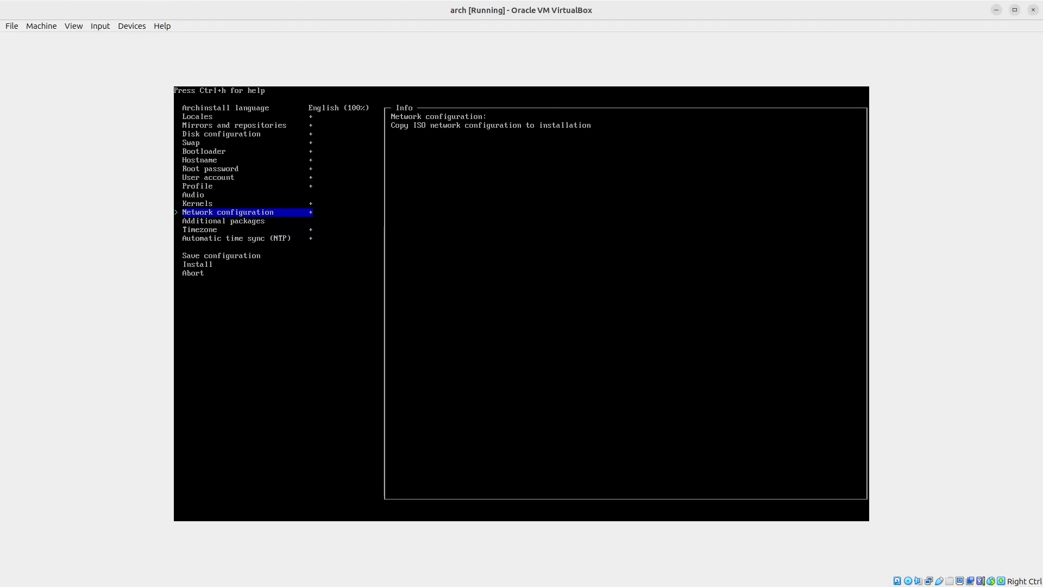
key("Down")
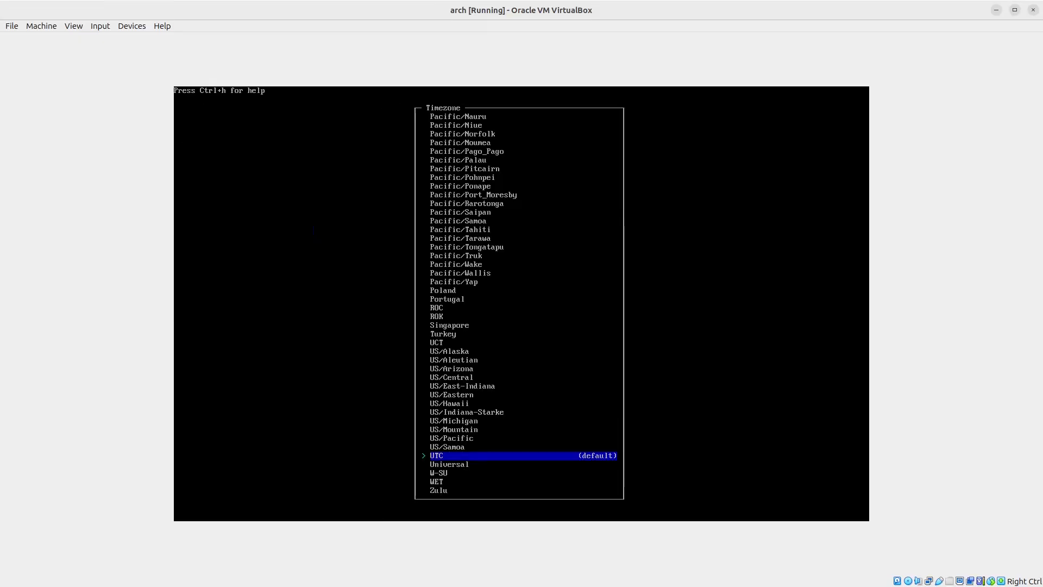
key("Down")
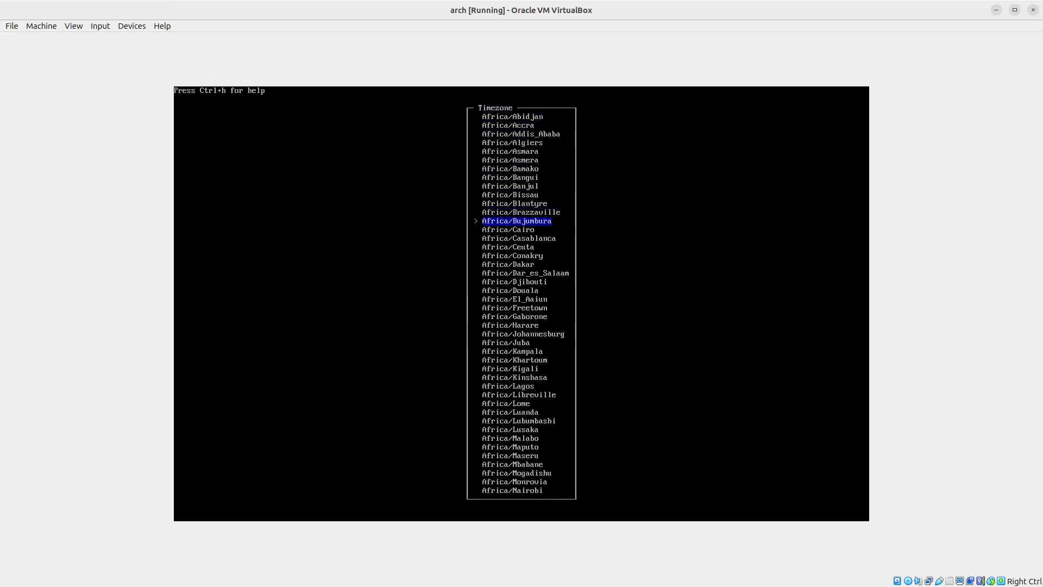
key("Down")
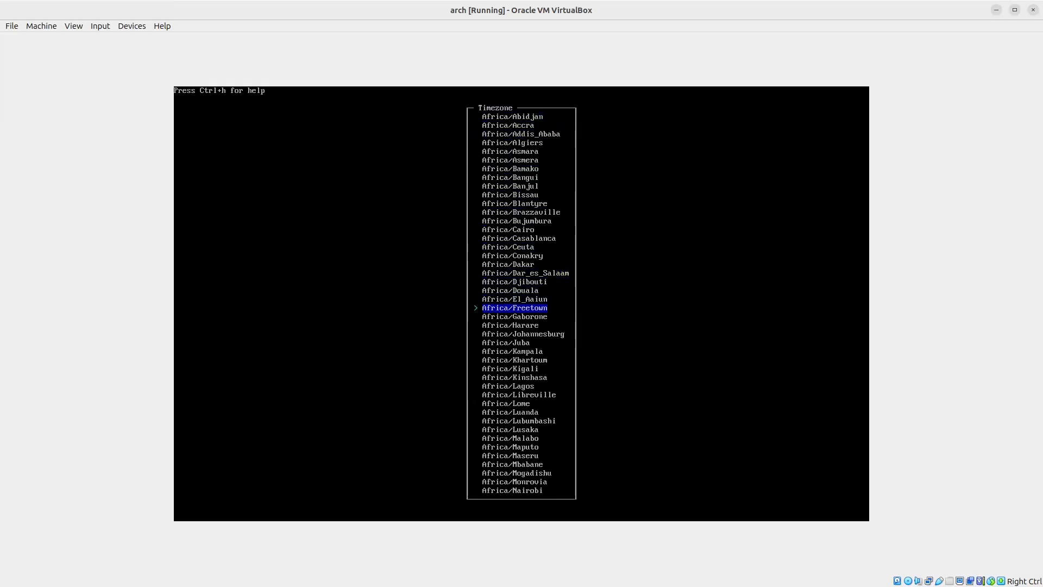
key("Return")
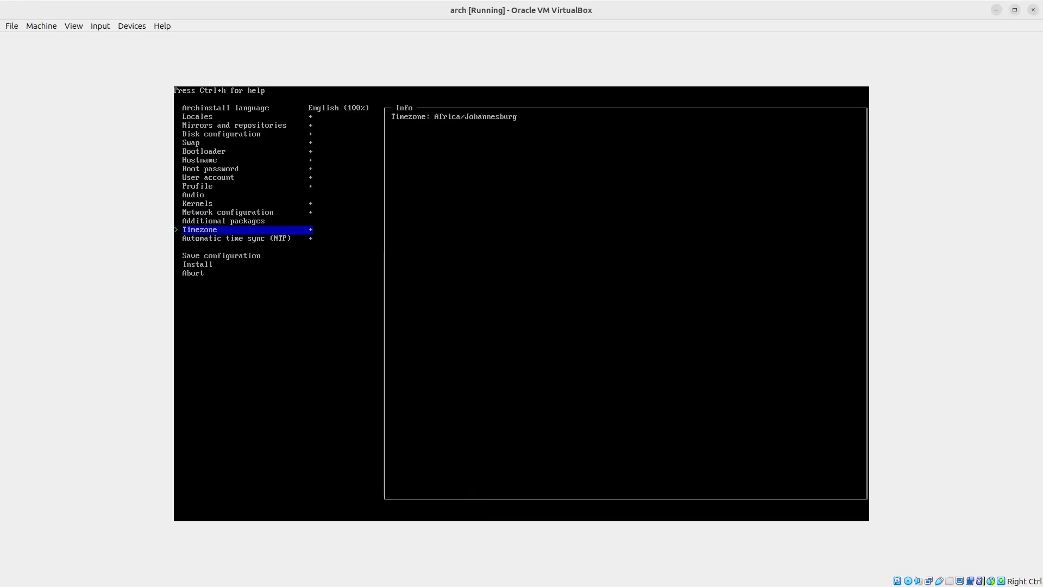
key("Down")
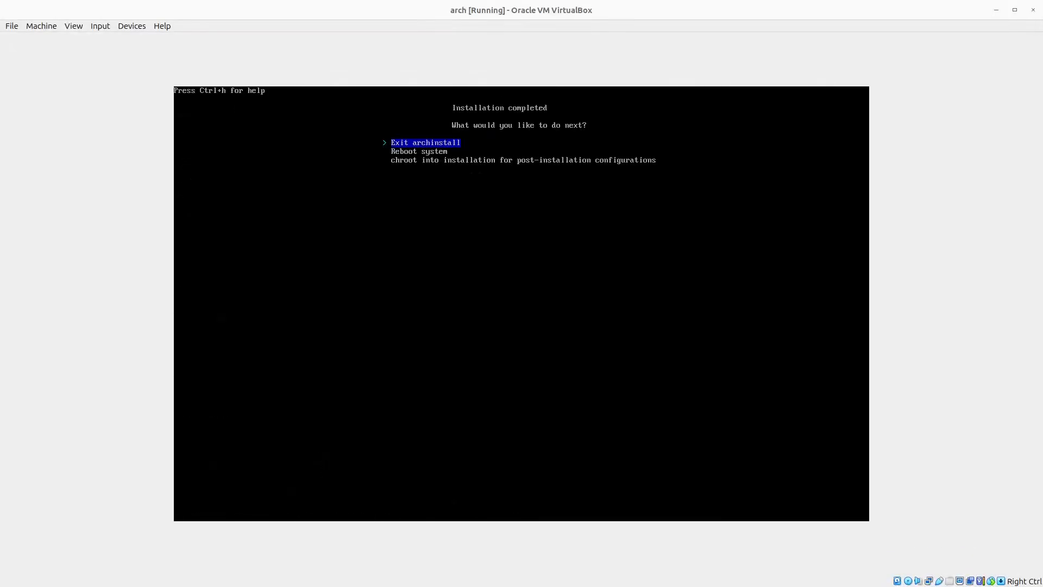
mouse_move(22, 196)
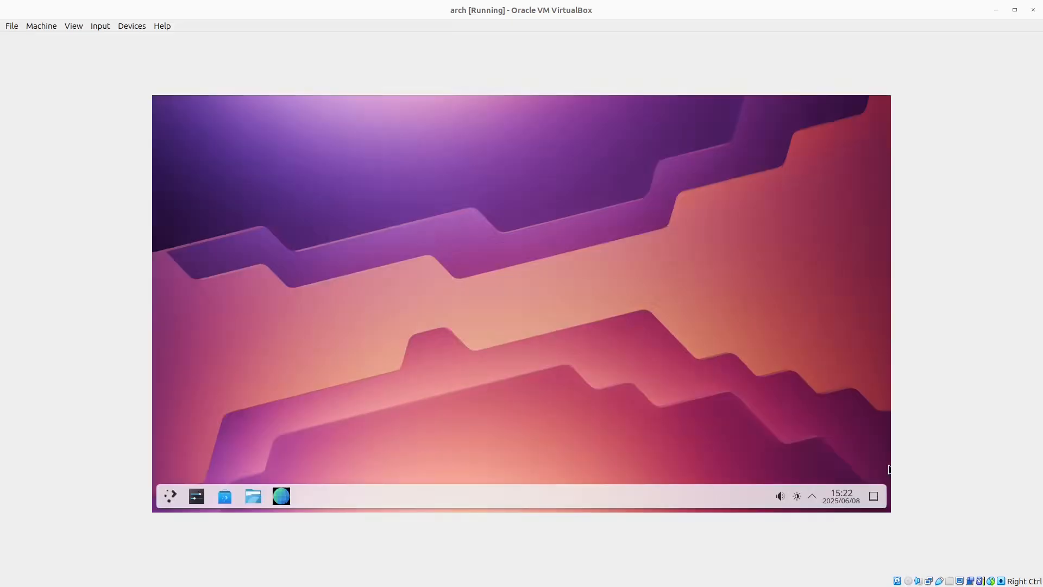
mouse_move(361, 198)
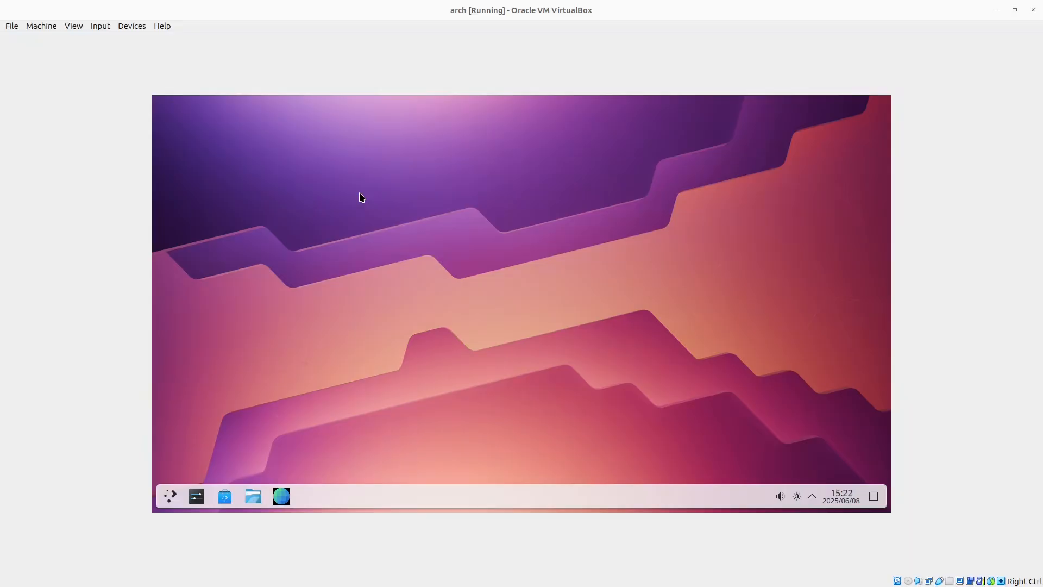
mouse_move(447, 312)
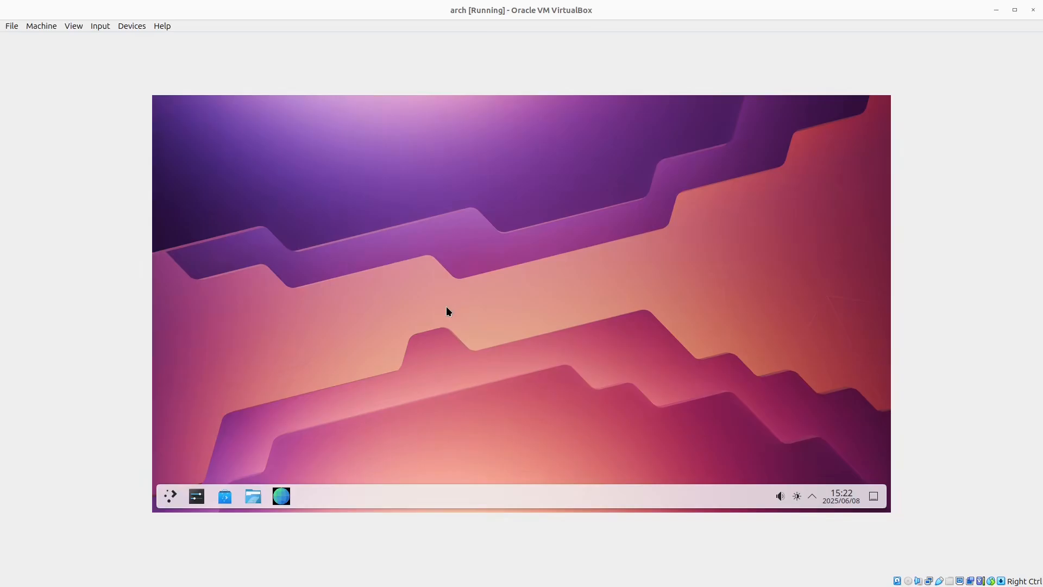
mouse_move(344, 280)
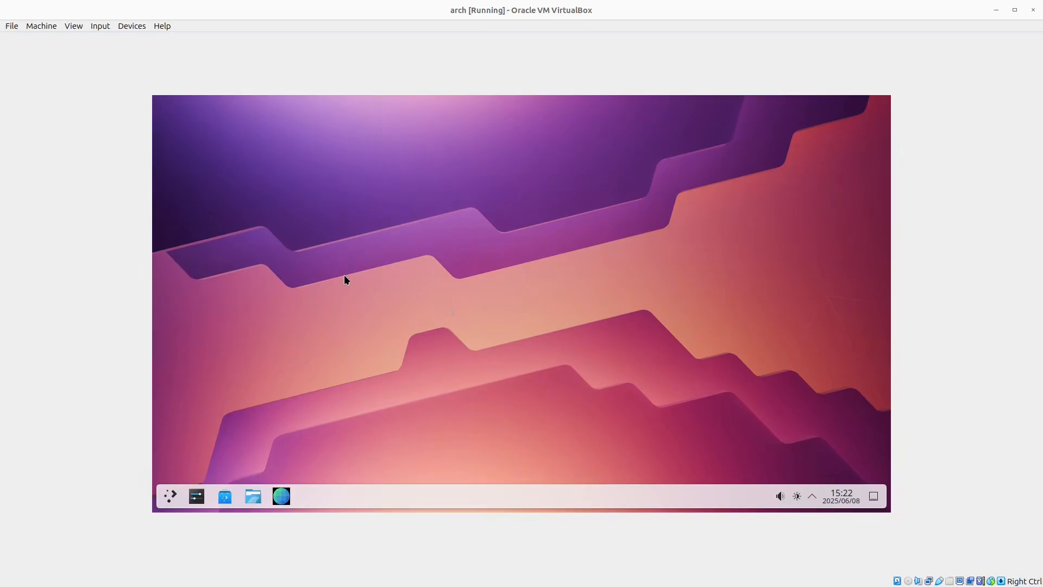
mouse_move(197, 101)
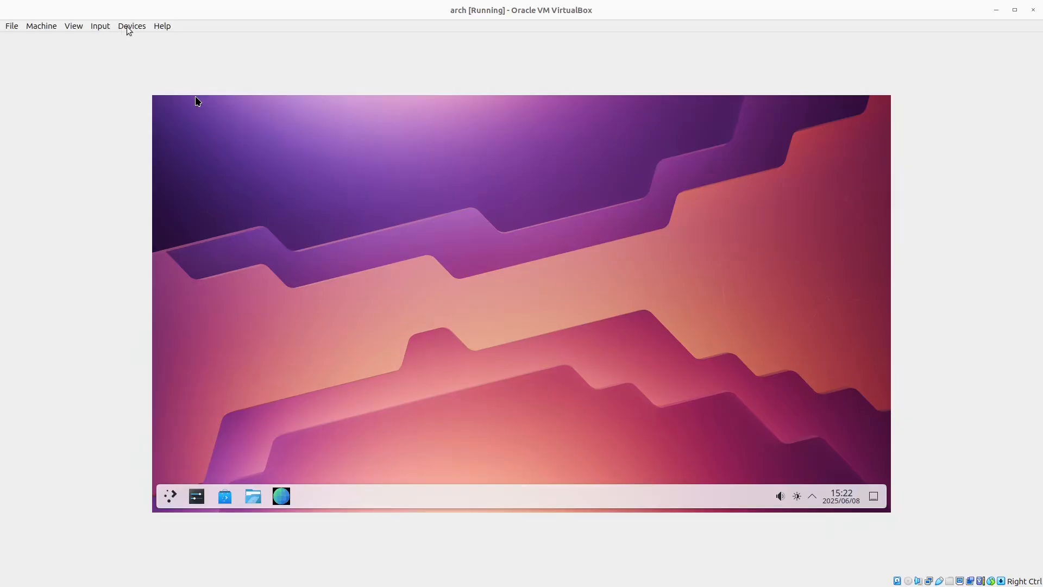
- Show the VirtualBox Devices menu over the VM's KDE Plasma desktop
left_click(131, 25)
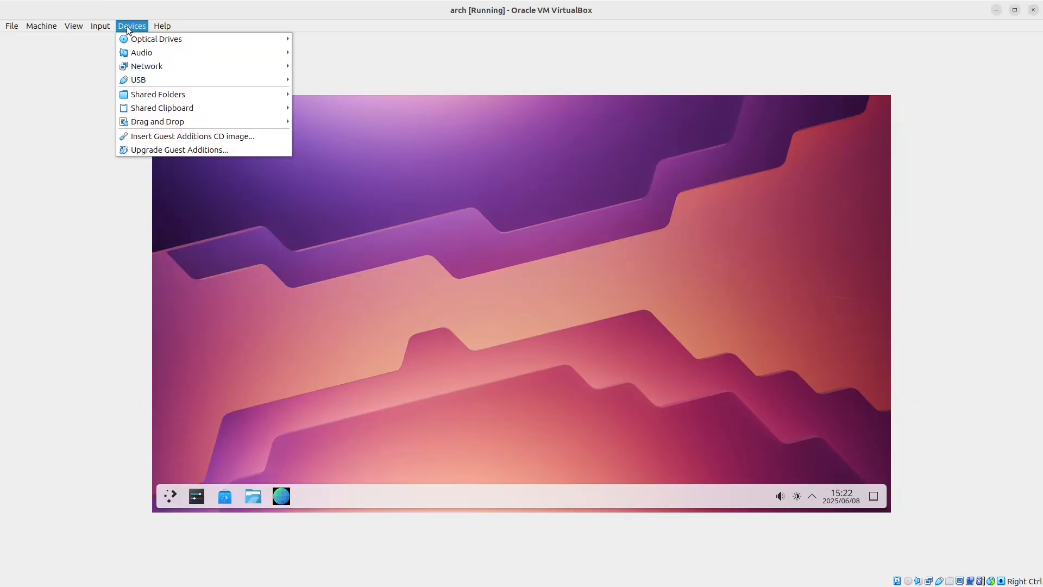
mouse_move(964, 369)
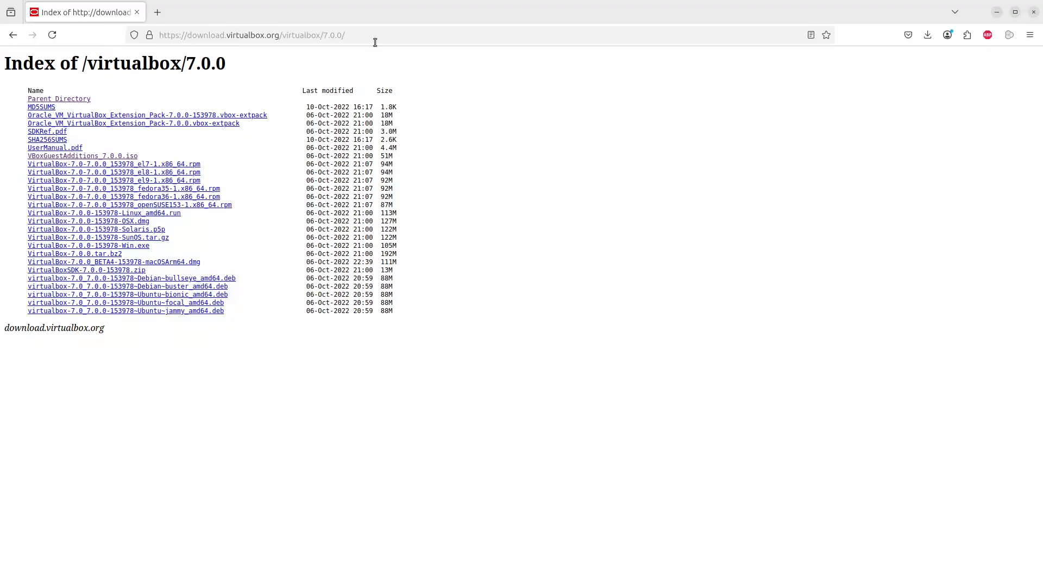
- Browse the VirtualBox version index and show the downloaded Guest Additions ISOs in Firefox
left_click(251, 34)
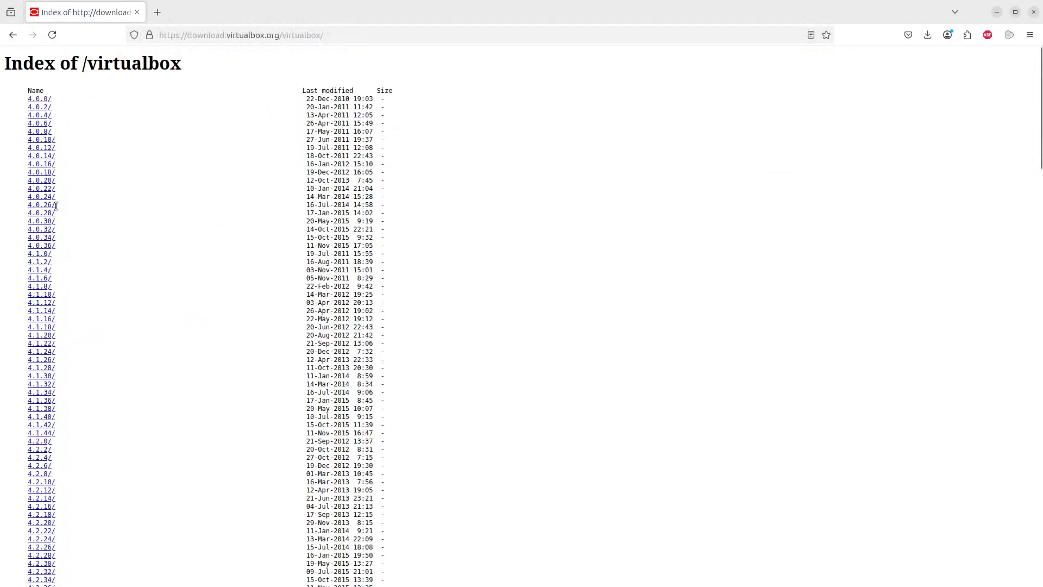
scroll("down", 3)
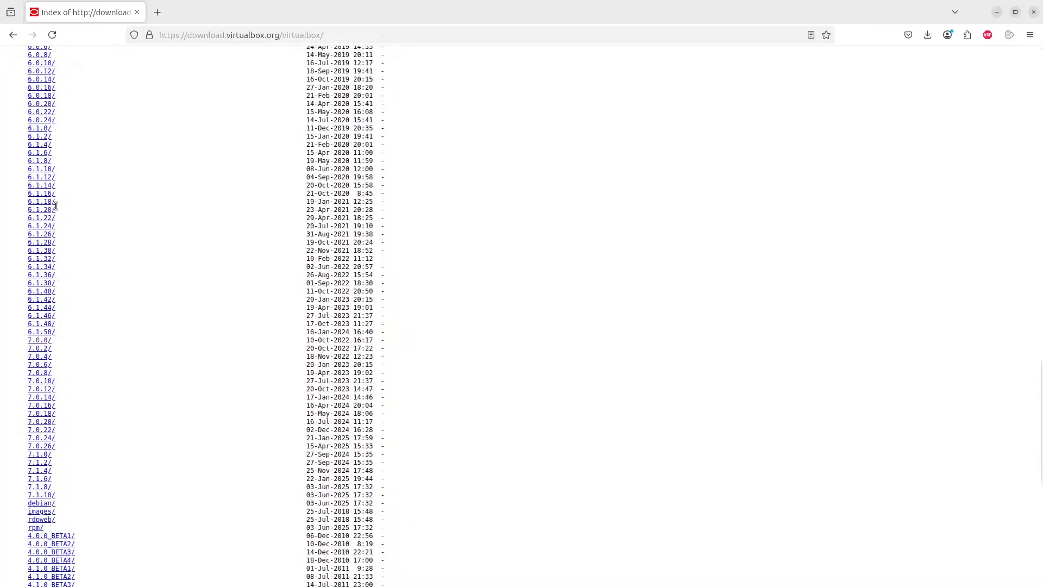
mouse_move(87, 297)
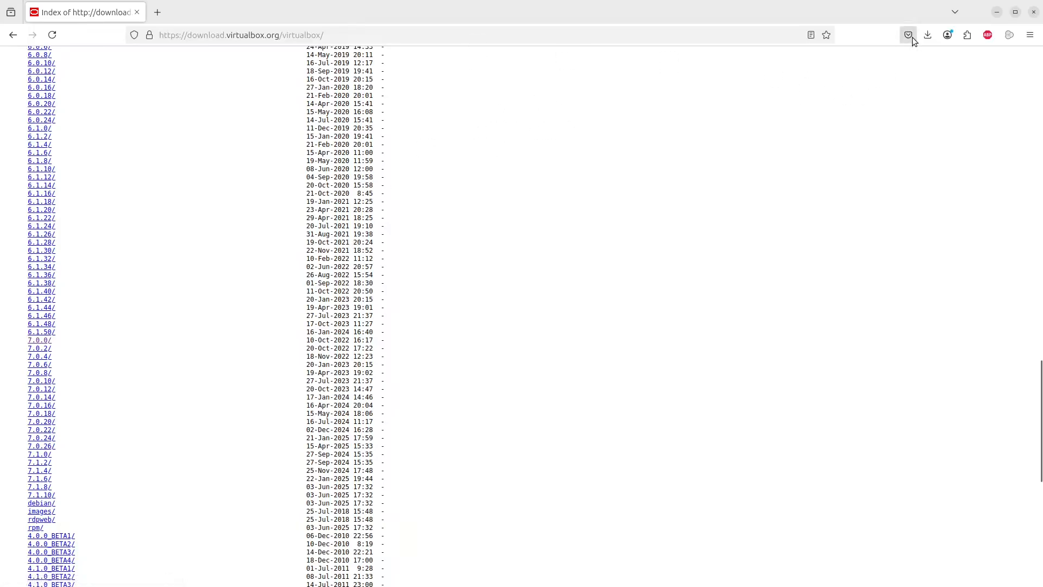
left_click(927, 35)
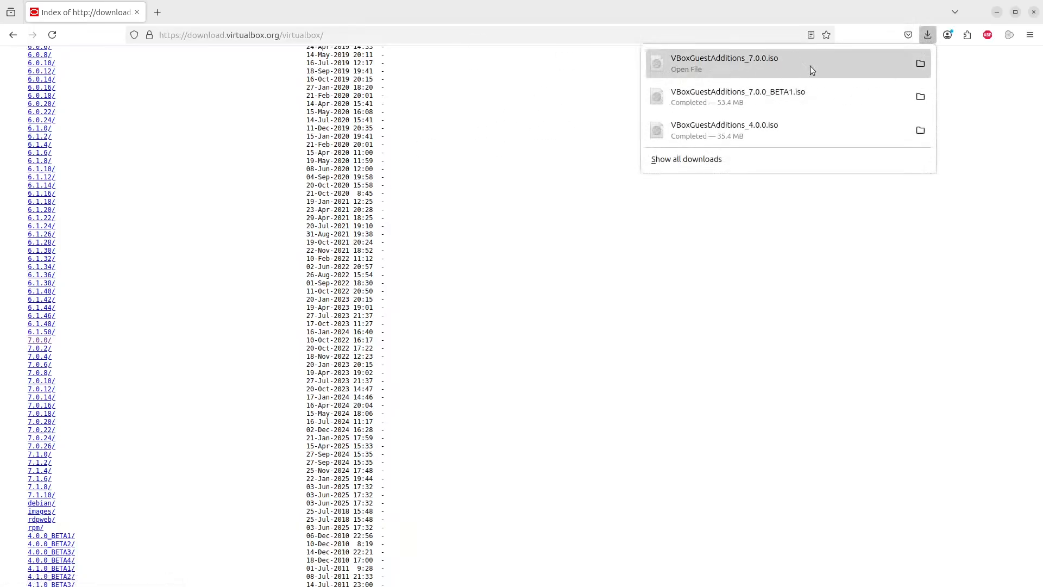
mouse_move(789, 66)
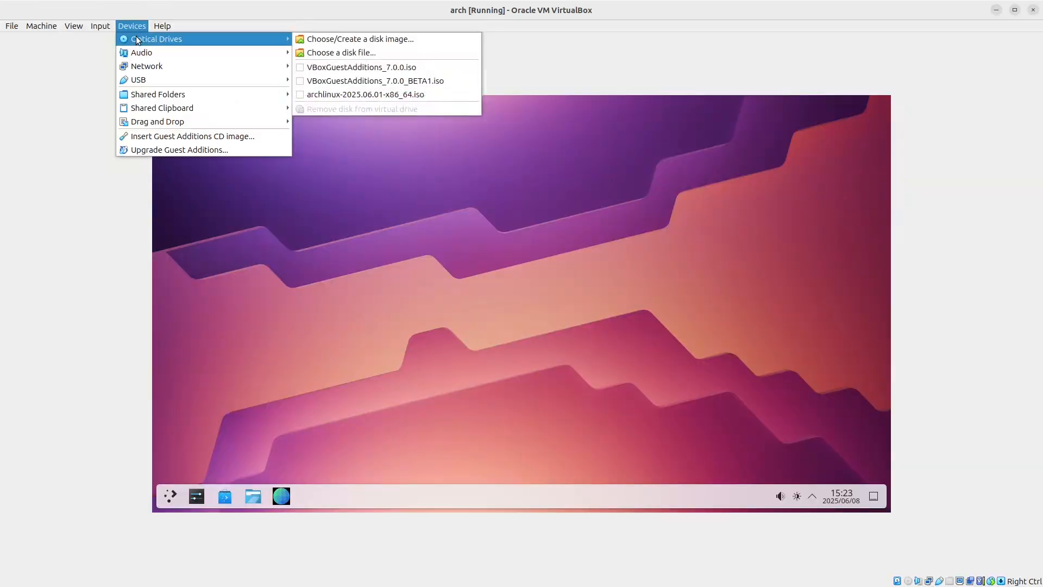
- Insert VBoxGuestAdditions_7.0.0.iso from Downloads into the arch VM's virtual optical drive
left_click(162, 25)
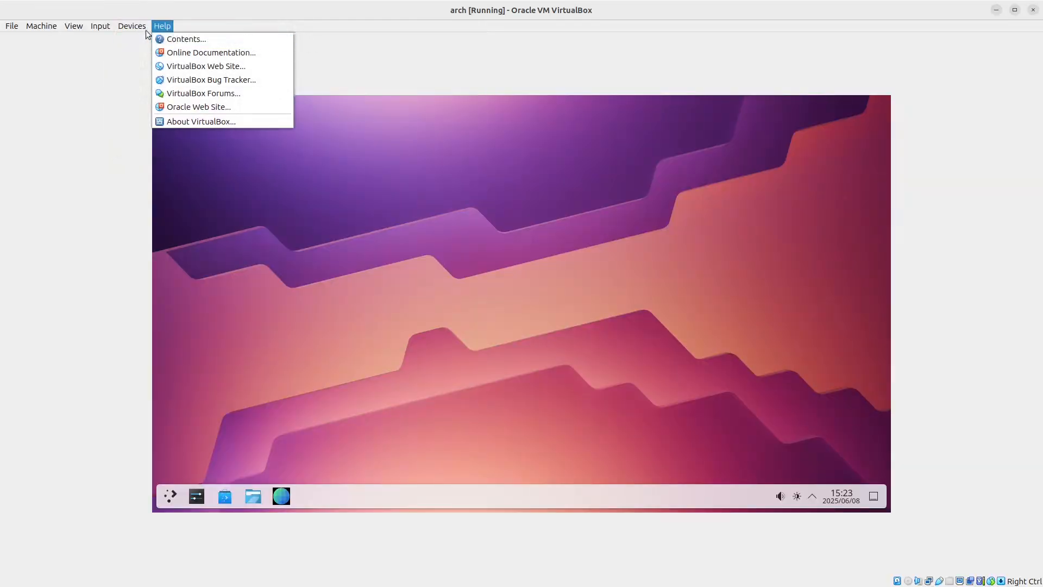
left_click(131, 26)
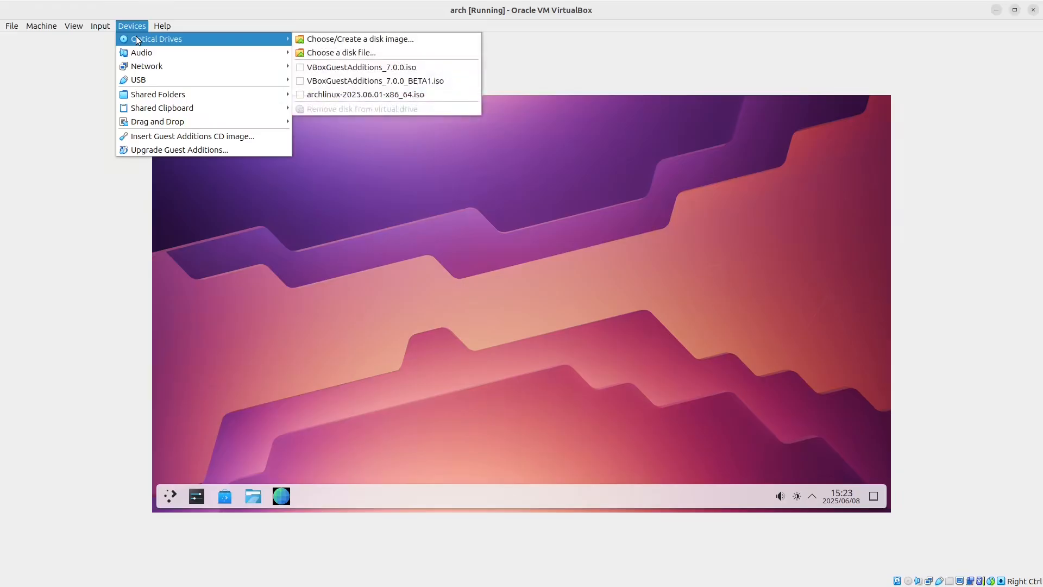
left_click(162, 25)
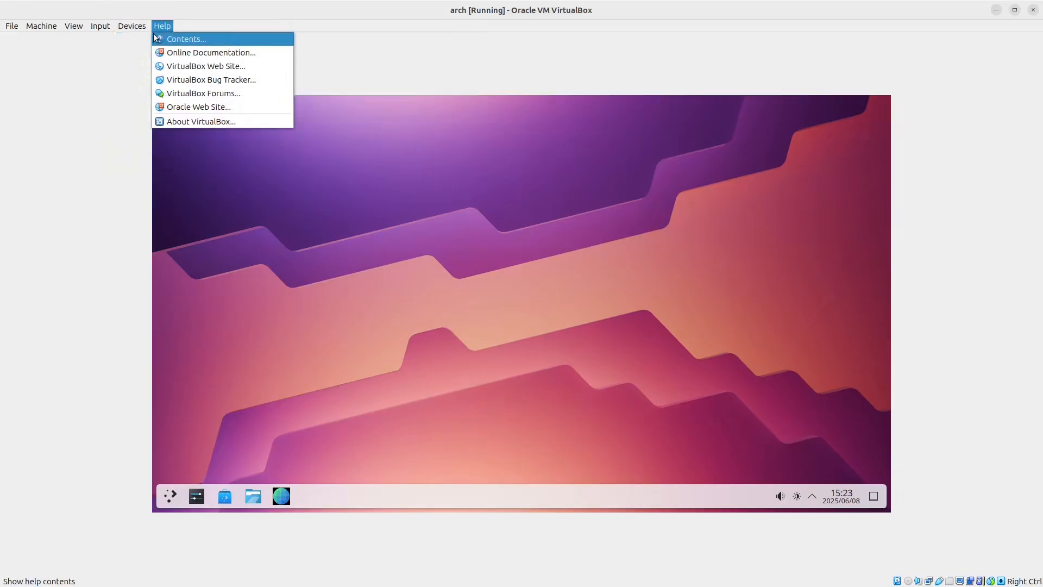
left_click(131, 25)
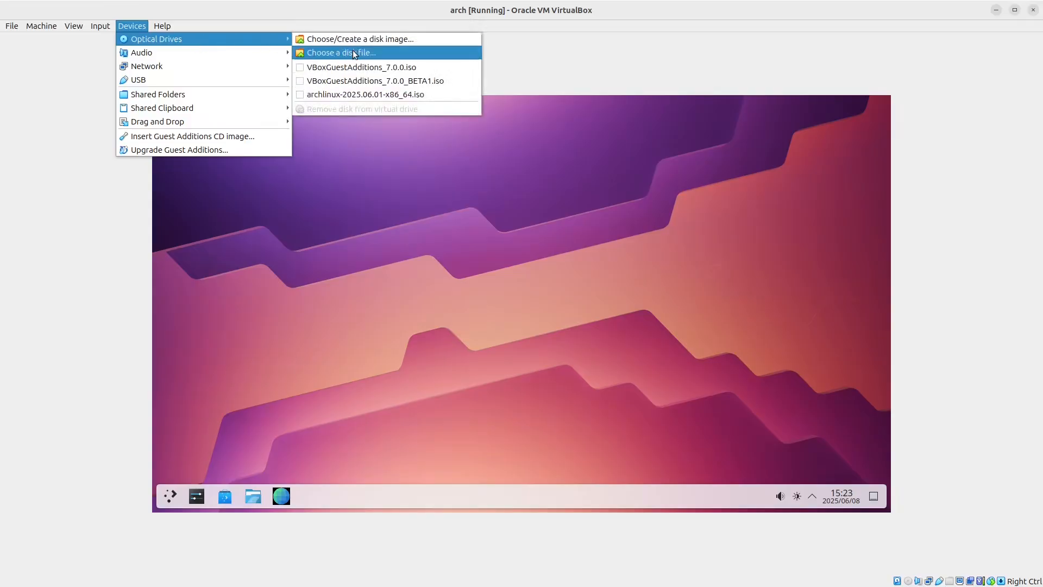
left_click(341, 52)
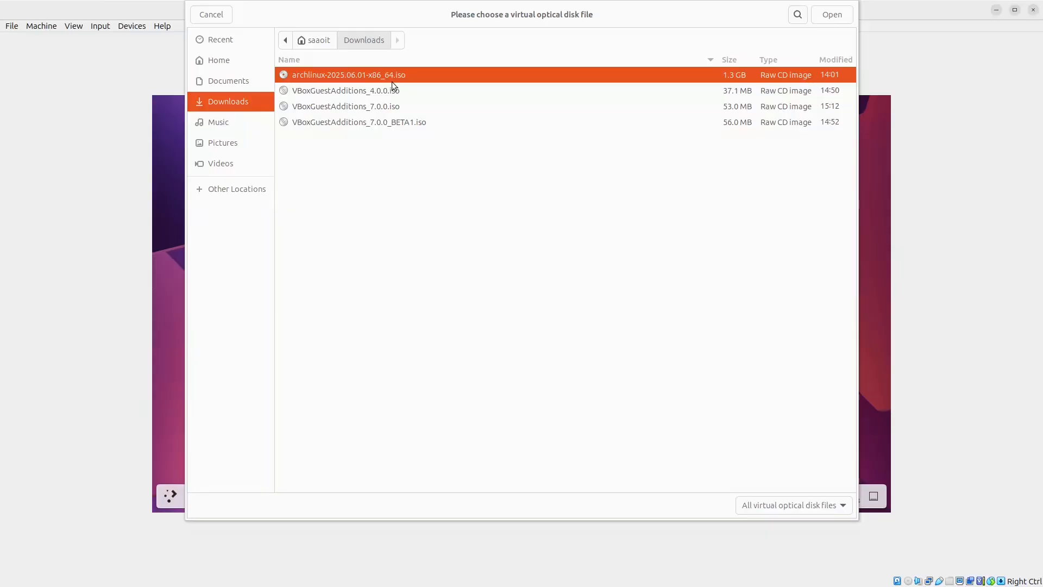
mouse_move(361, 115)
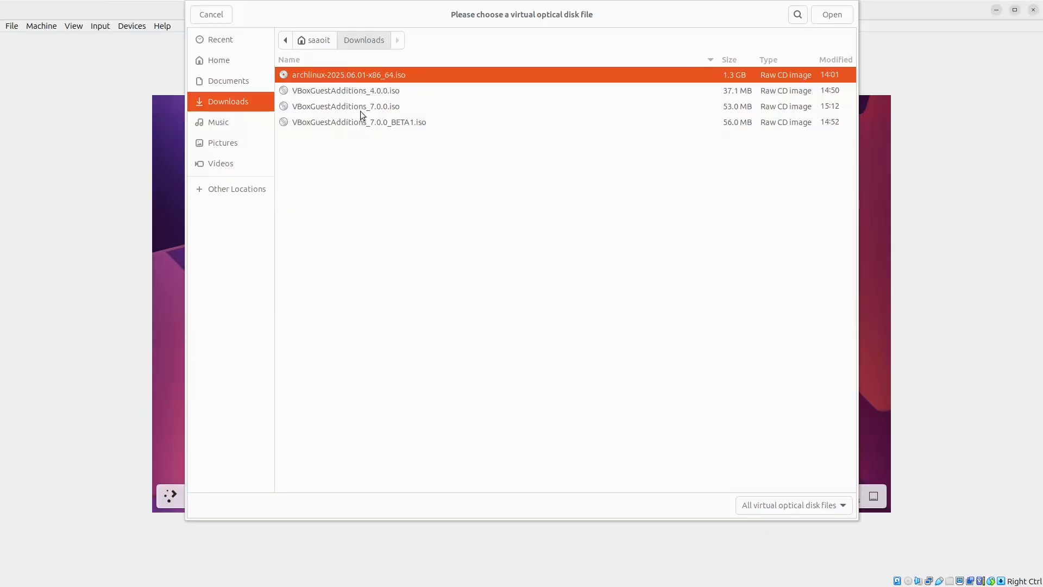
left_click(346, 106)
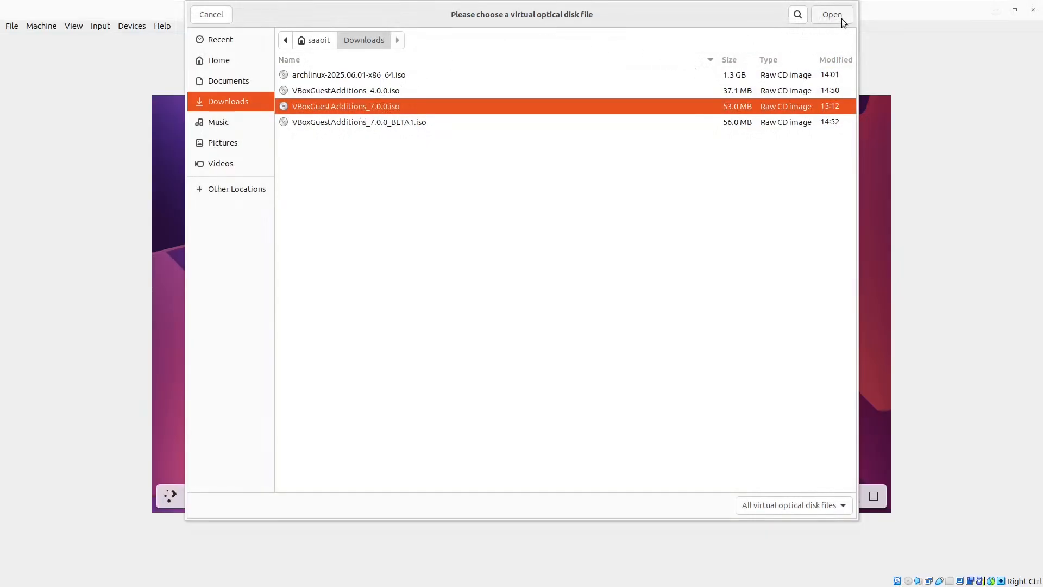
left_click(831, 14)
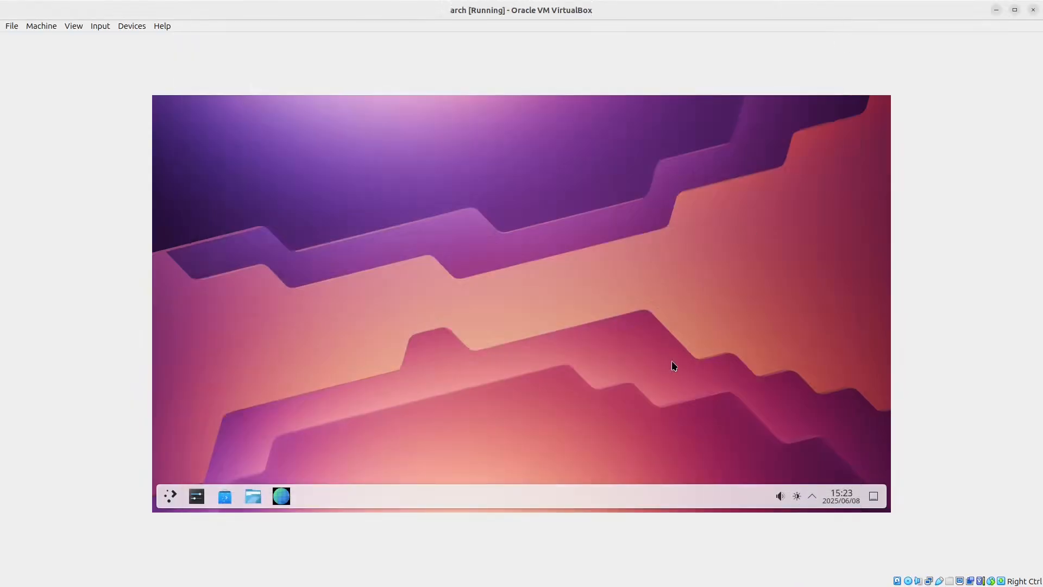
- Mount the VBox_GAs_7.0.0 disc, browse it in Dolphin and bring up folder actions for a terminal
left_click(812, 496)
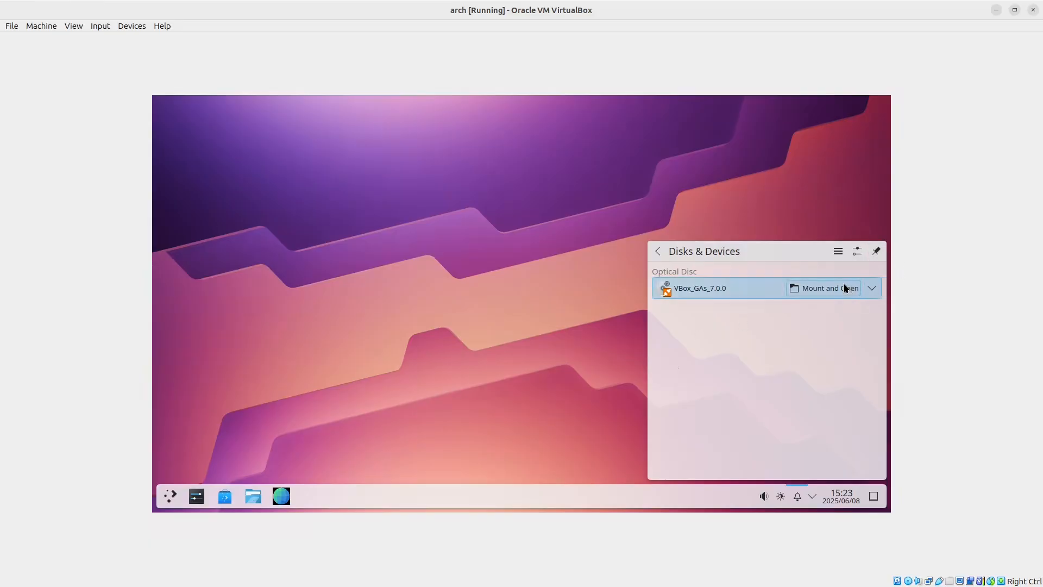
left_click(823, 287)
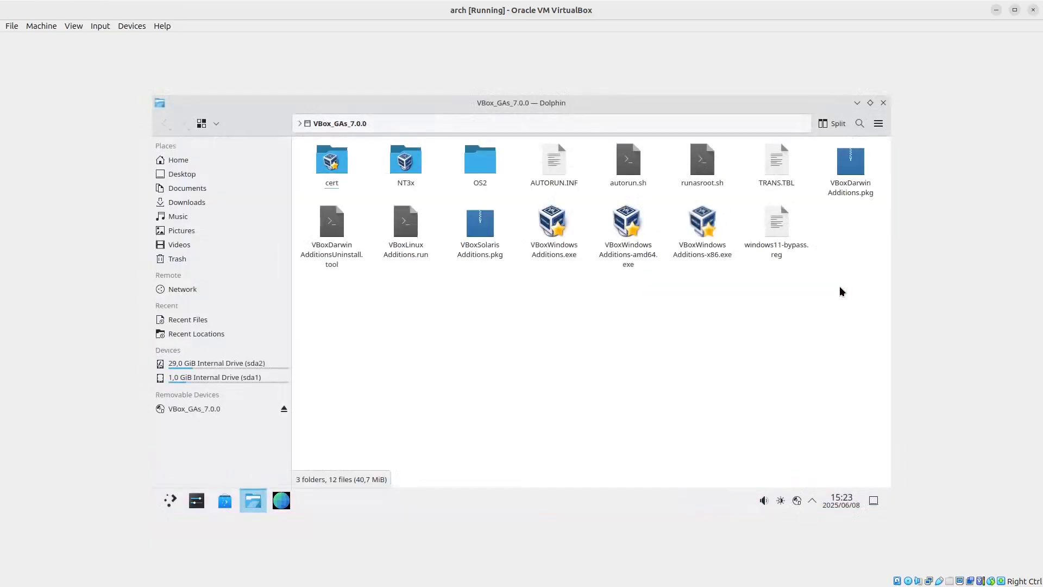
mouse_move(529, 354)
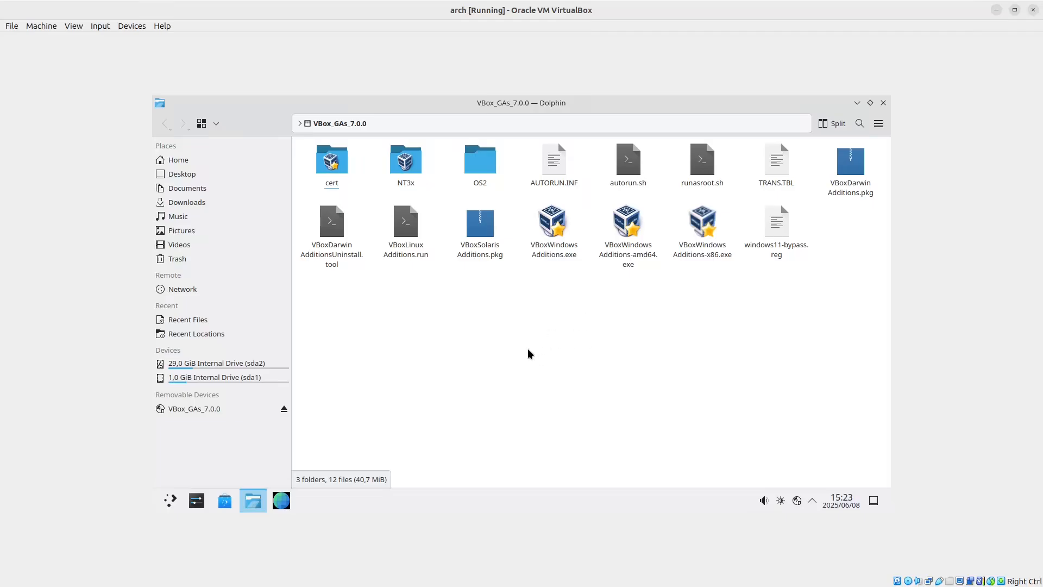
right_click(530, 353)
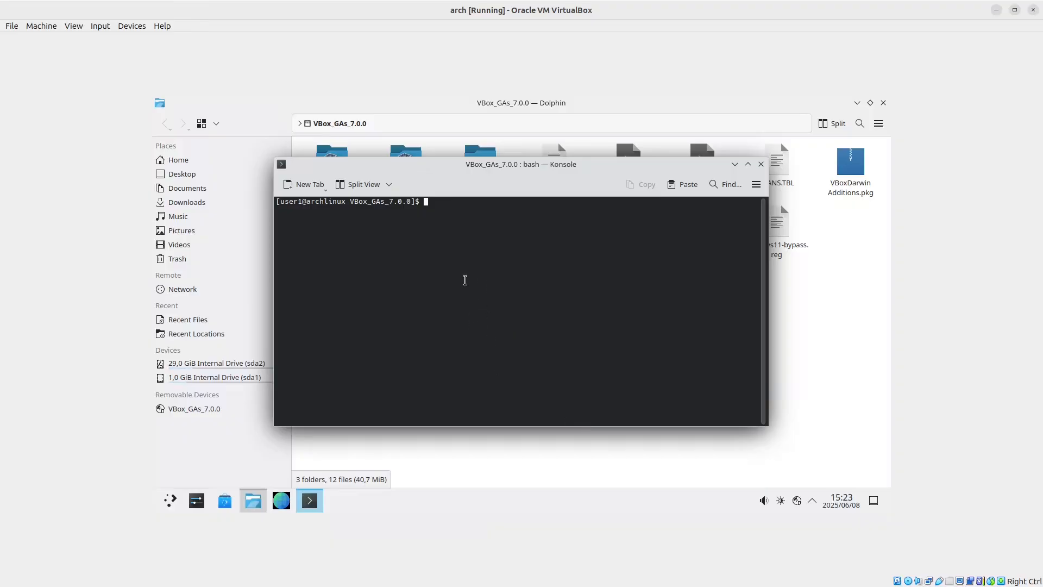
- Run sudo ./VBoxLinuxAdditions.run in Konsole with the password and begin typing reboot
type("pwd")
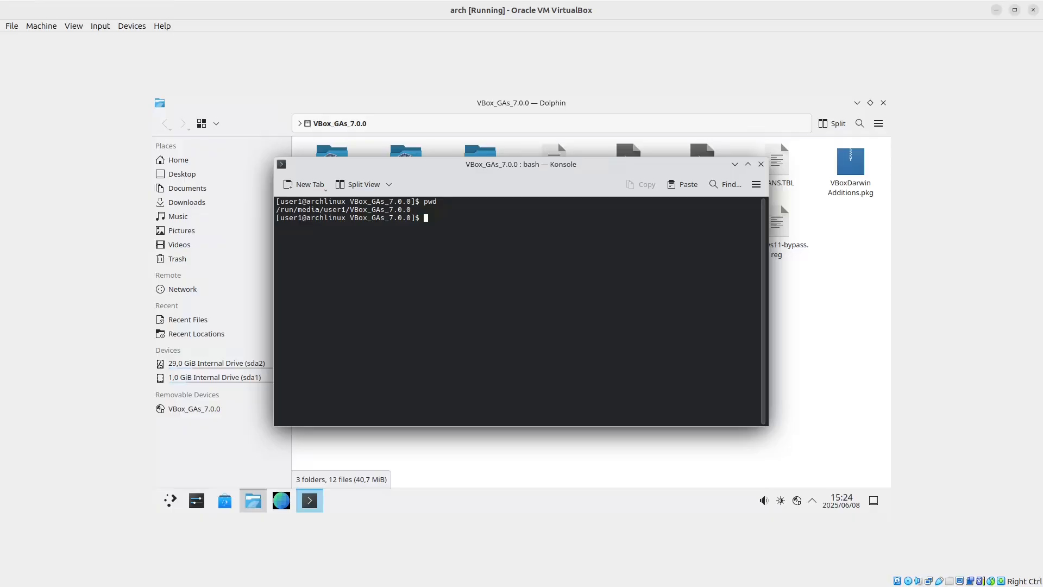
type("sudo")
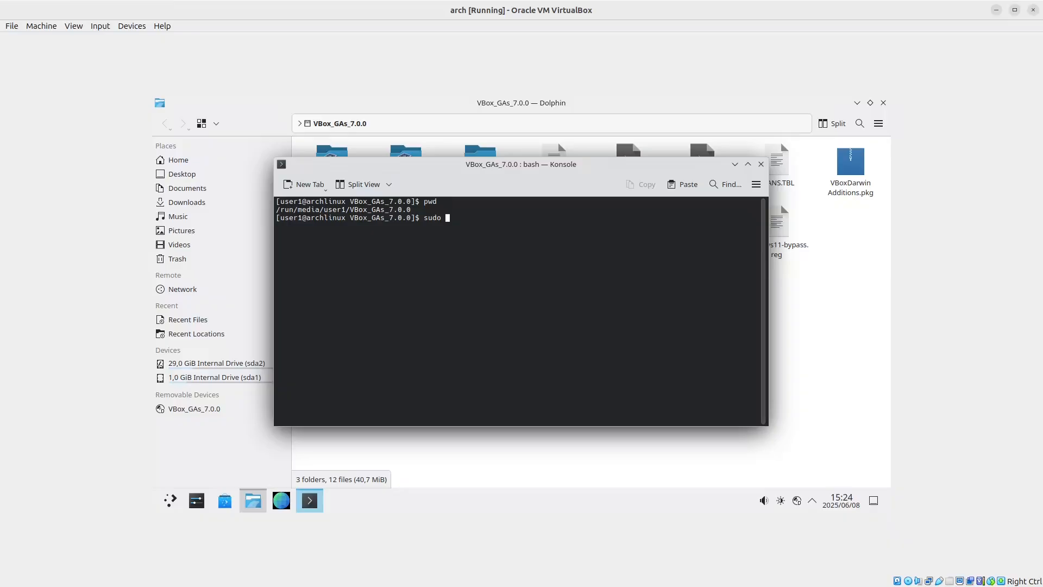
type("./")
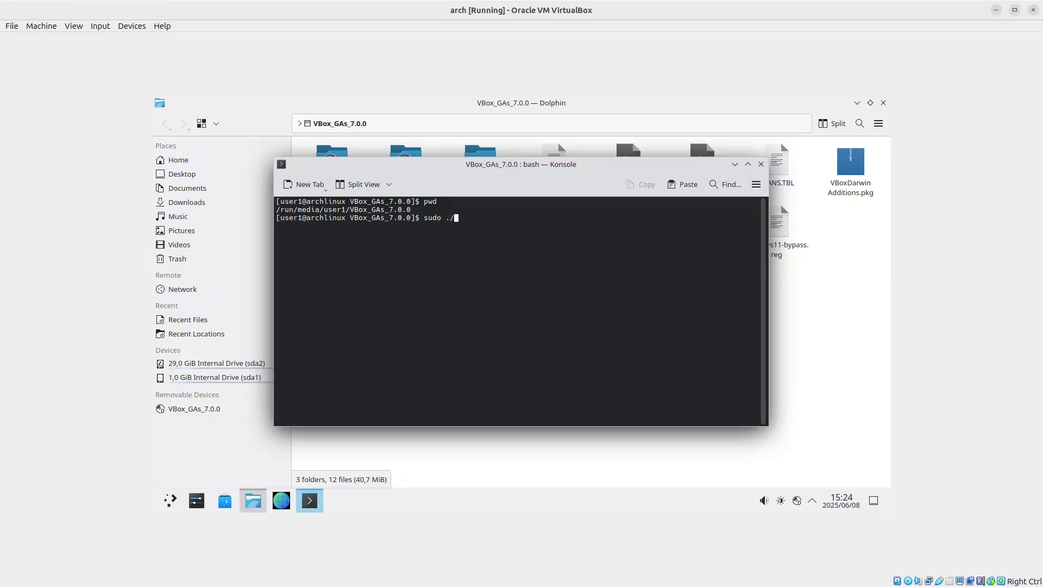
type("VBoxL")
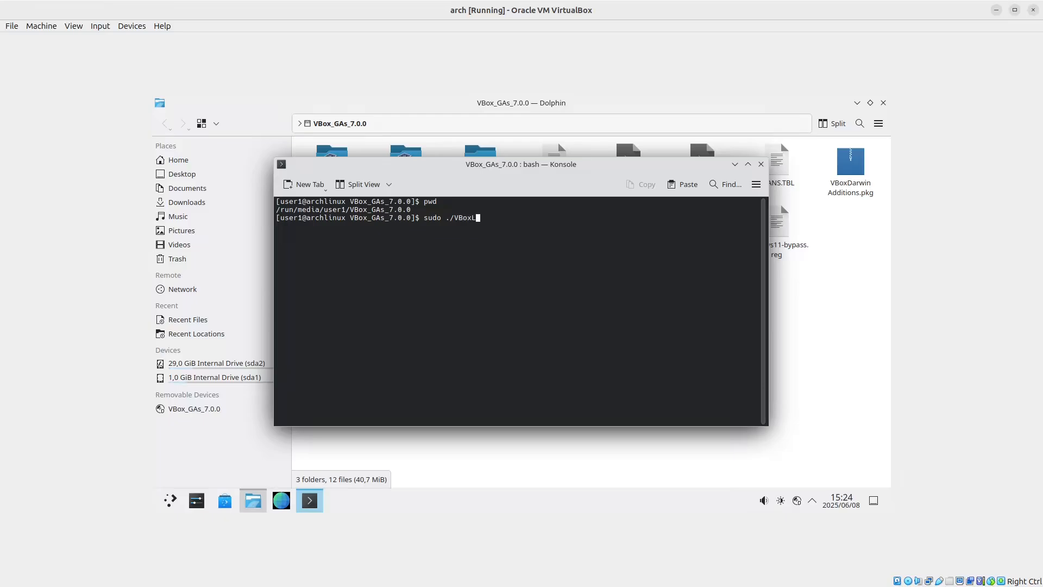
type("inuxAdditions.run")
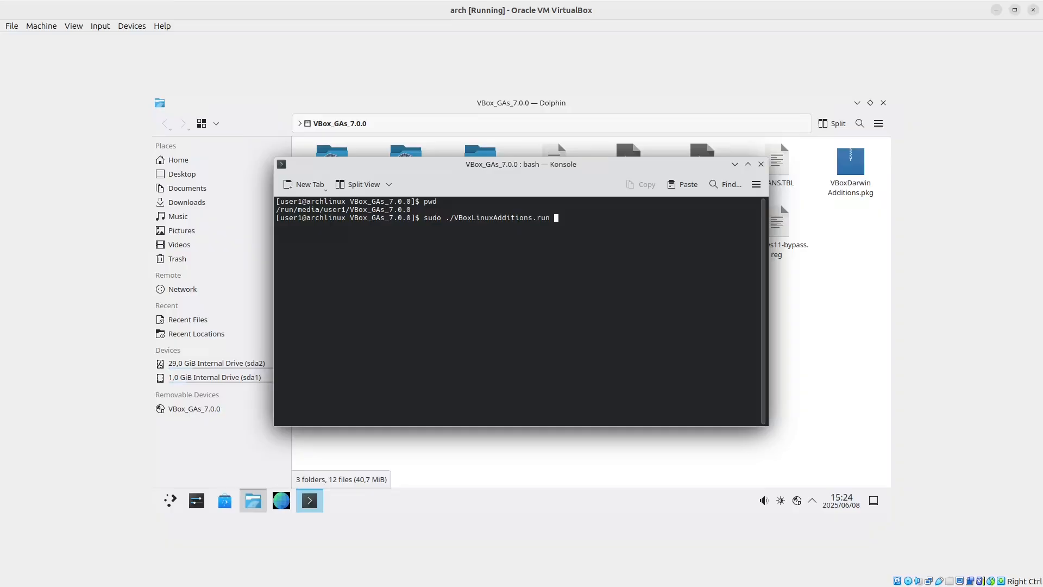
key("Return")
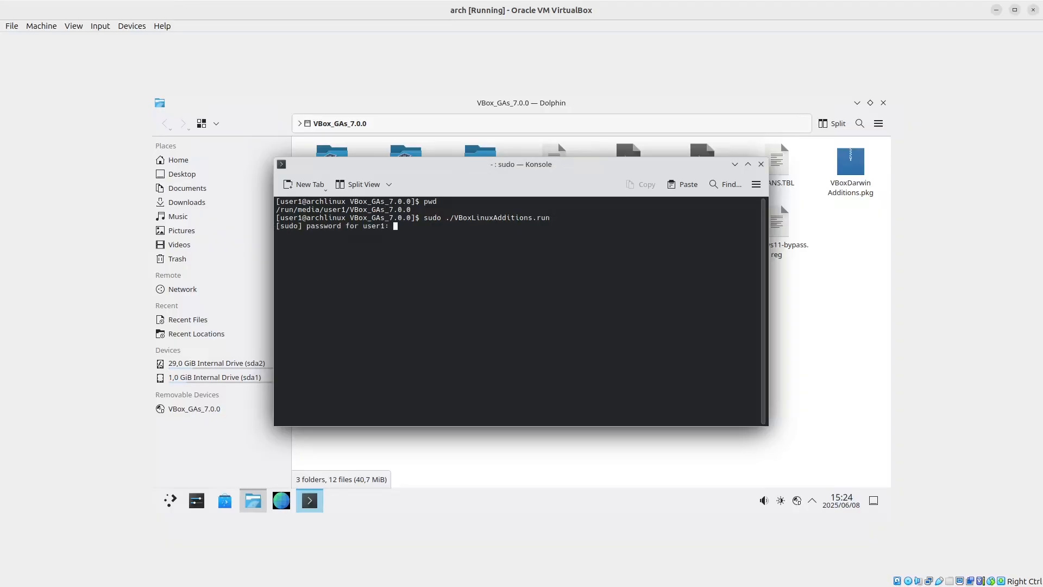
key("Return")
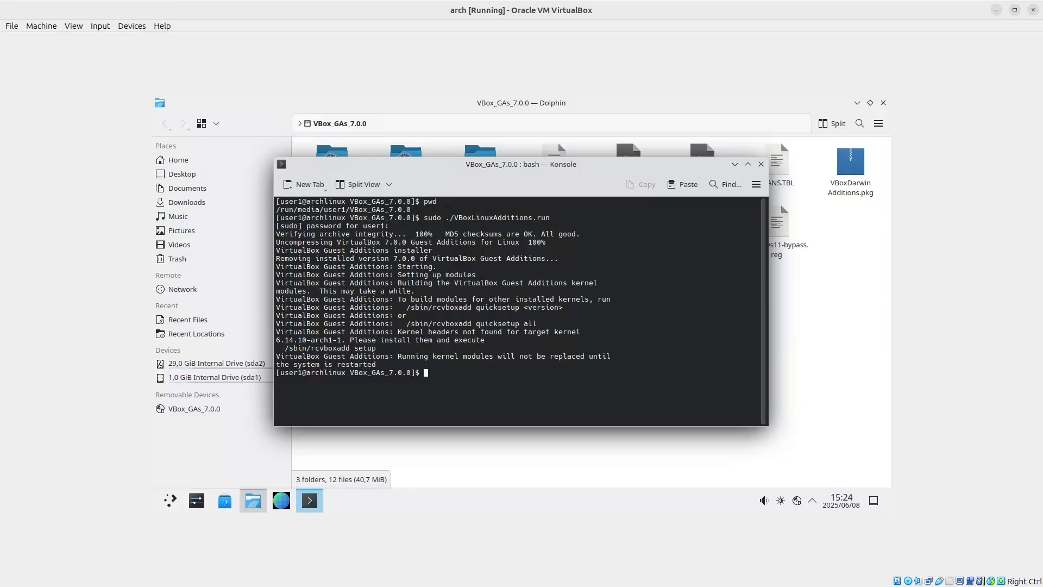
type("reboot")
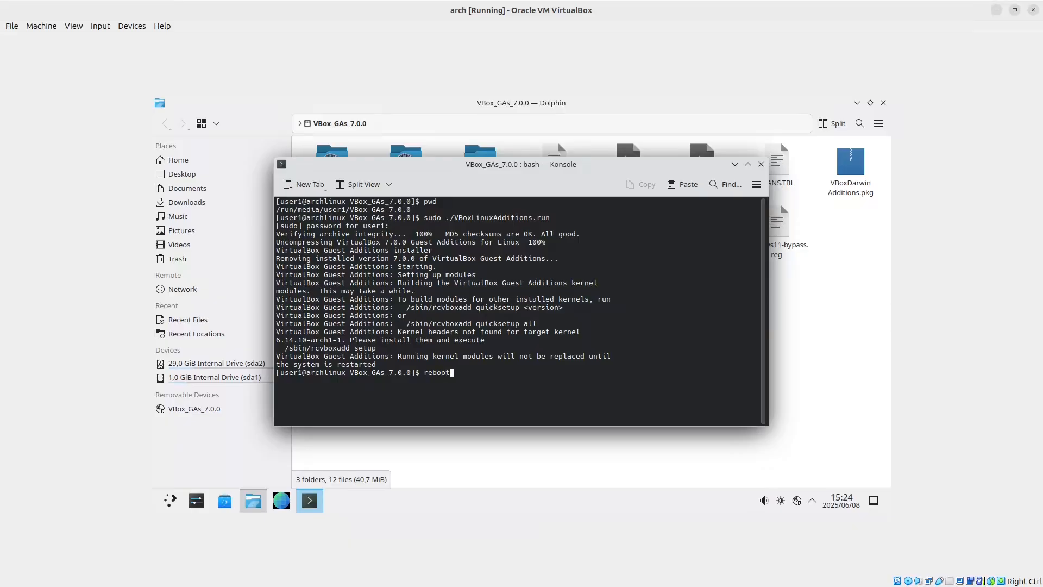
- Reboot the VM, log back in as user1 and maximize the VirtualBox window
key("Return")
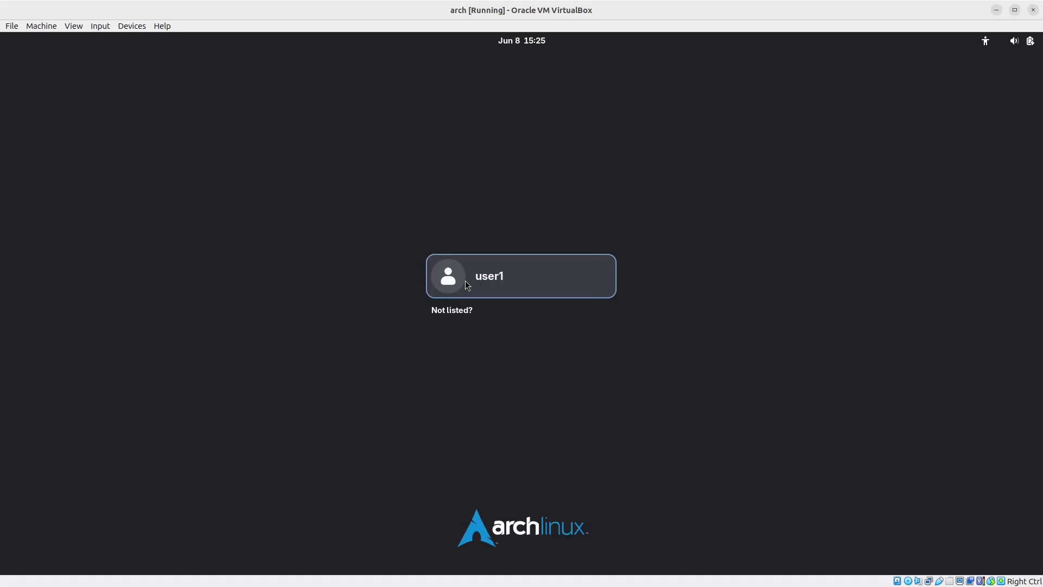
left_click(520, 275)
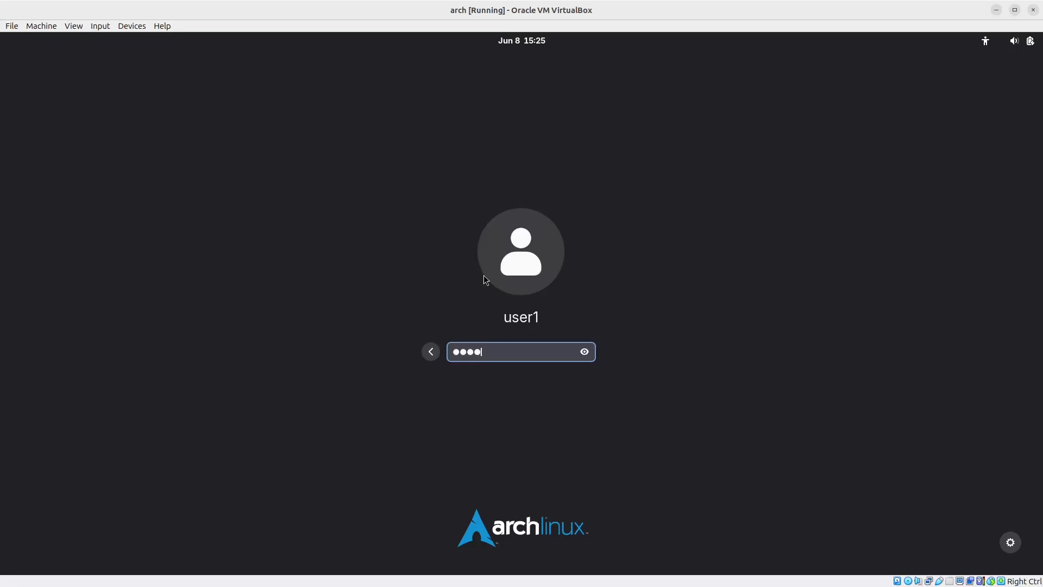
key("Return")
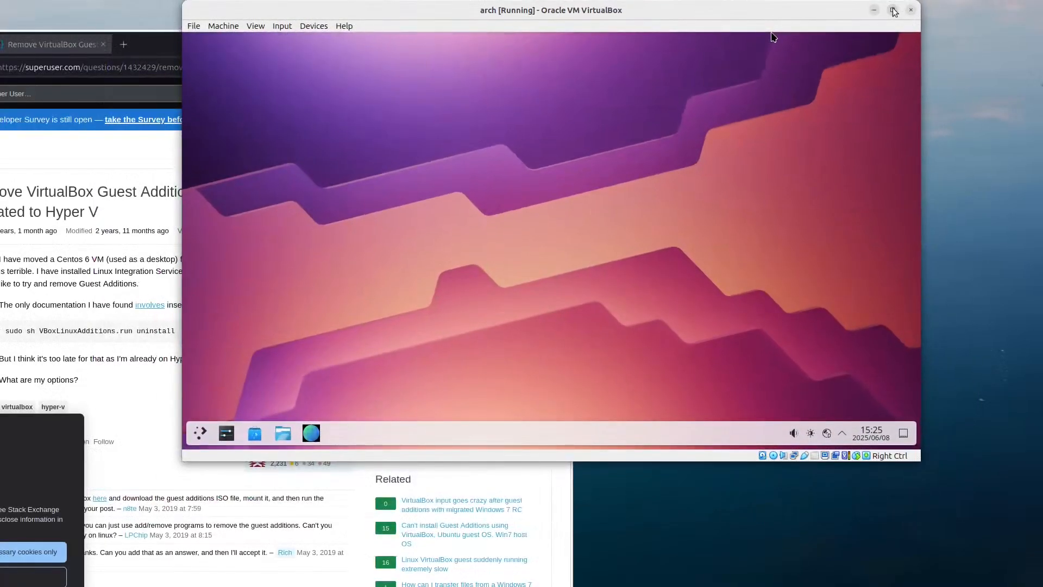
left_click(894, 10)
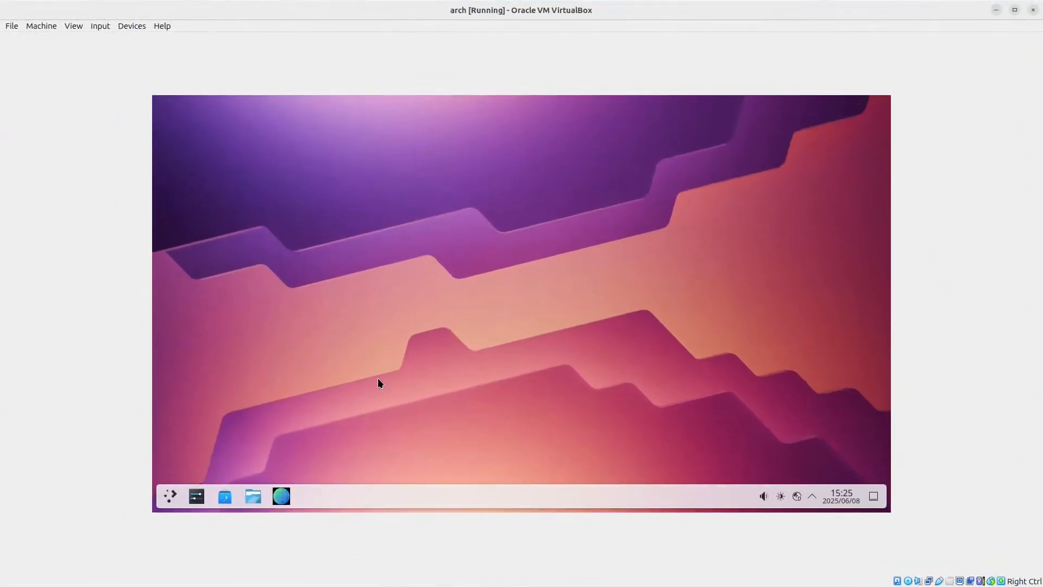
mouse_move(864, 273)
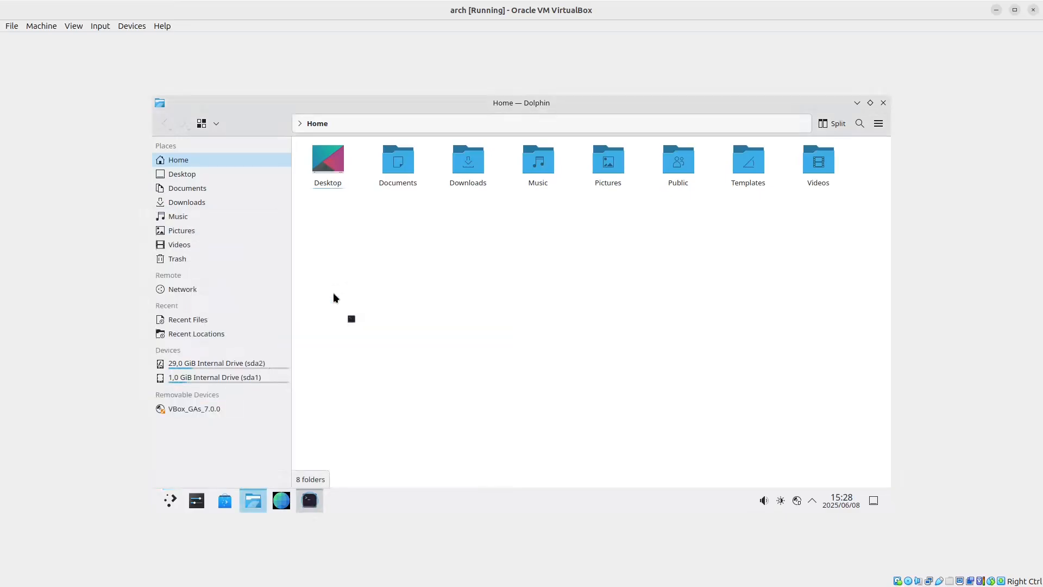
- Run sudo pacman -S kdenlive in Konsole, enter the password and answer y to install
left_click(308, 500)
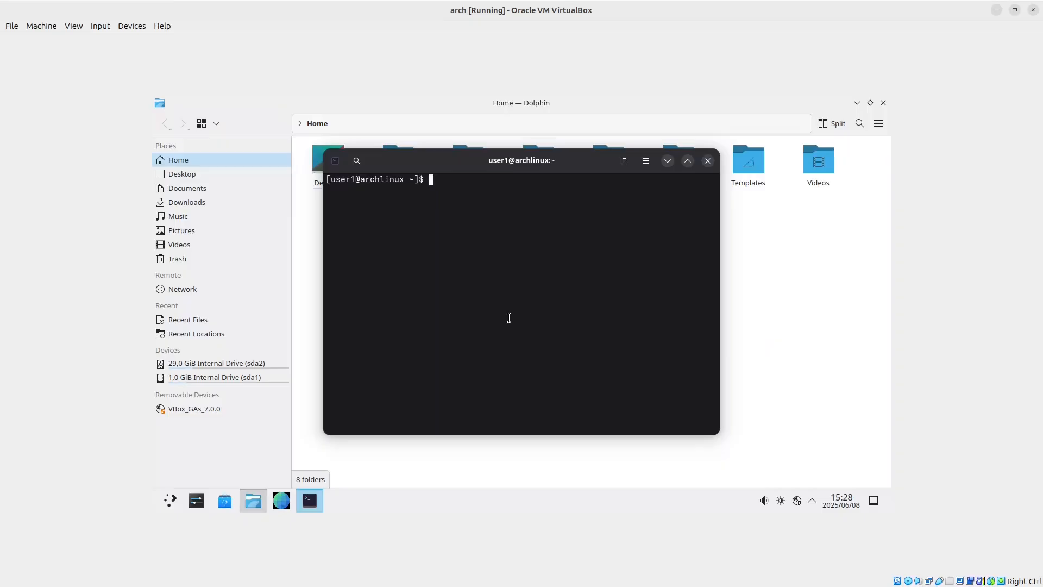
type("sudo")
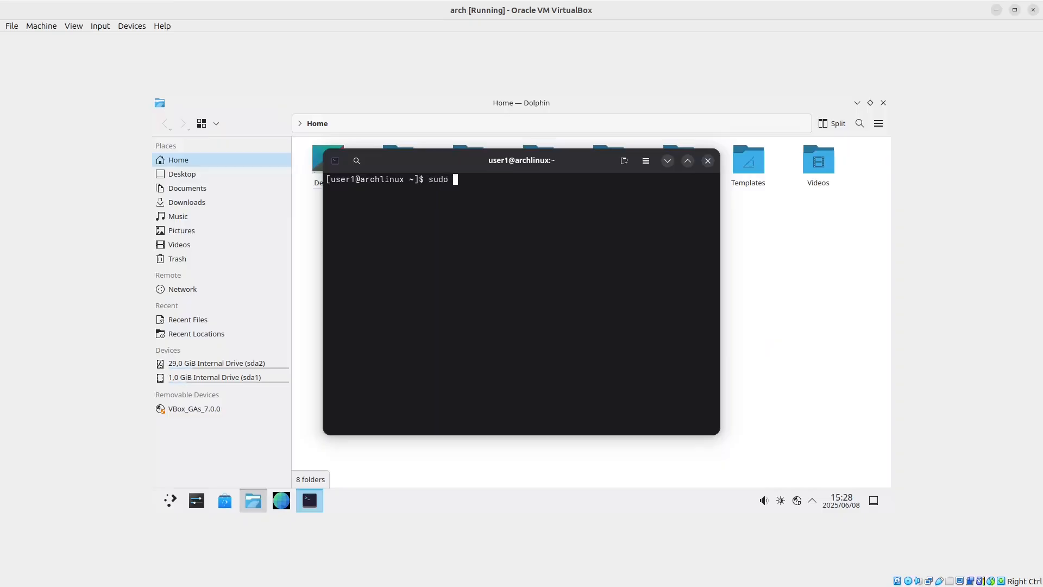
type("pa")
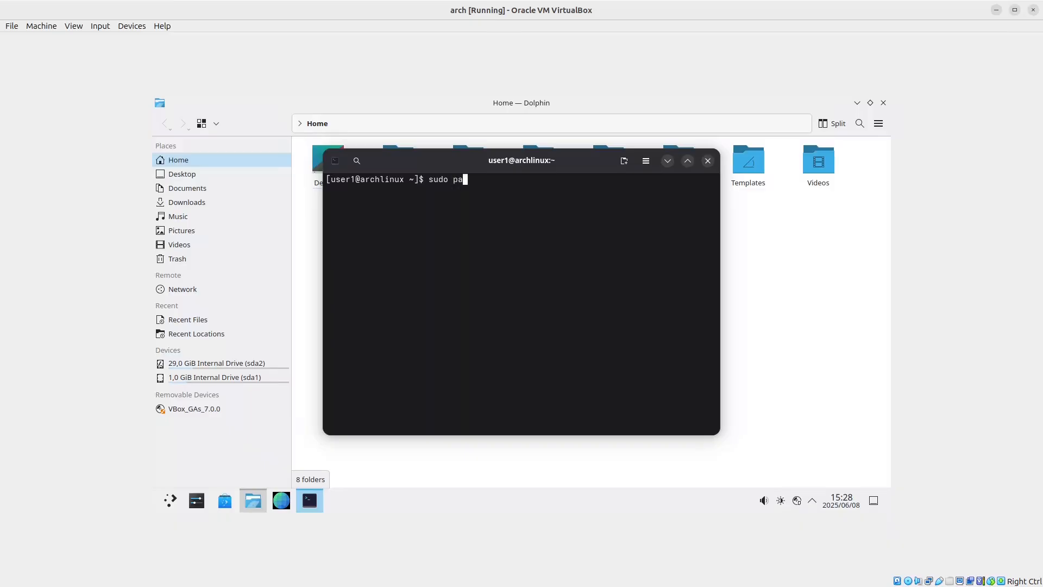
type("cman -")
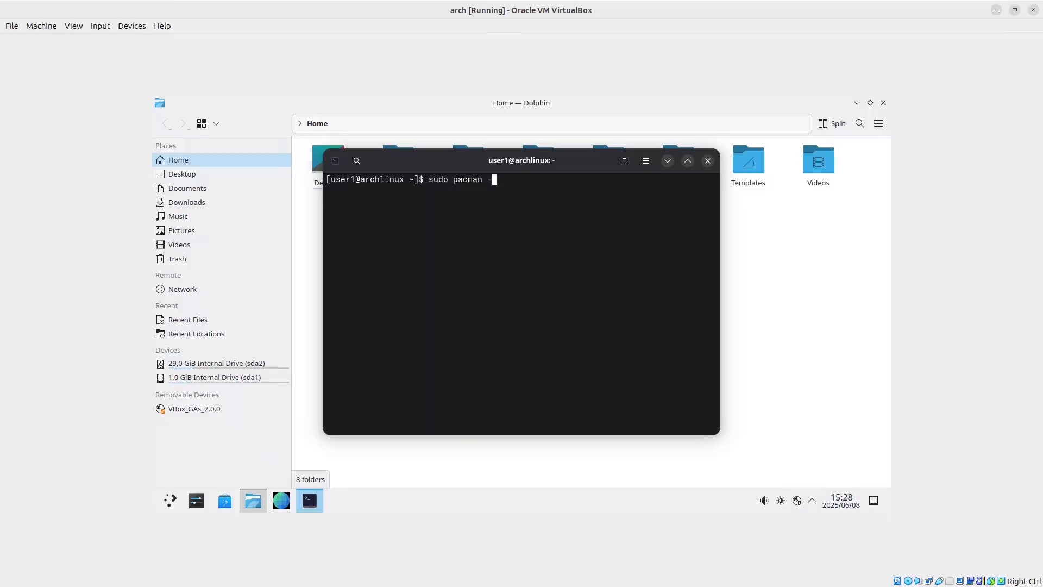
type("S kdenl")
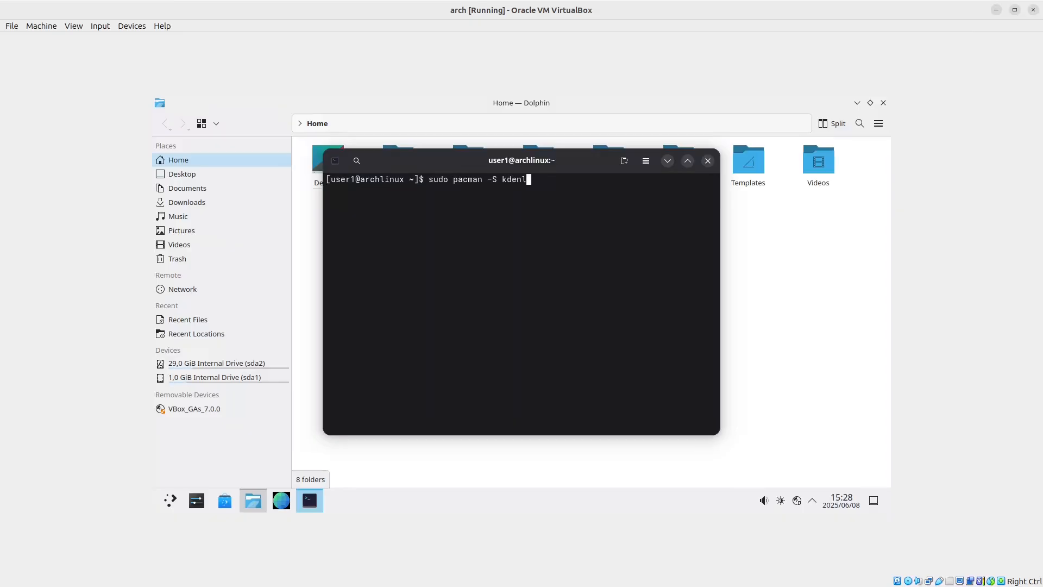
key("Return")
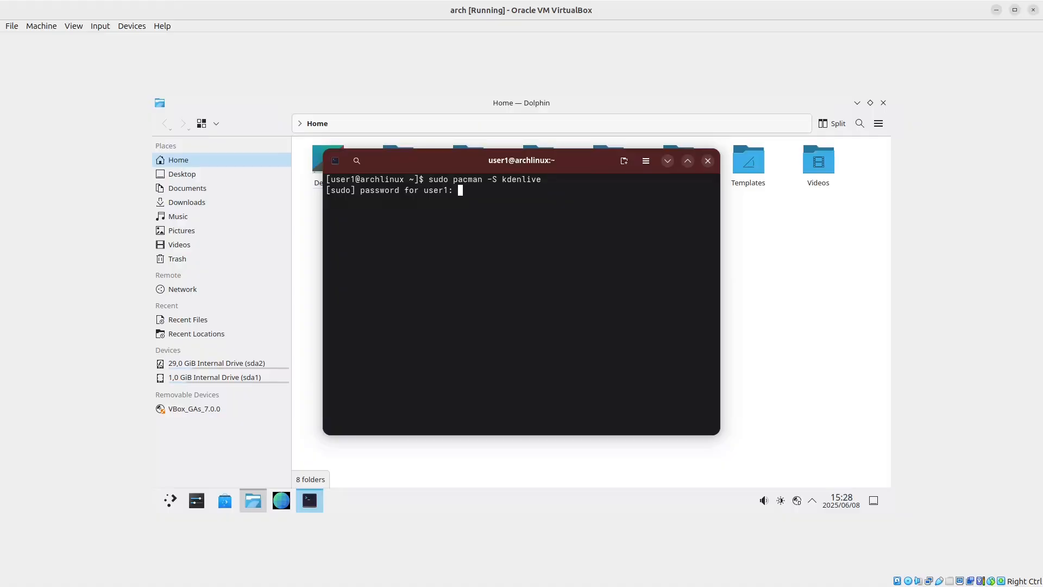
key("Return")
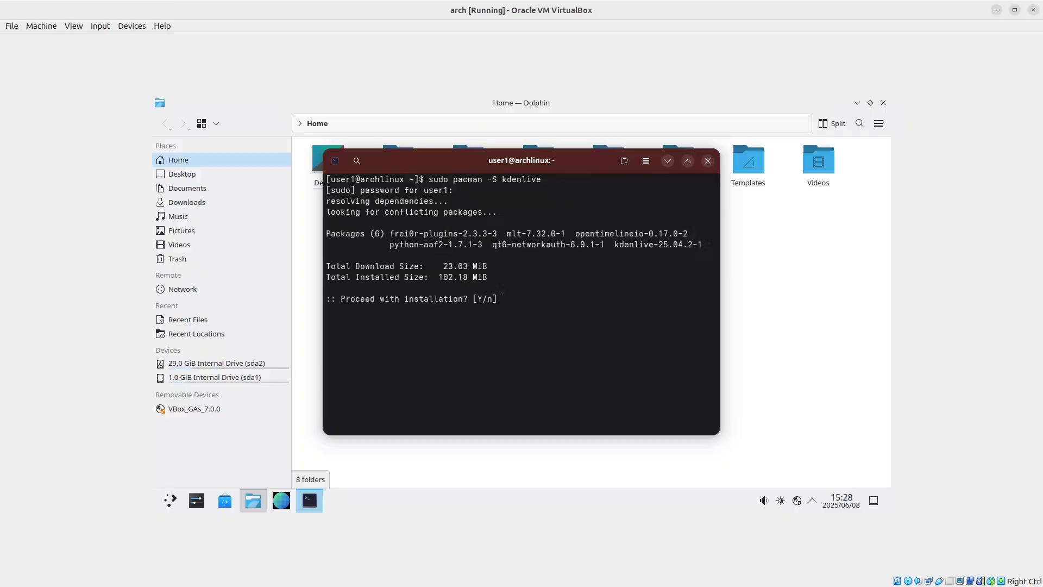
type("y")
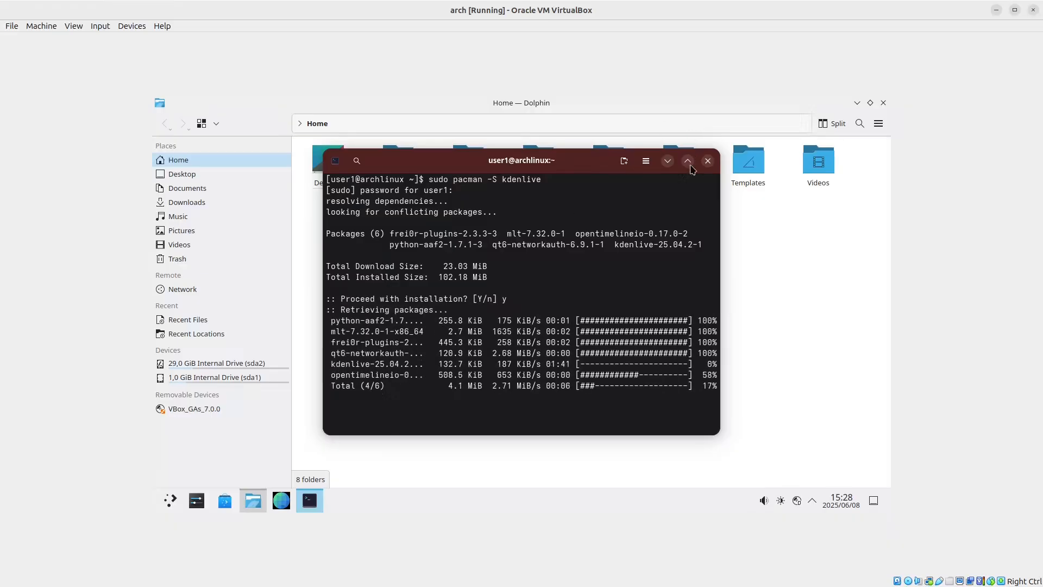
- Enlarge the terminal to read the install output and start launching Kdenlive
left_click(688, 160)
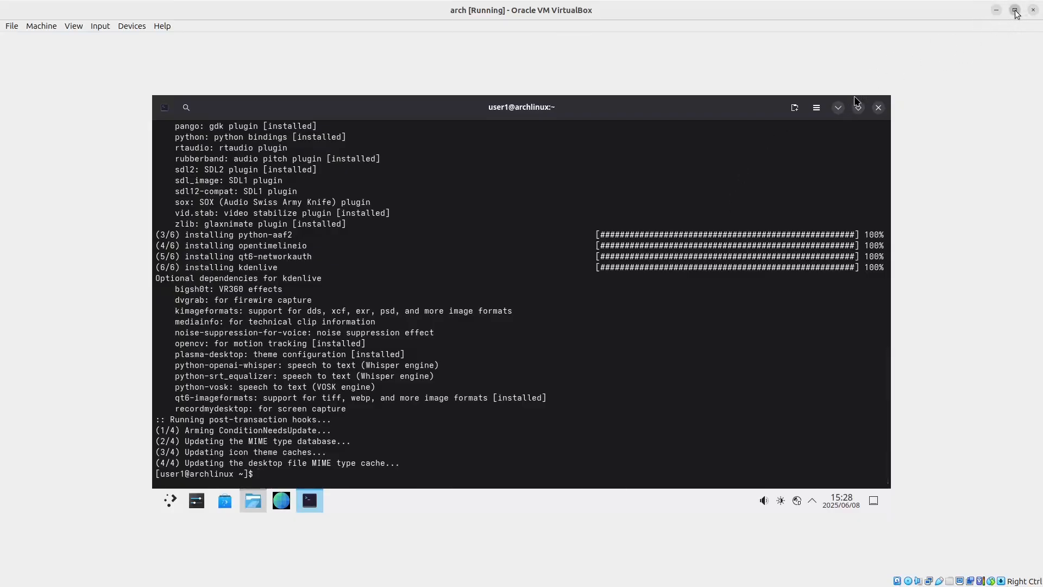
left_click(1015, 9)
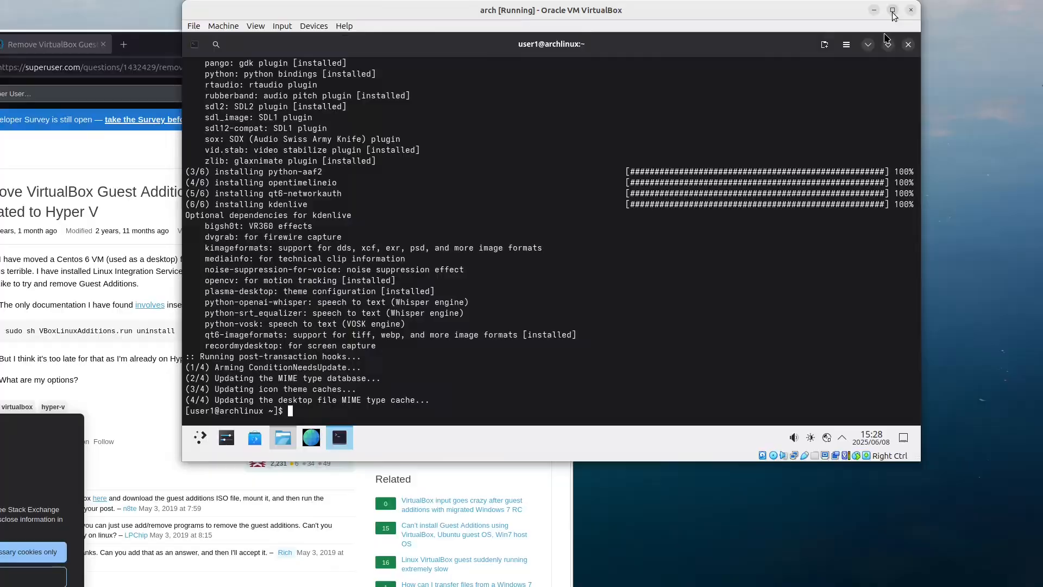
left_click(893, 9)
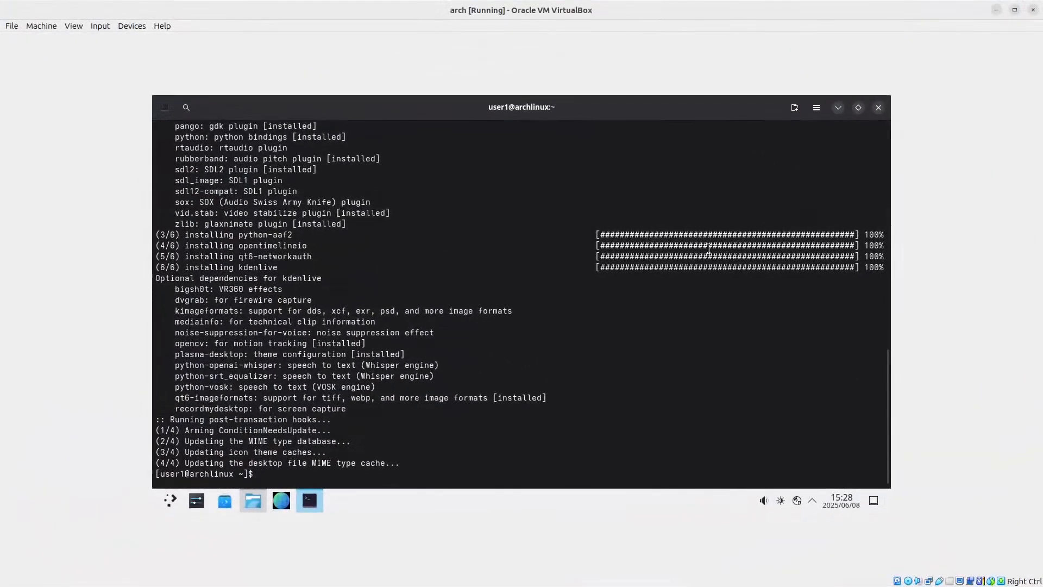
type("k")
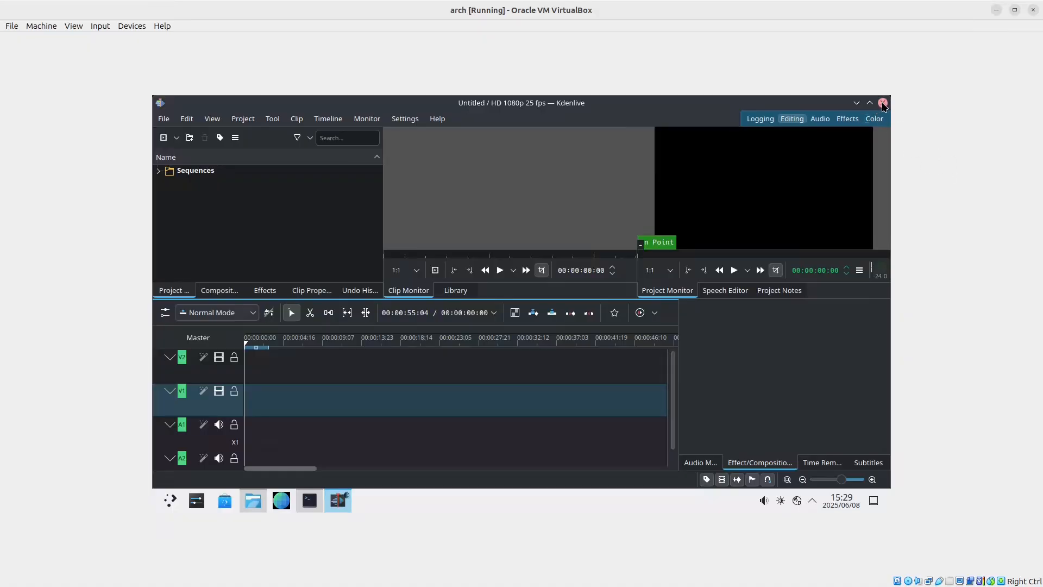
mouse_move(884, 106)
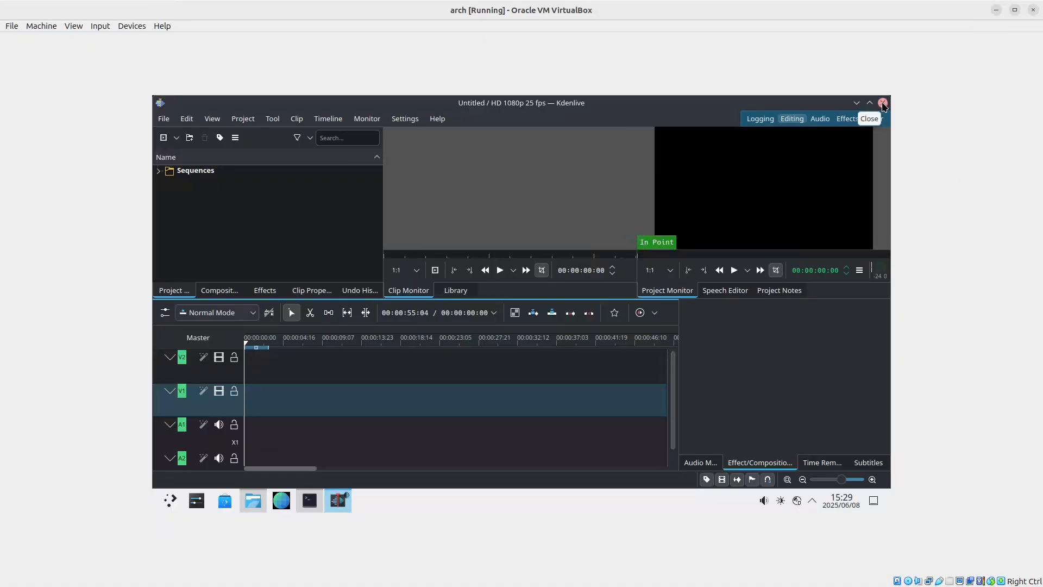